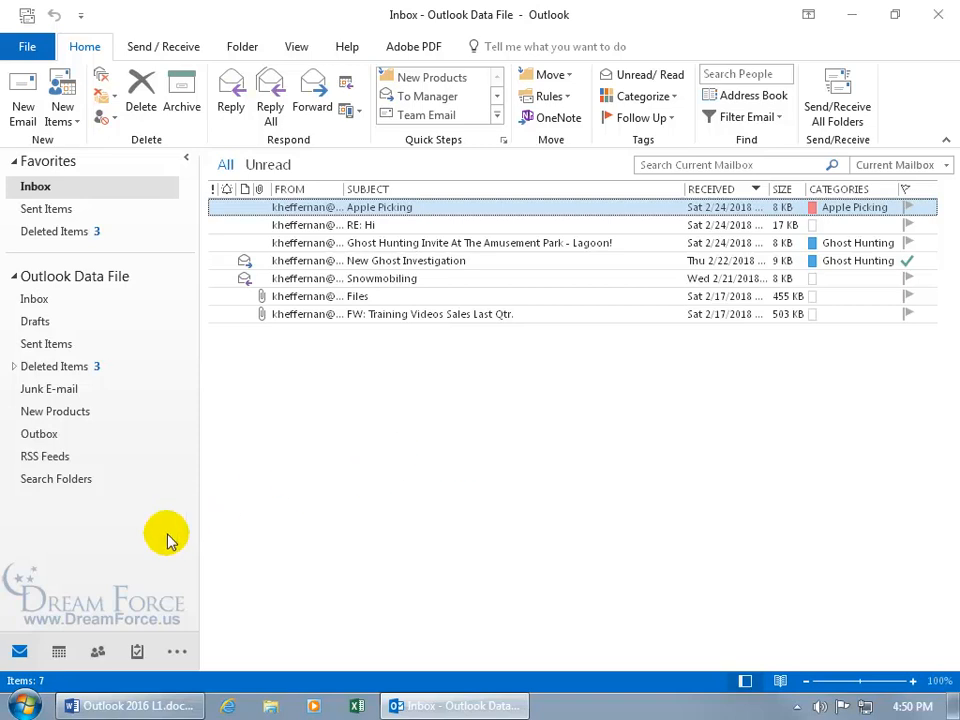
# Show the People Peek over the inbox, listing the favourite contact and a search field.
pyautogui.click(98, 651)
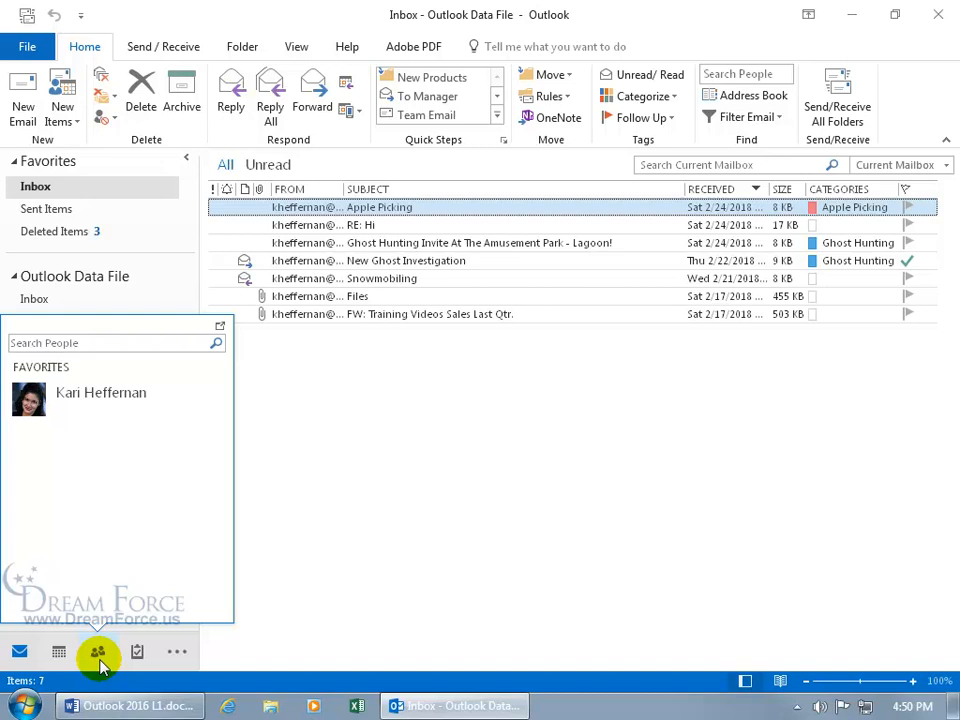
pyautogui.moveTo(105, 570)
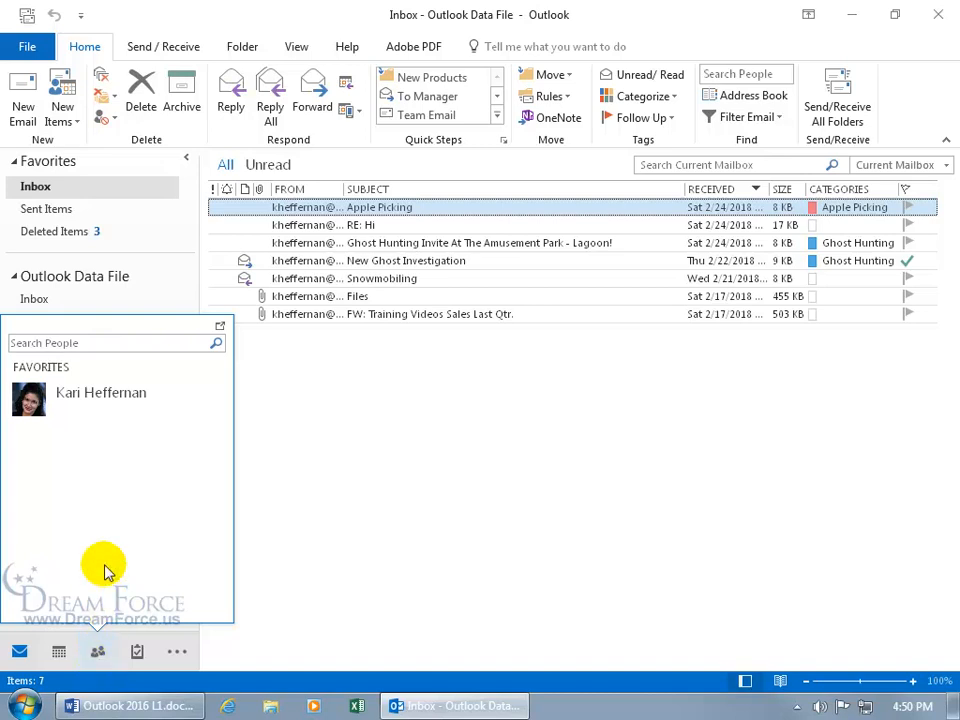
pyautogui.moveTo(100, 467)
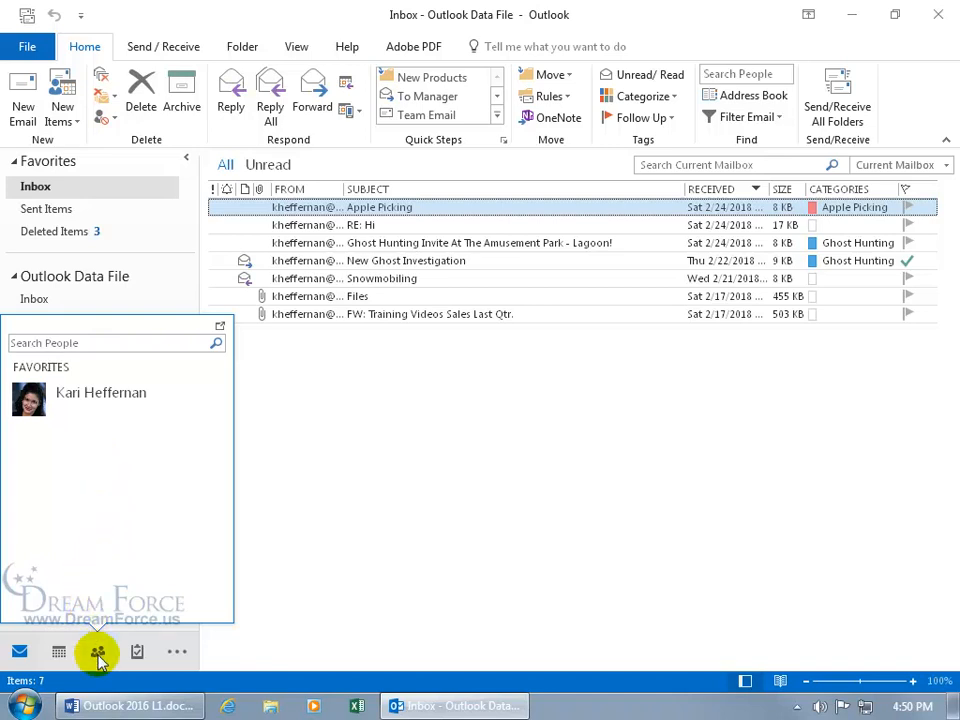
# Open the People area and select the Contacts folder under My Contacts.
pyautogui.click(97, 652)
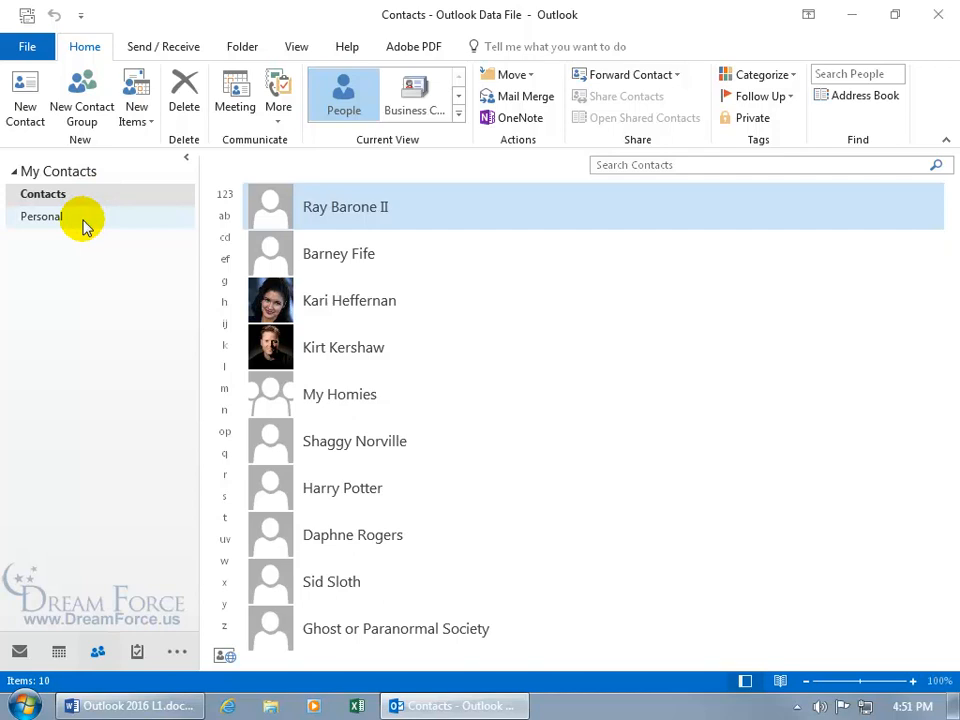
pyautogui.click(42, 193)
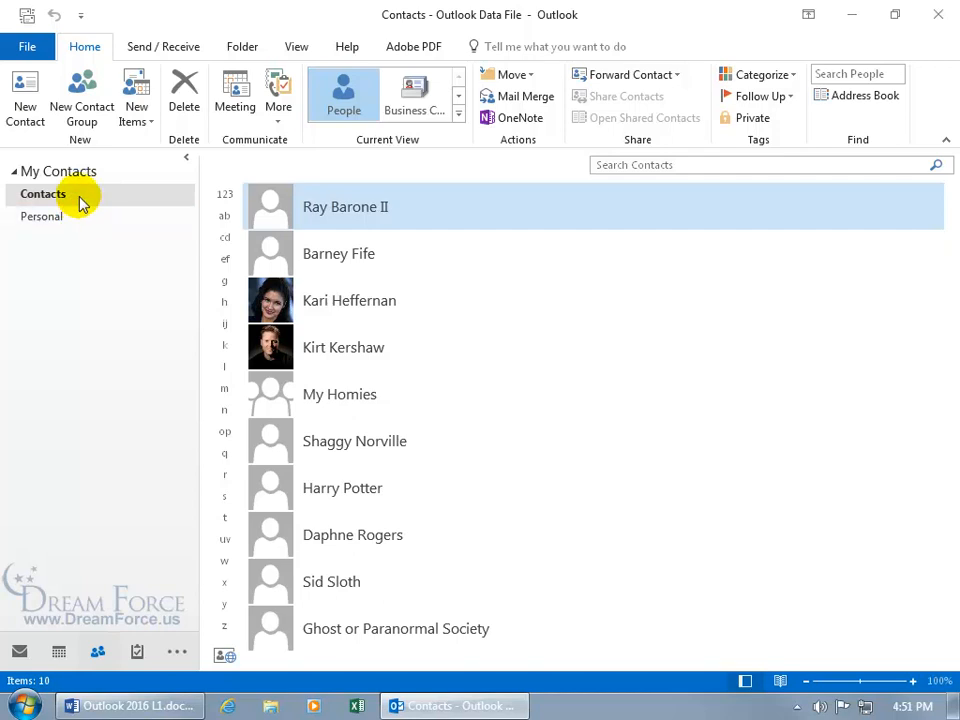
pyautogui.click(43, 193)
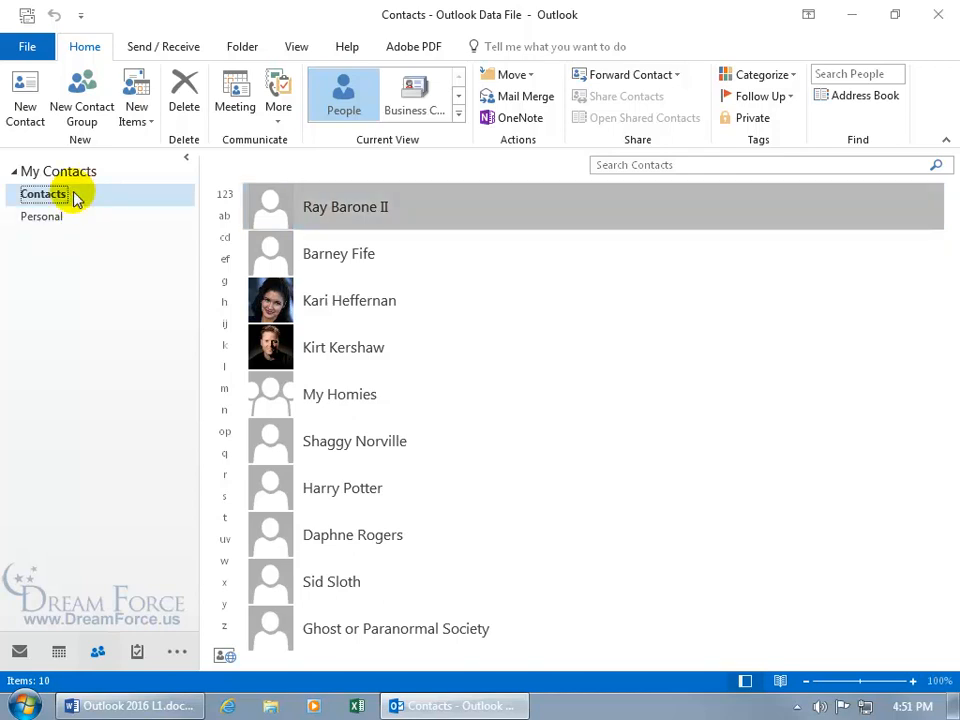
pyautogui.moveTo(540, 298)
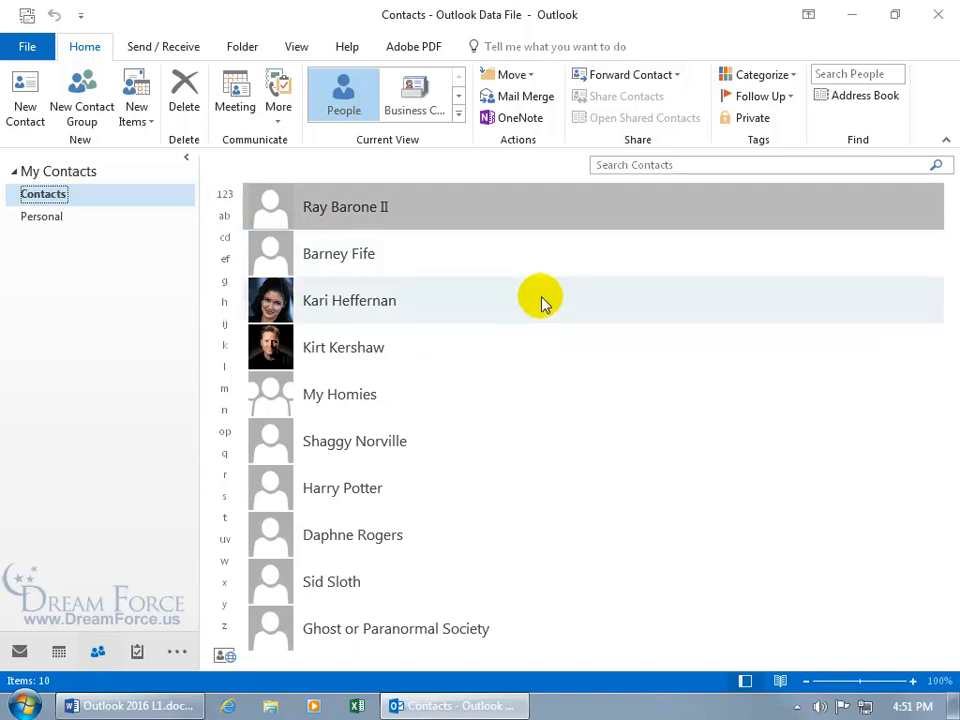
pyautogui.moveTo(415, 347)
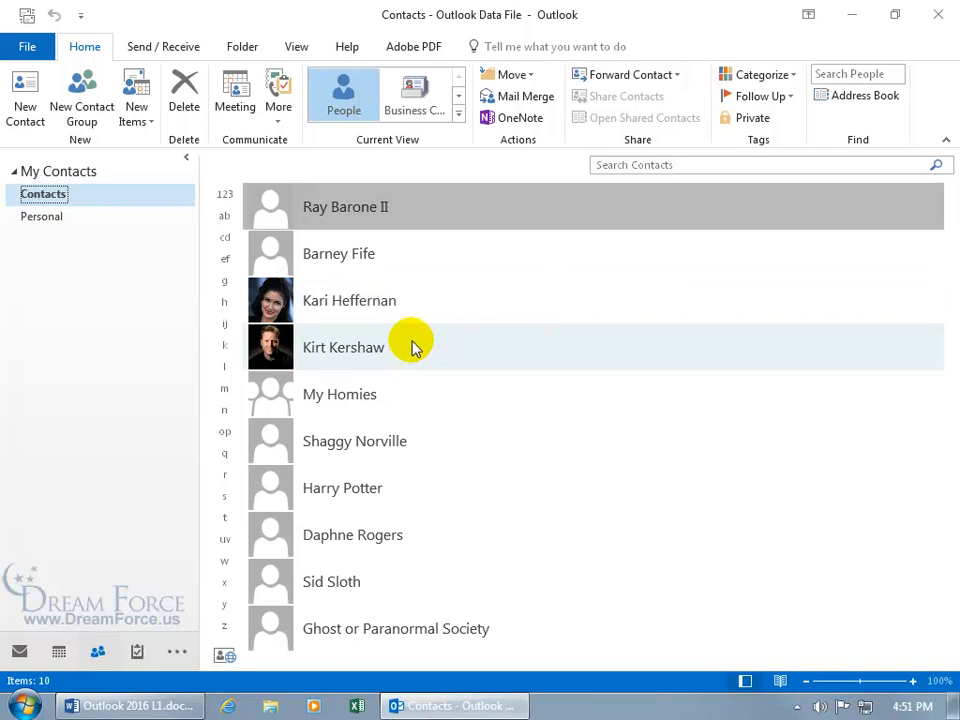
pyautogui.moveTo(378, 140)
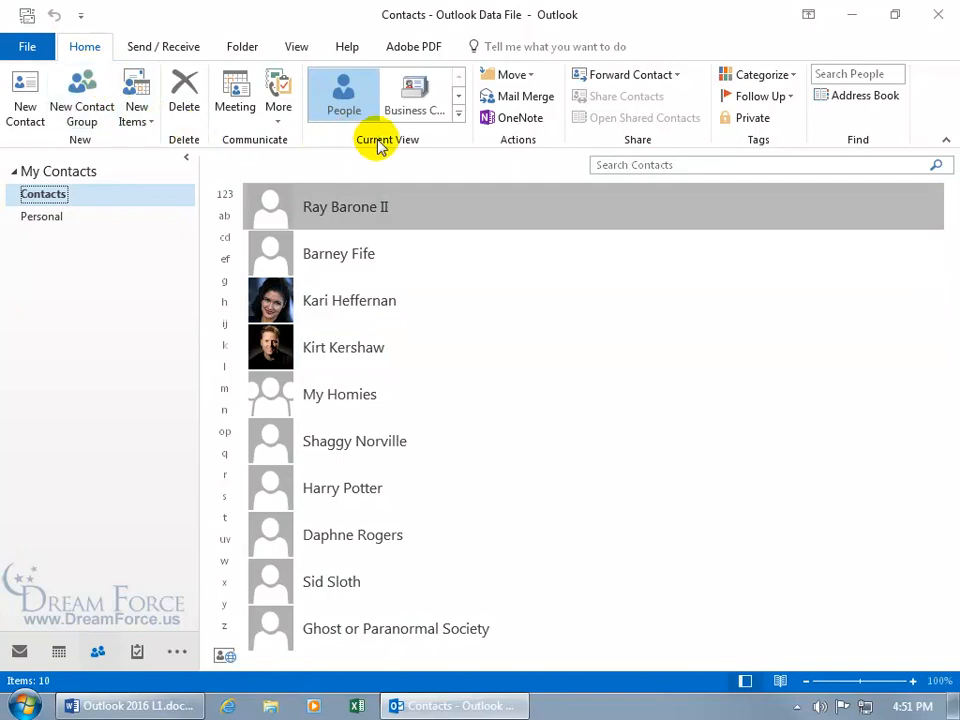
pyautogui.moveTo(345, 95)
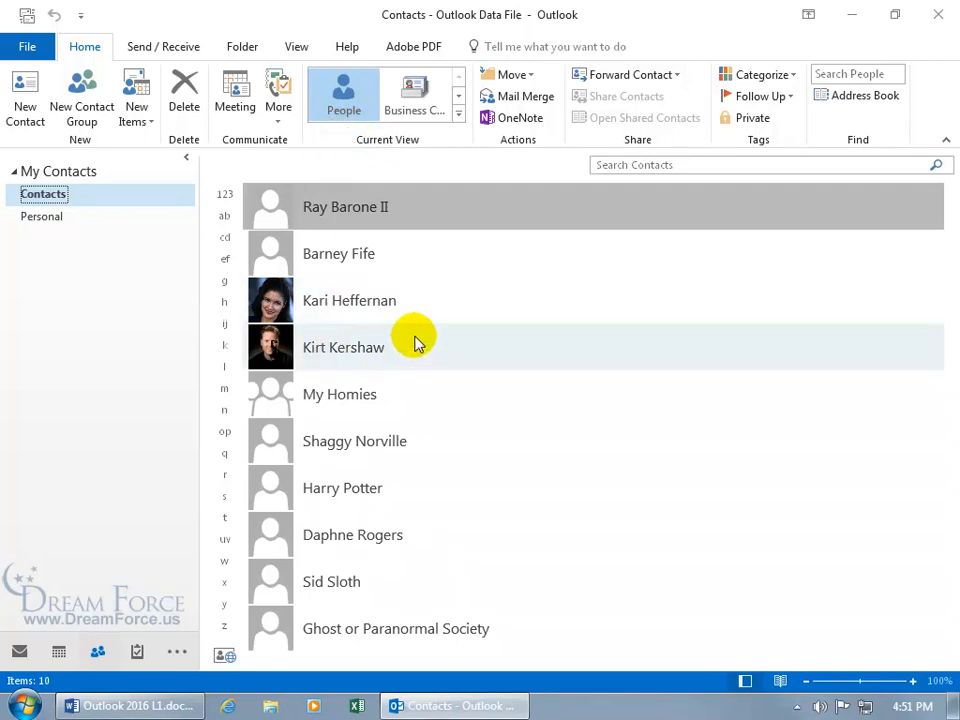
pyautogui.moveTo(325, 300)
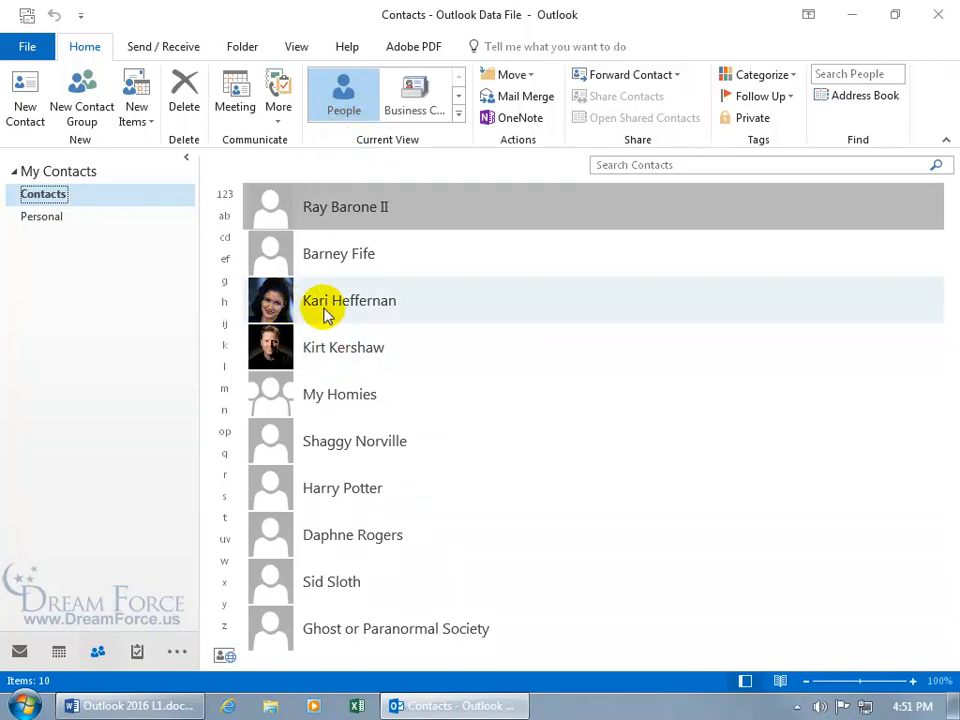
pyautogui.doubleClick(349, 300)
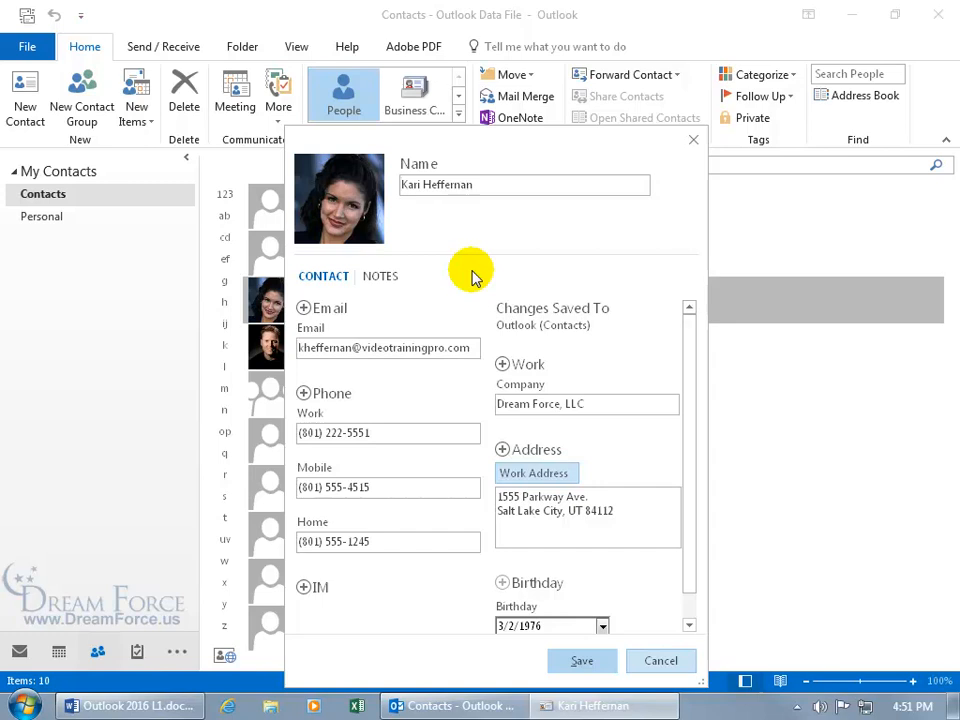
pyautogui.moveTo(465, 410)
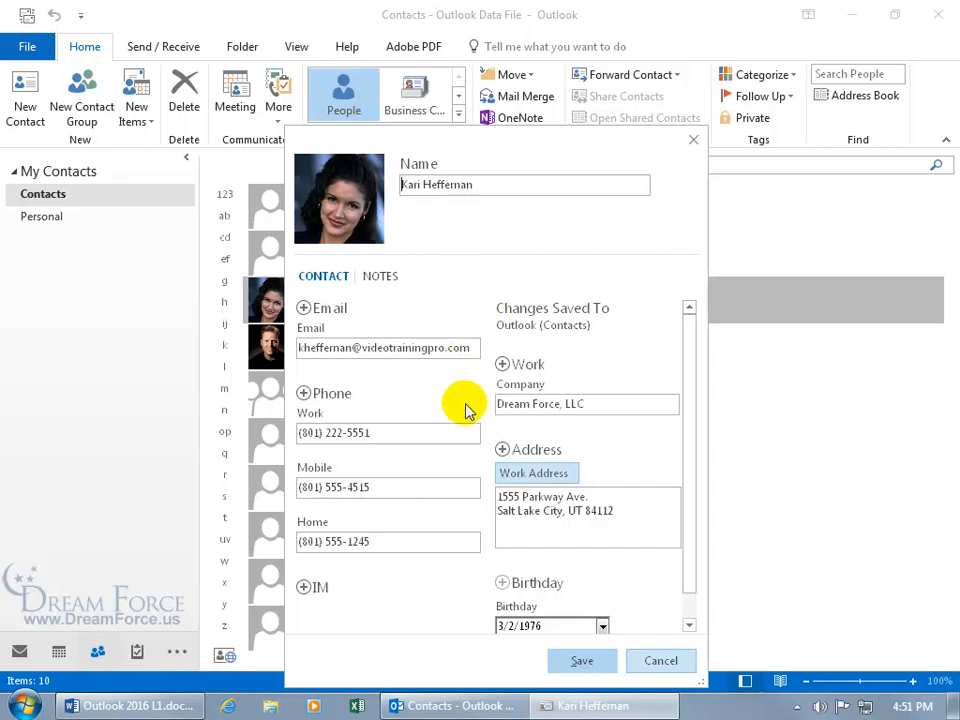
pyautogui.moveTo(623, 485)
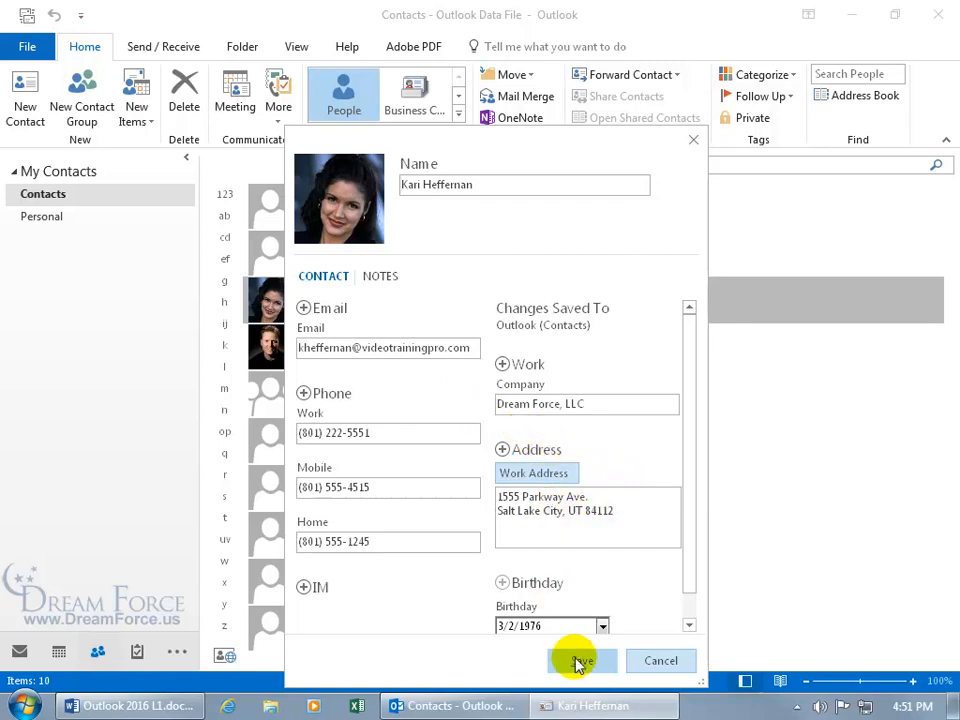
pyautogui.click(581, 660)
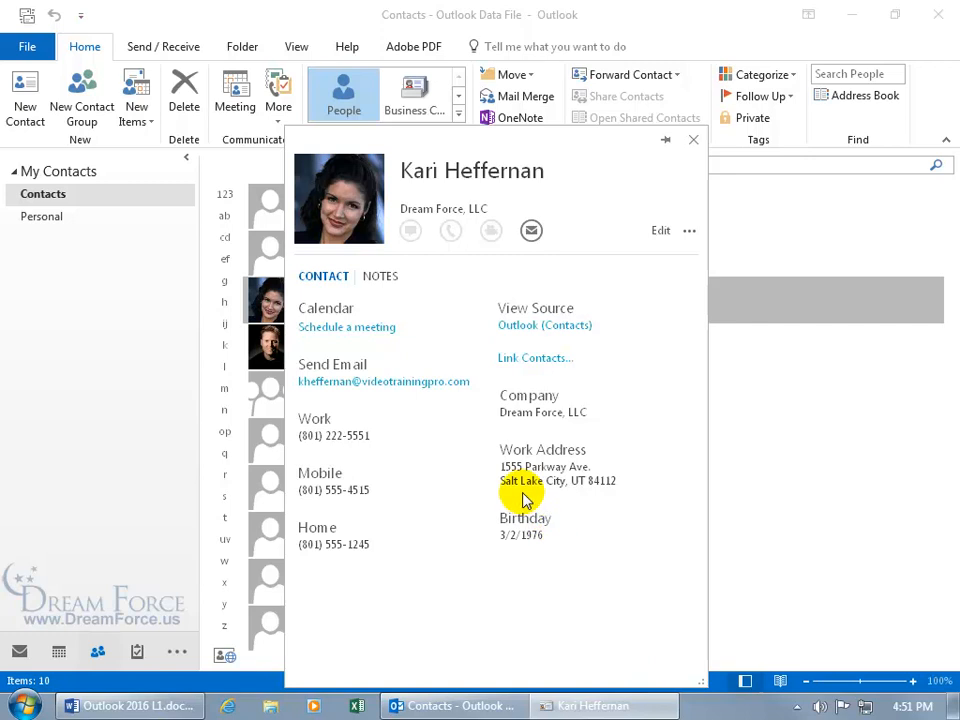
pyautogui.moveTo(423, 408)
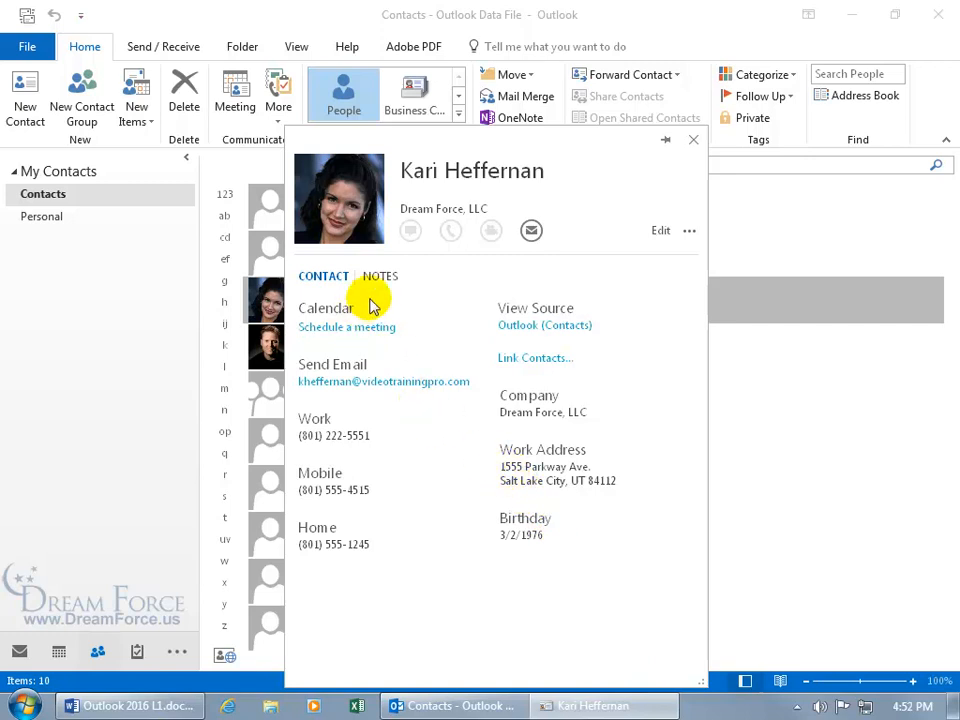
pyautogui.click(380, 276)
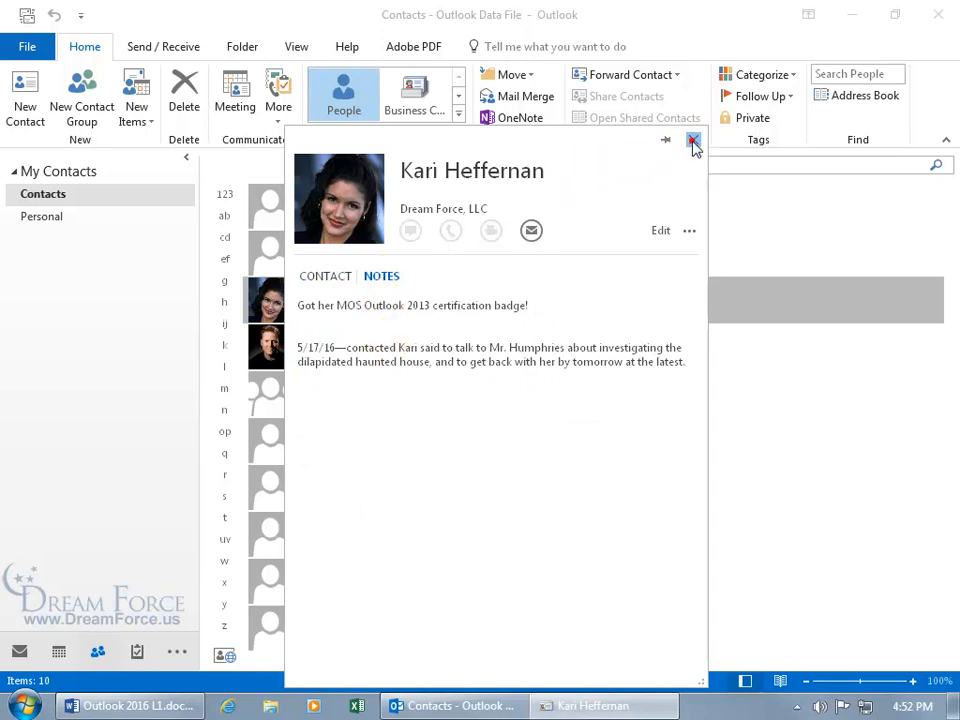
pyautogui.click(694, 140)
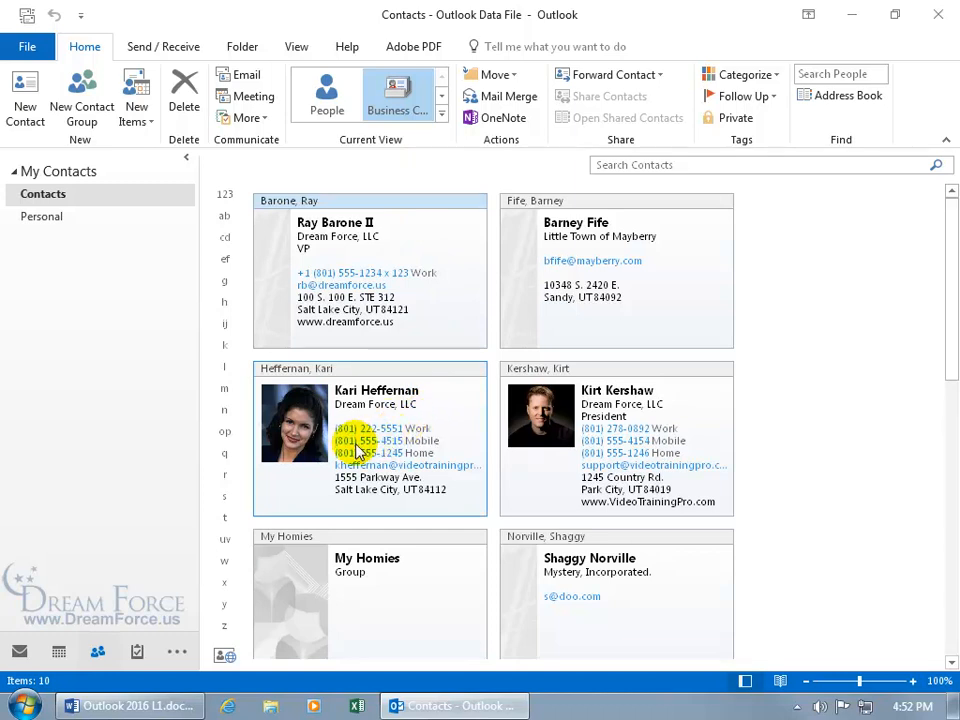
pyautogui.moveTo(375, 447)
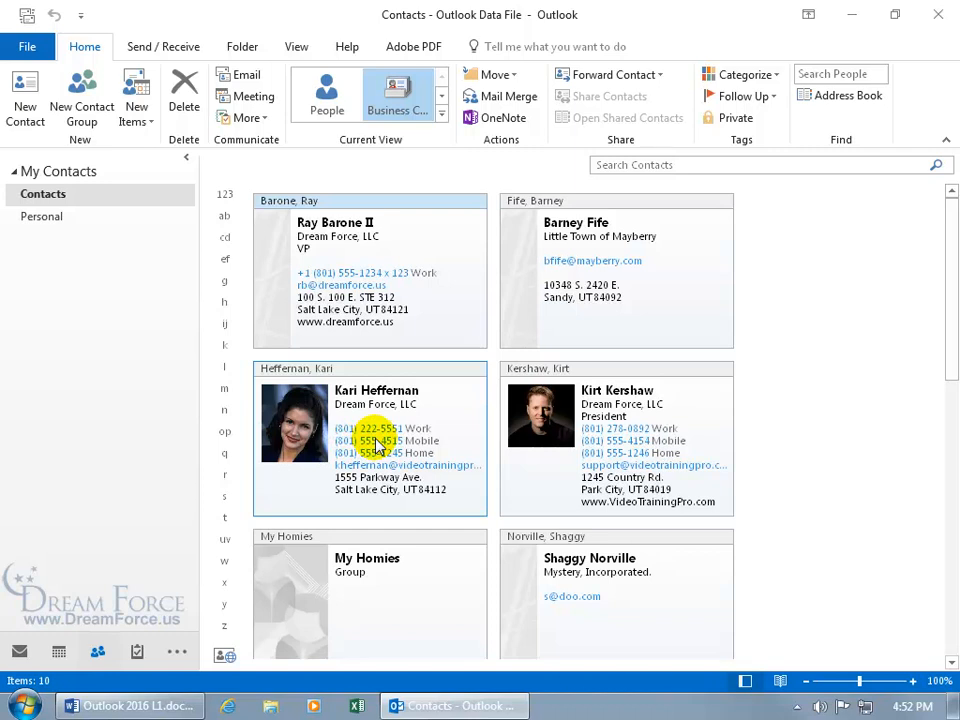
pyautogui.doubleClick(370, 420)
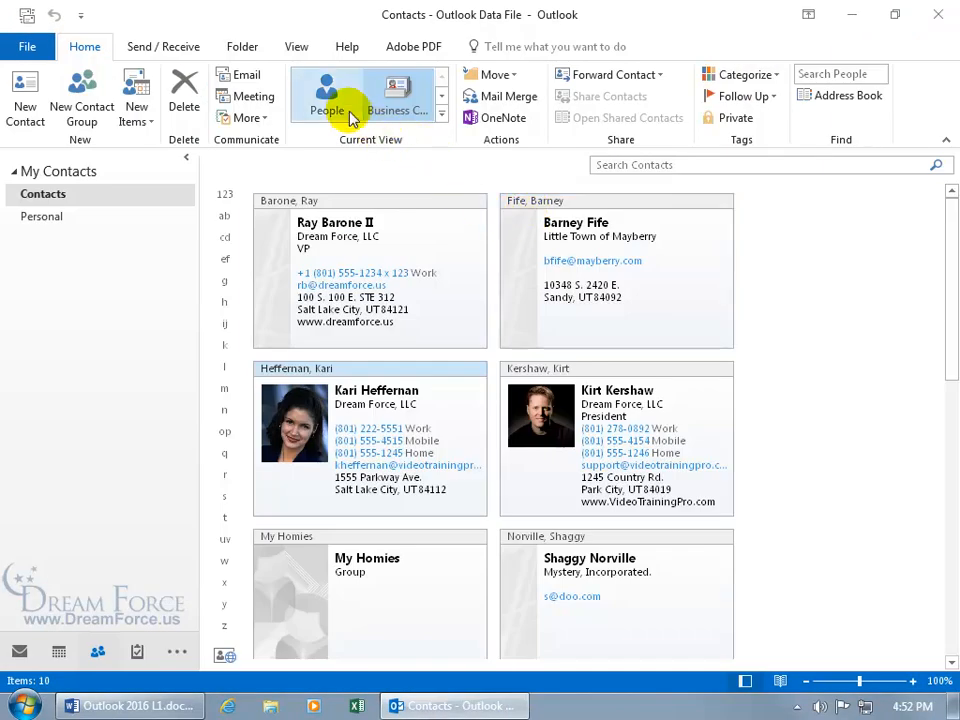
pyautogui.click(442, 118)
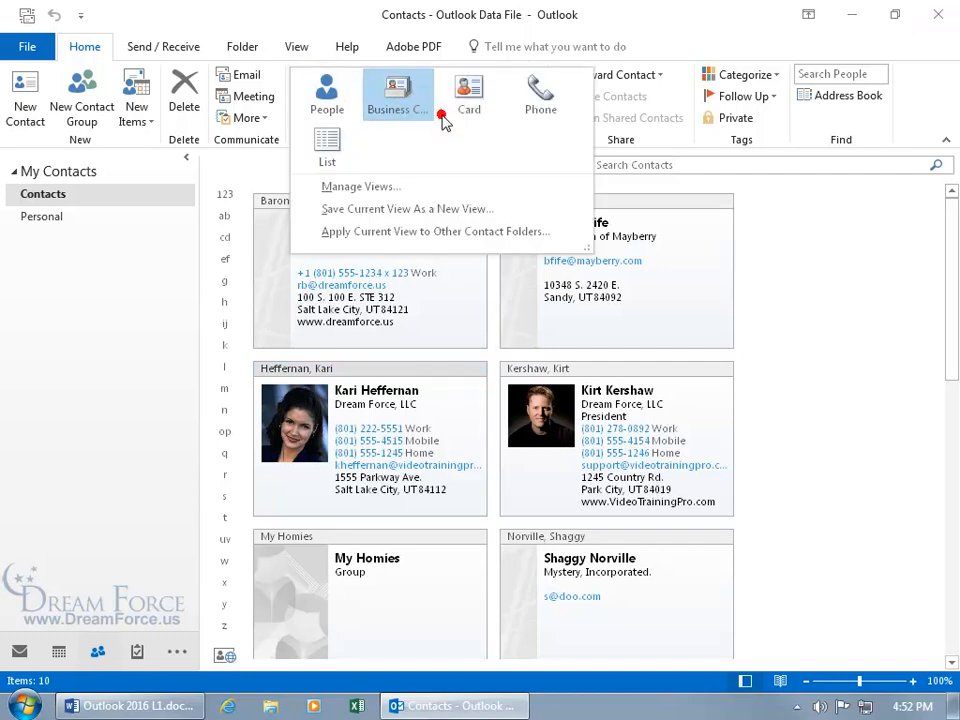
pyautogui.moveTo(327, 148)
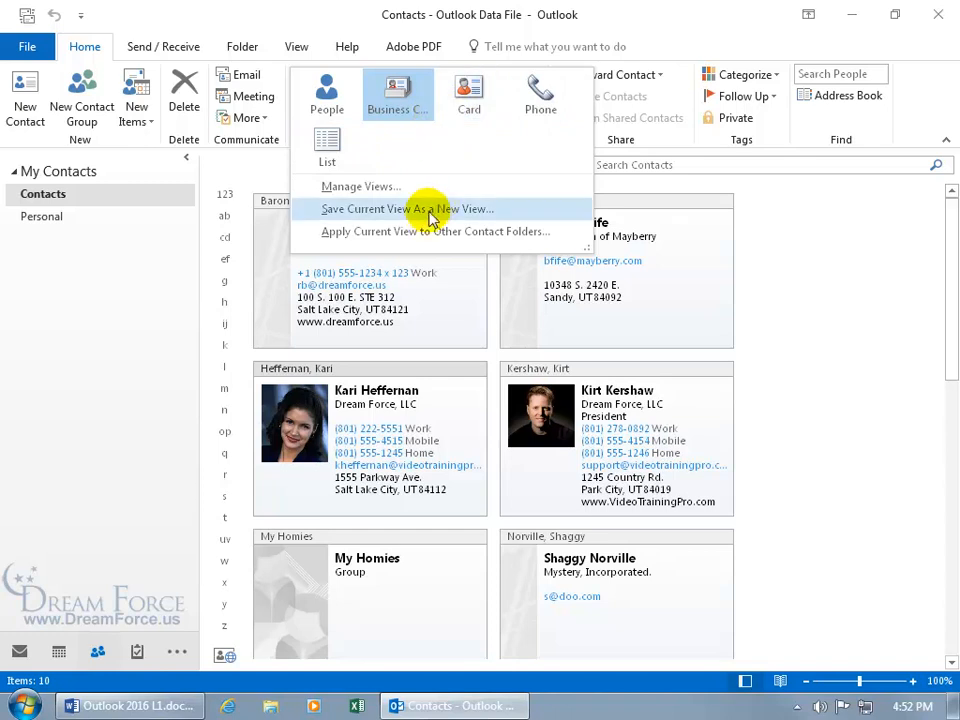
pyautogui.moveTo(490, 378)
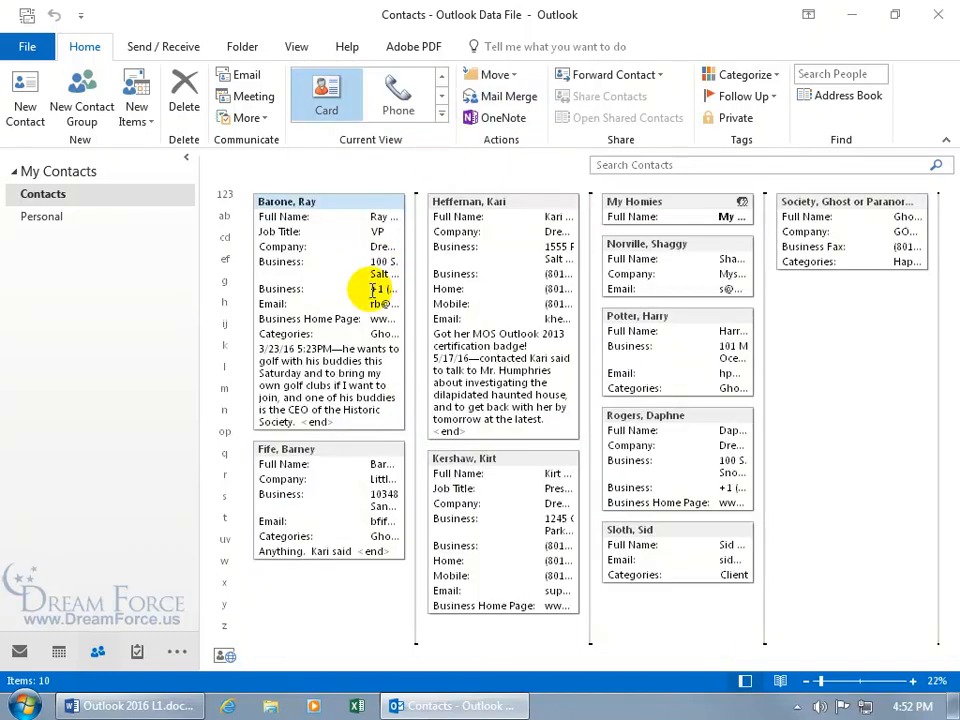
pyautogui.doubleClick(286, 201)
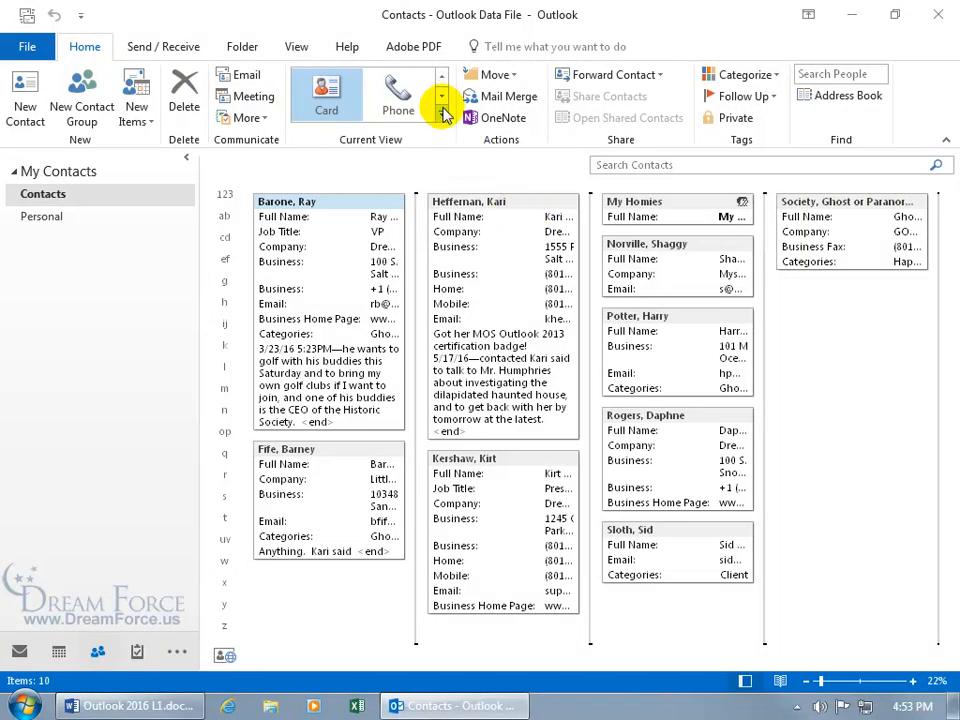
pyautogui.click(397, 95)
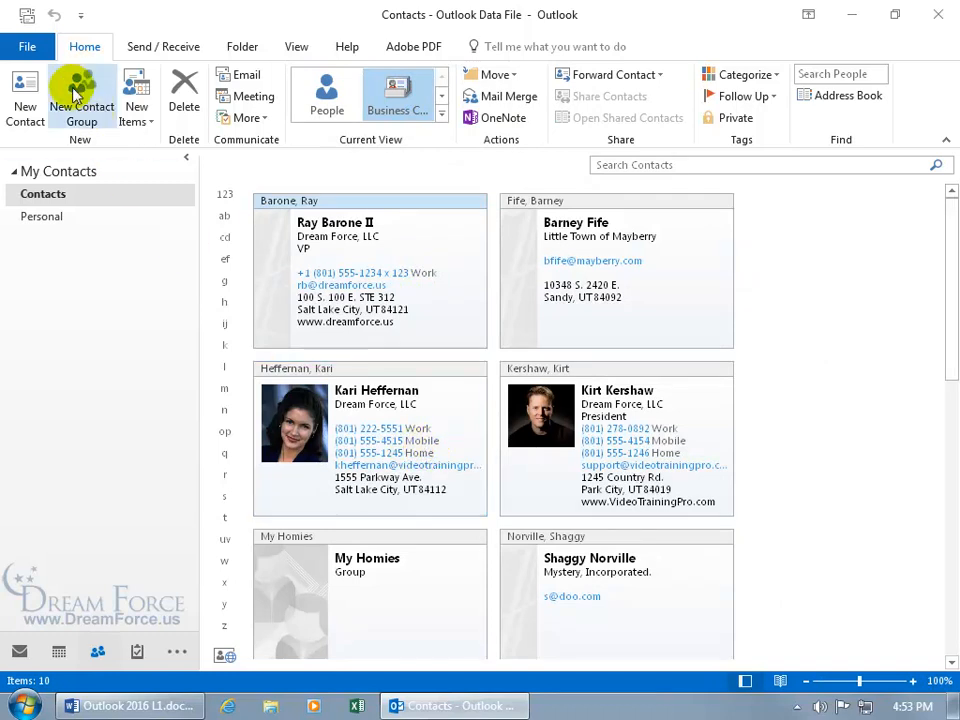
pyautogui.moveTo(24, 95)
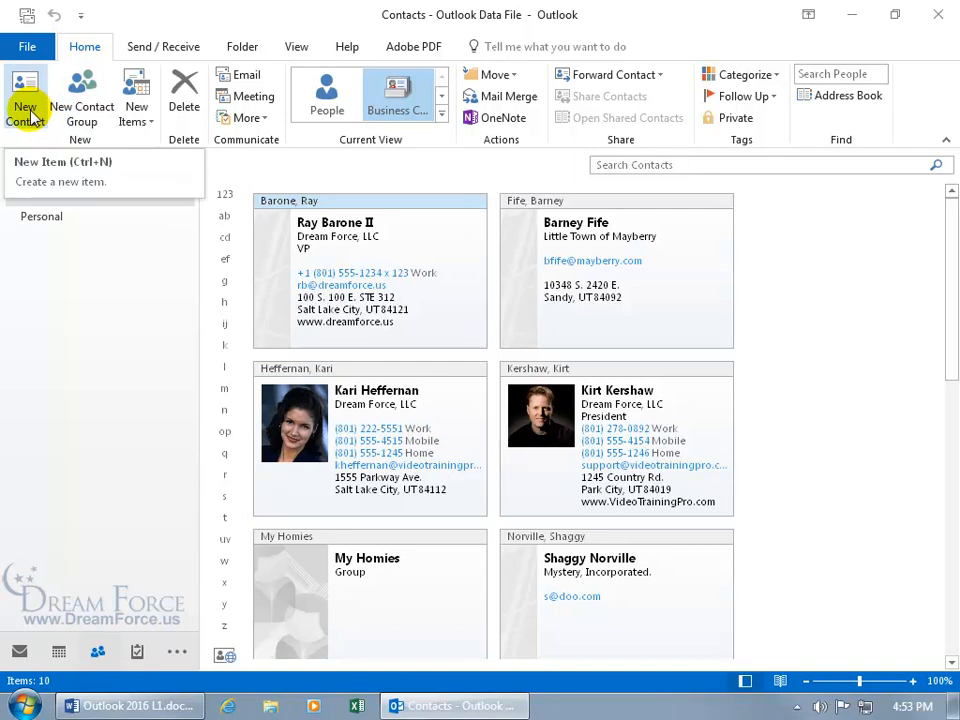
pyautogui.click(25, 95)
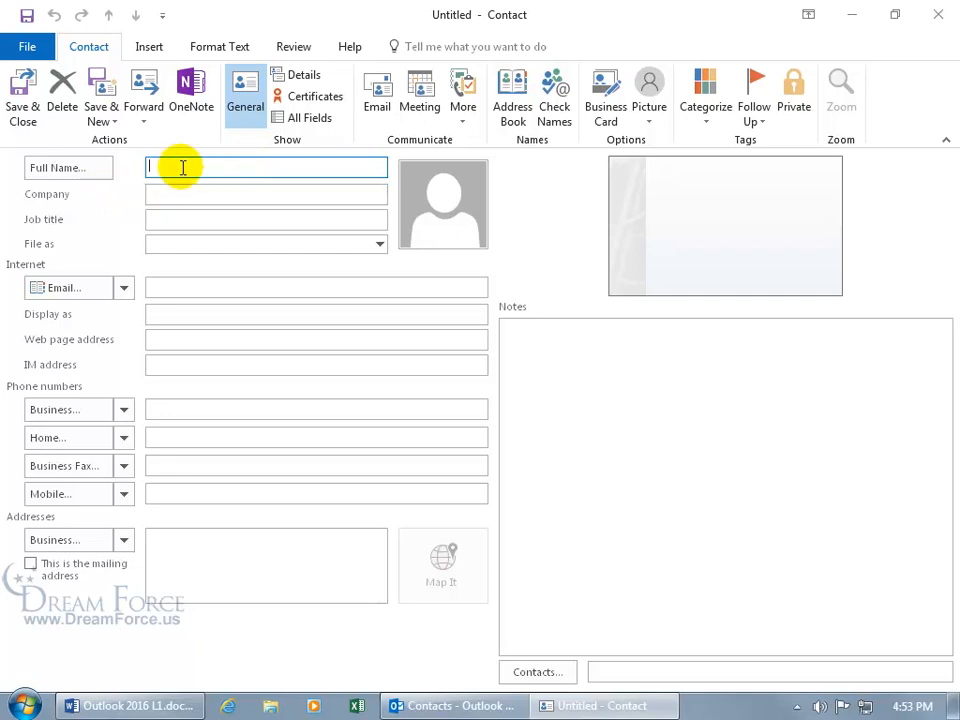
pyautogui.write('Captain Peacock')
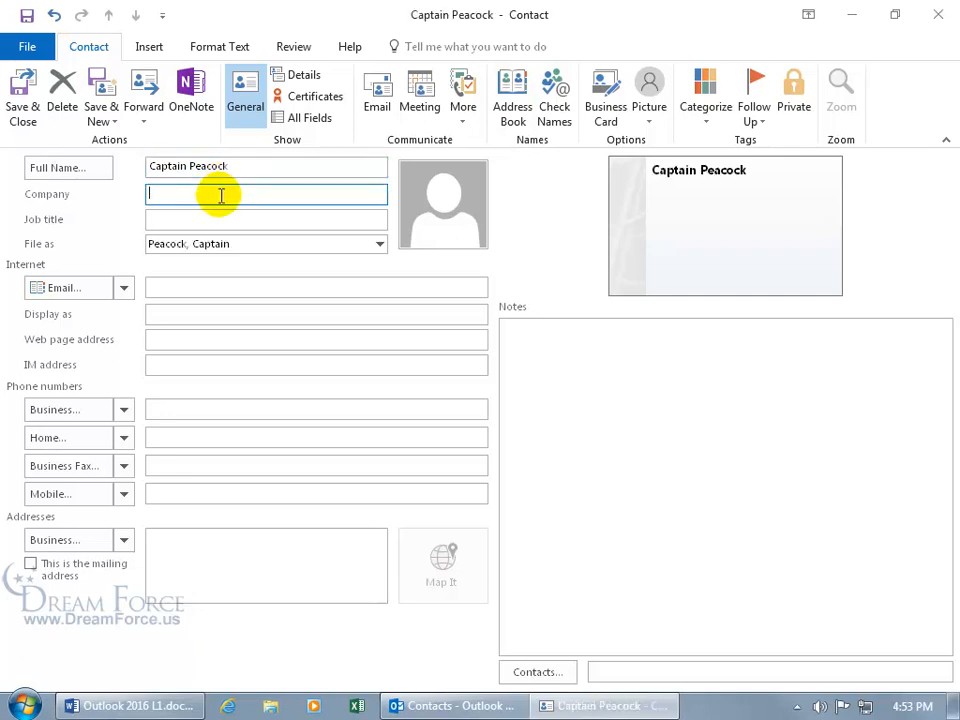
pyautogui.moveTo(705, 190)
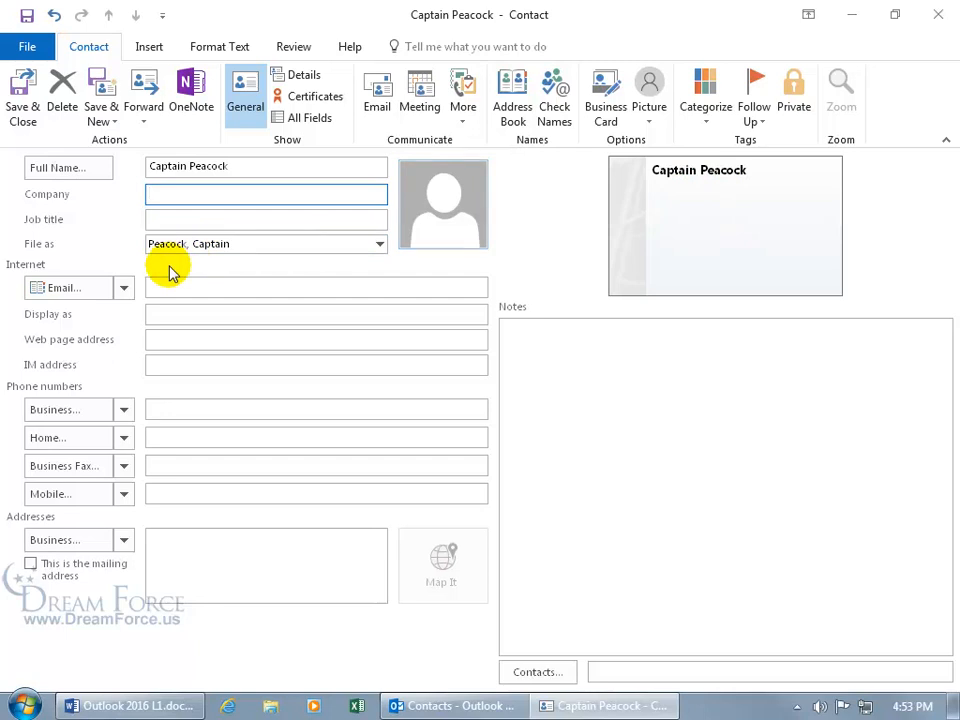
pyautogui.moveTo(218, 270)
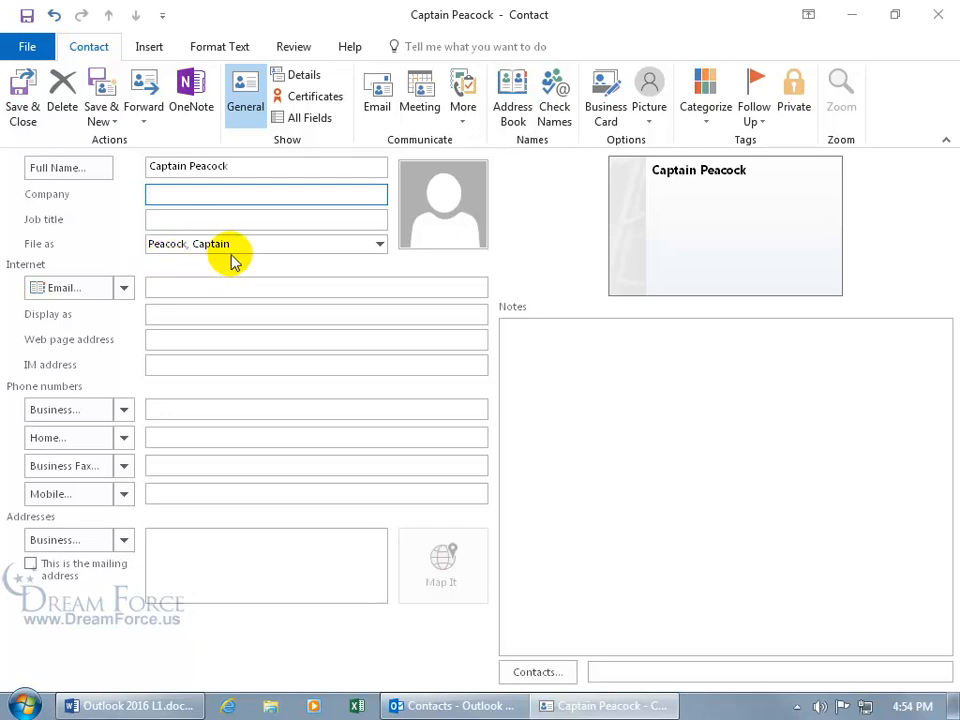
pyautogui.click(378, 243)
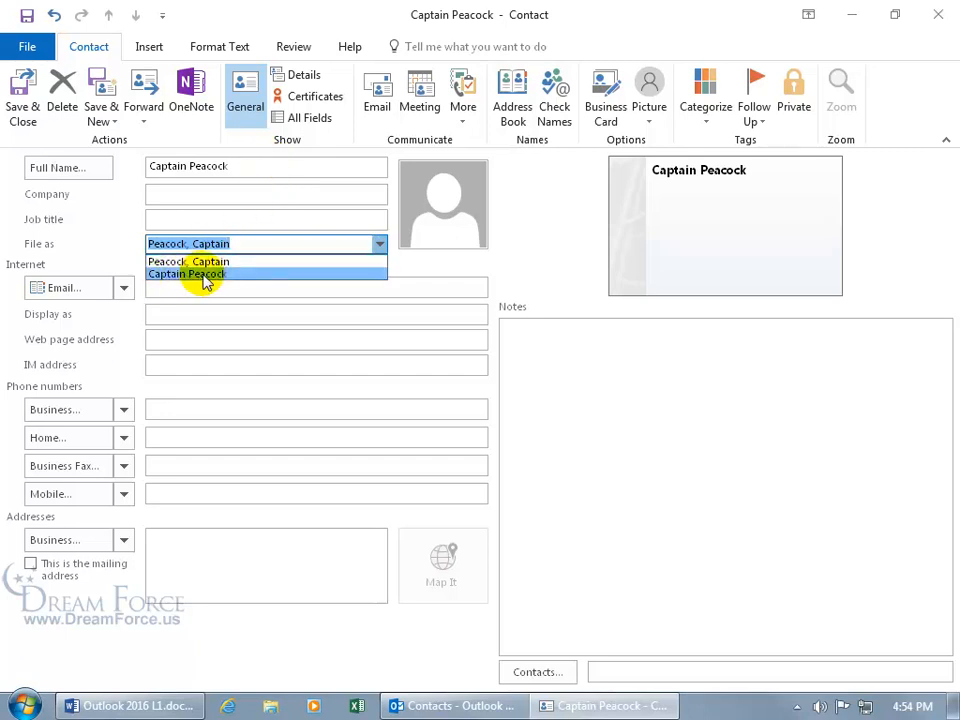
pyautogui.click(188, 262)
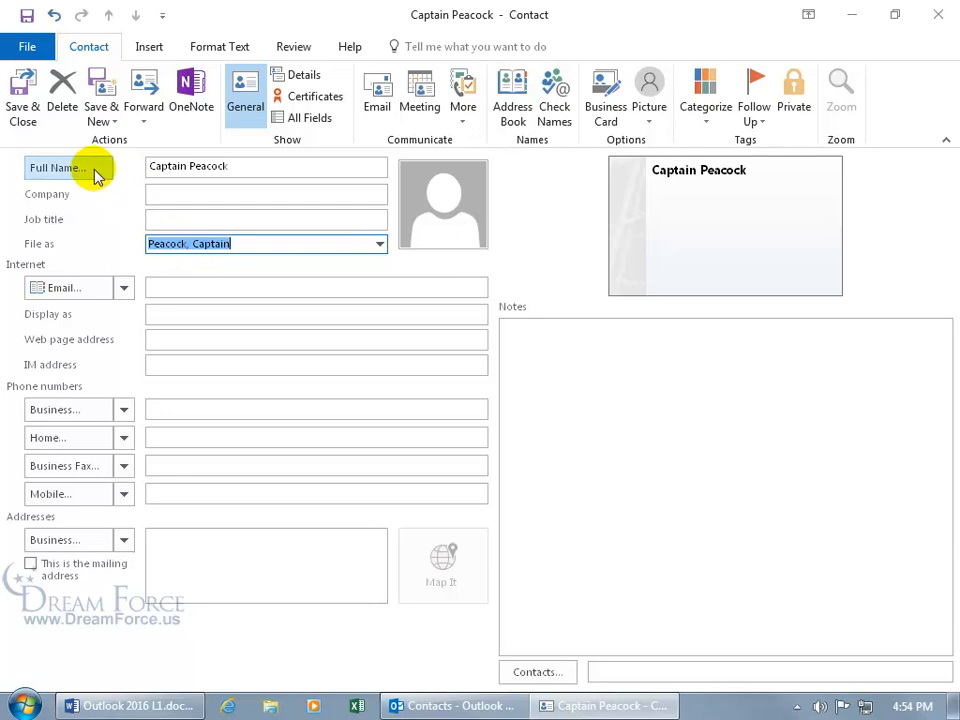
# Add middle initial 'S.' with no suffix, making the name Captain S. Peacock.
pyautogui.click(65, 167)
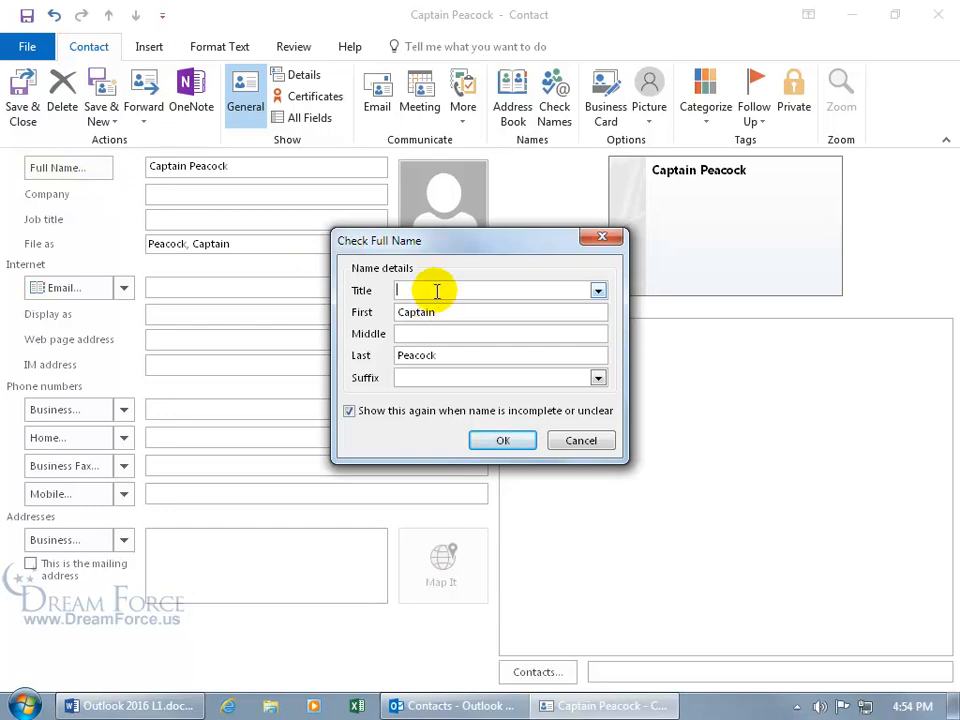
pyautogui.click(500, 333)
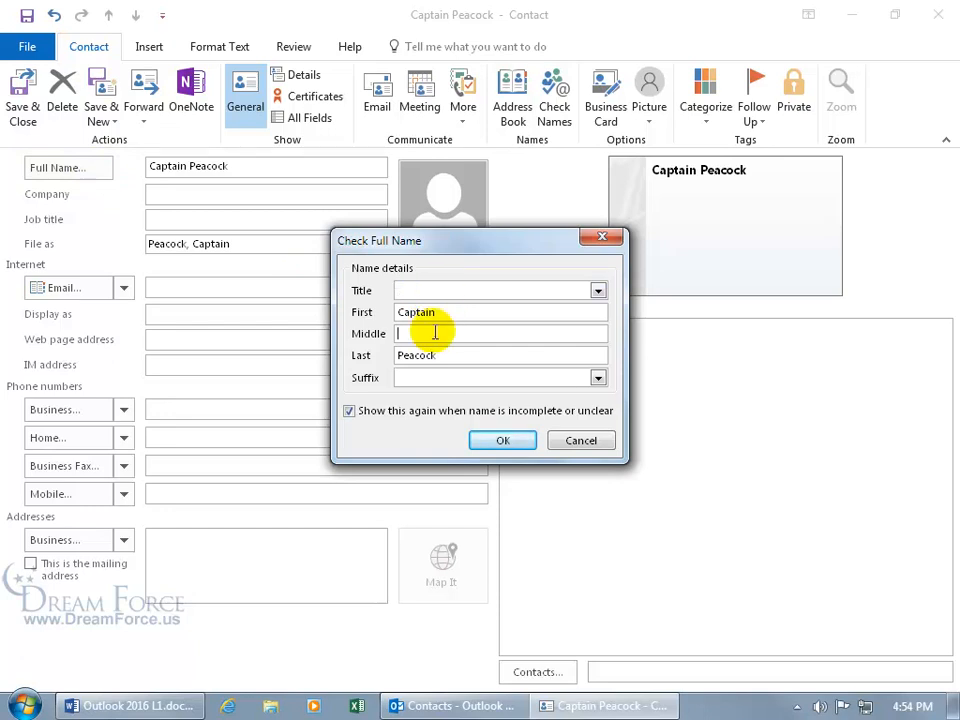
pyautogui.click(598, 377)
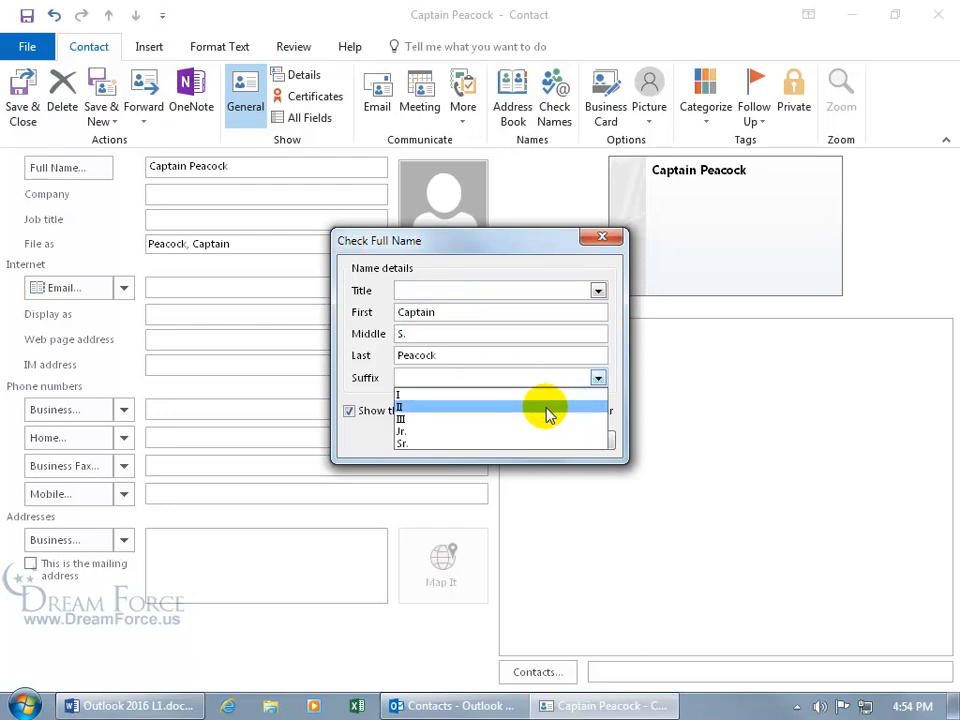
pyautogui.moveTo(503, 418)
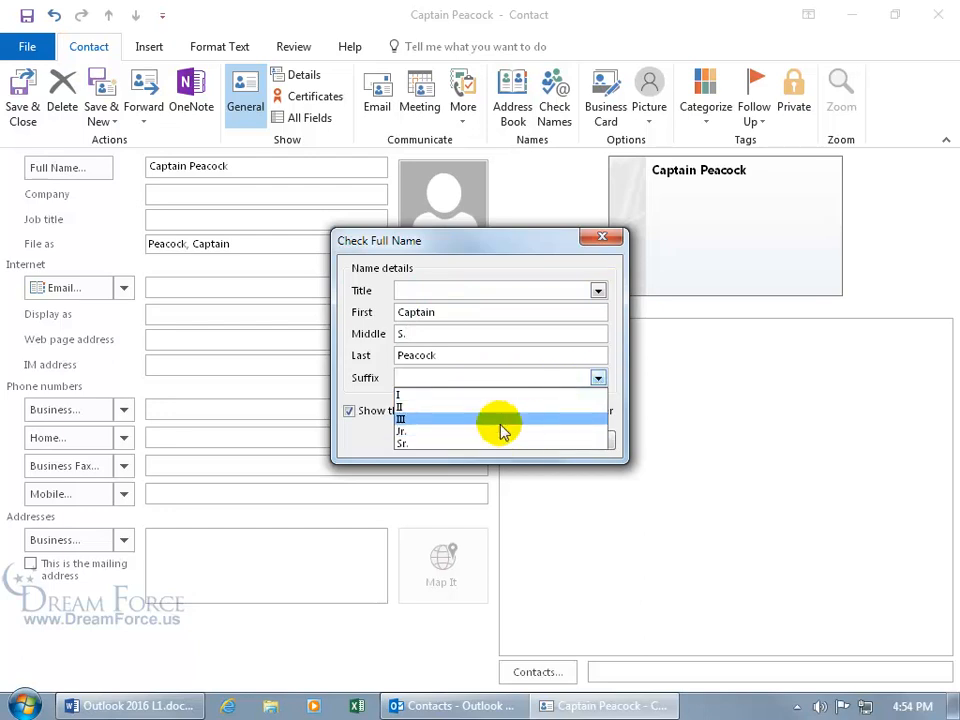
pyautogui.click(502, 418)
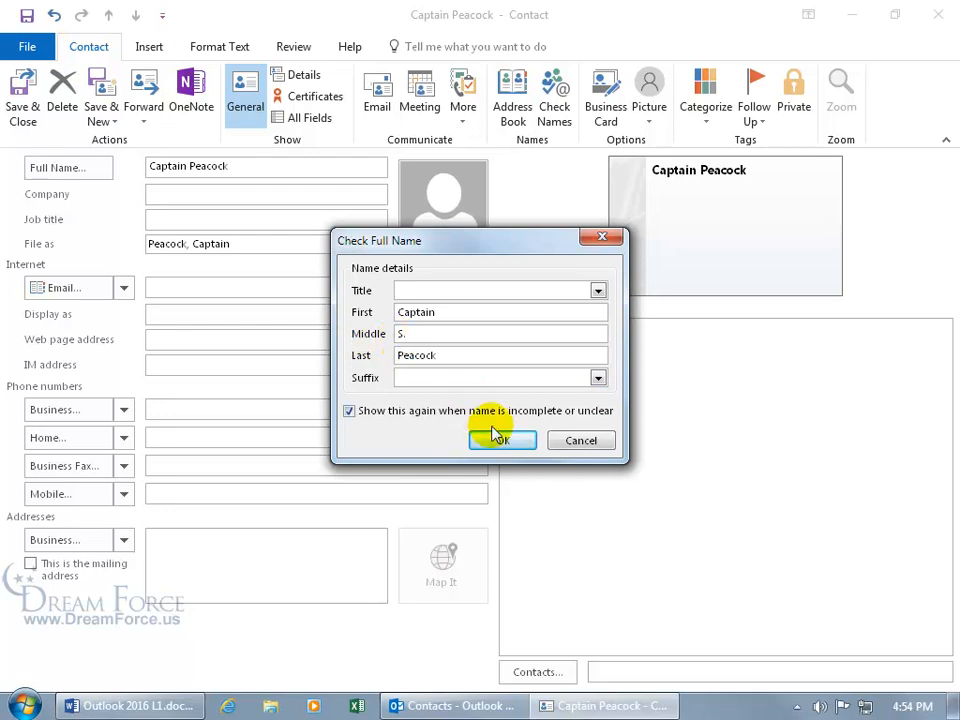
pyautogui.click(500, 440)
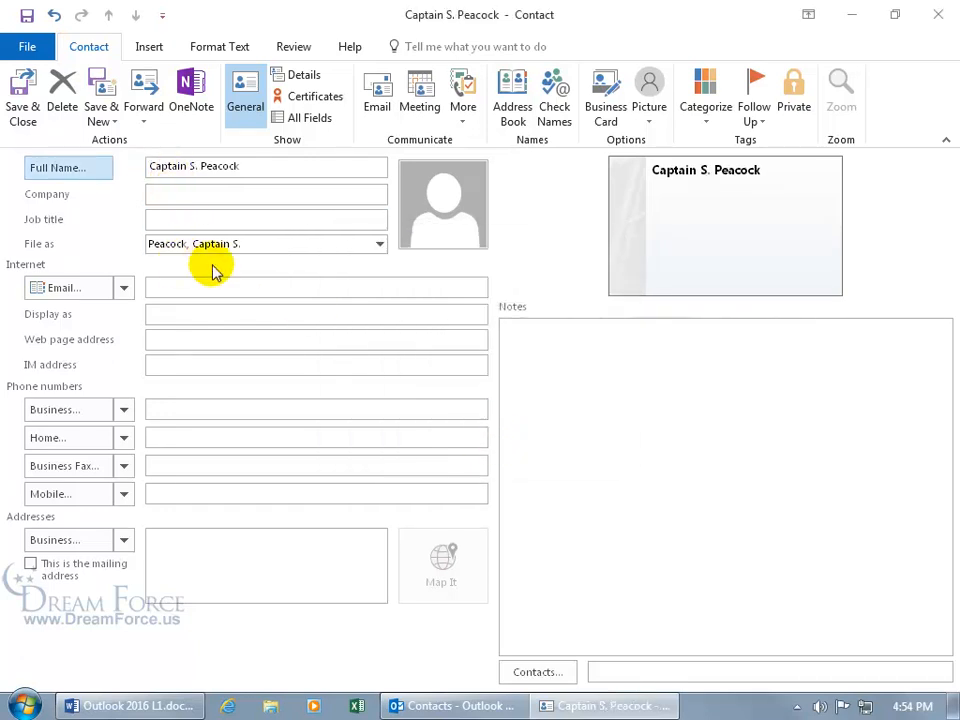
pyautogui.moveTo(267, 267)
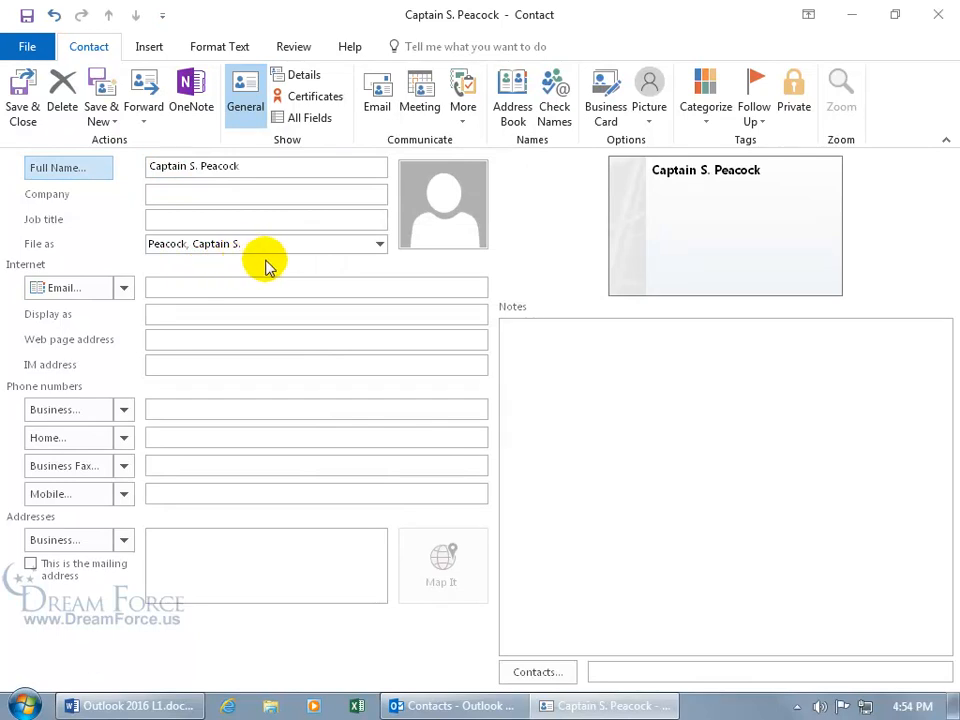
pyautogui.click(379, 244)
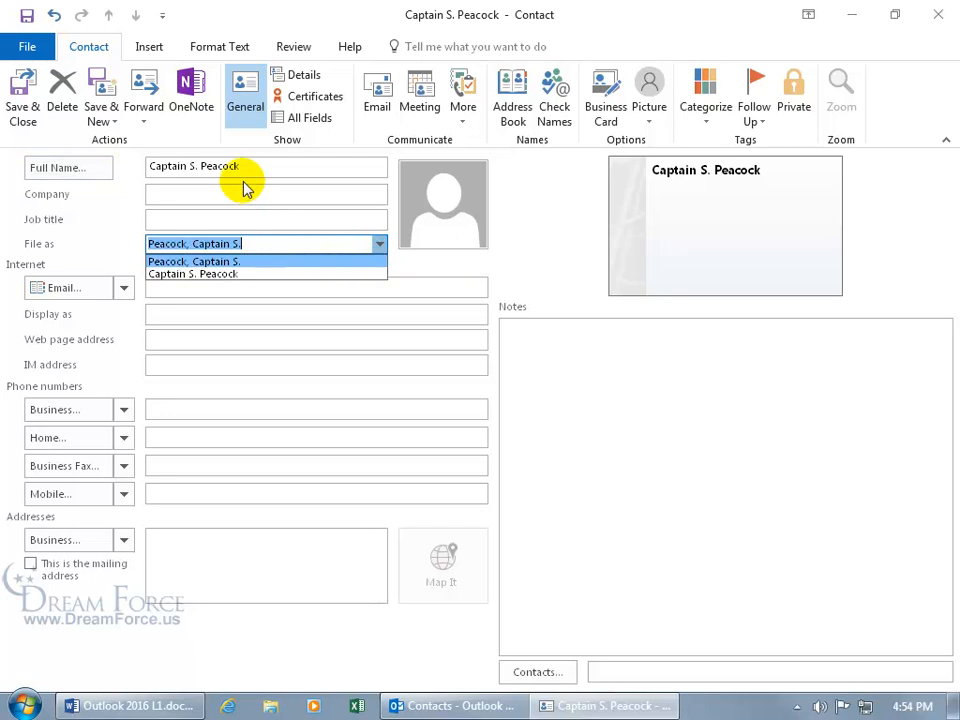
pyautogui.click(193, 261)
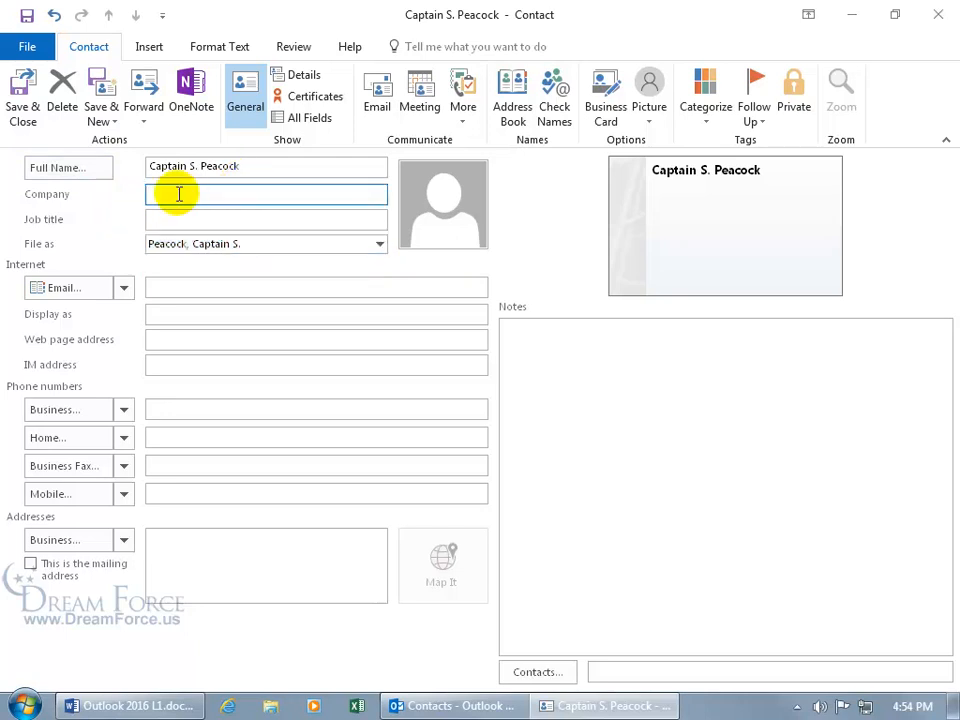
pyautogui.write('Dream Force, LLC')
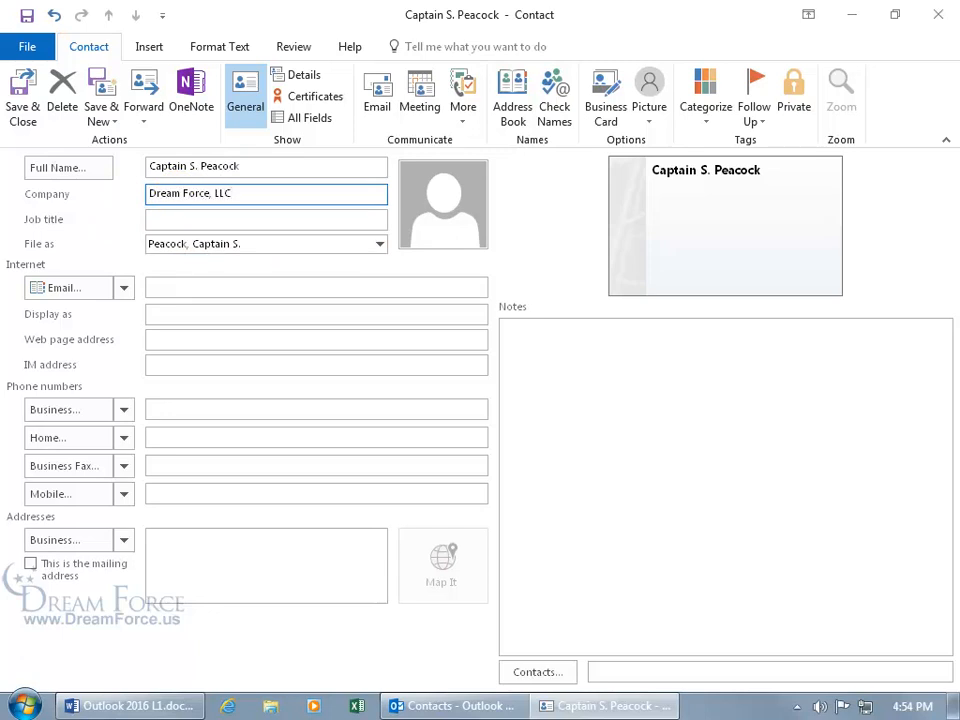
pyautogui.click(265, 219)
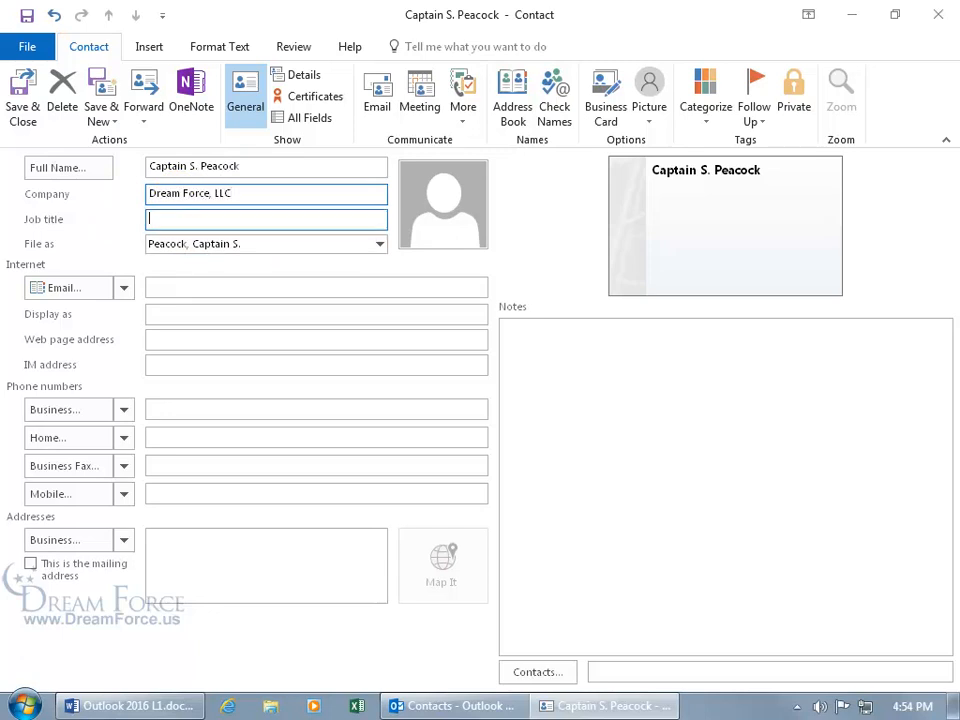
pyautogui.write('VP')
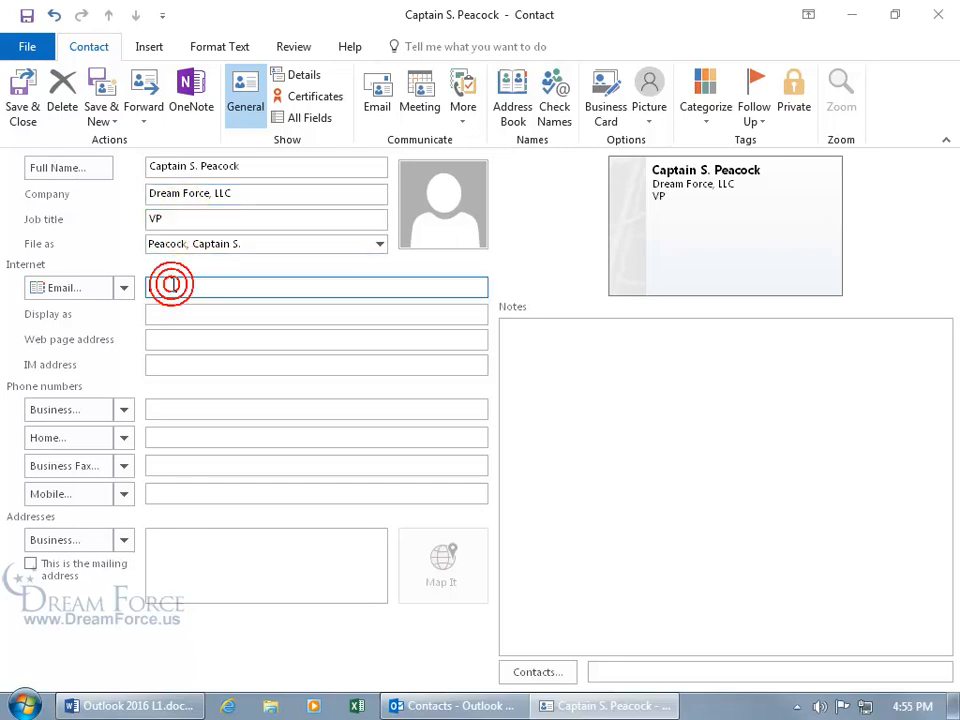
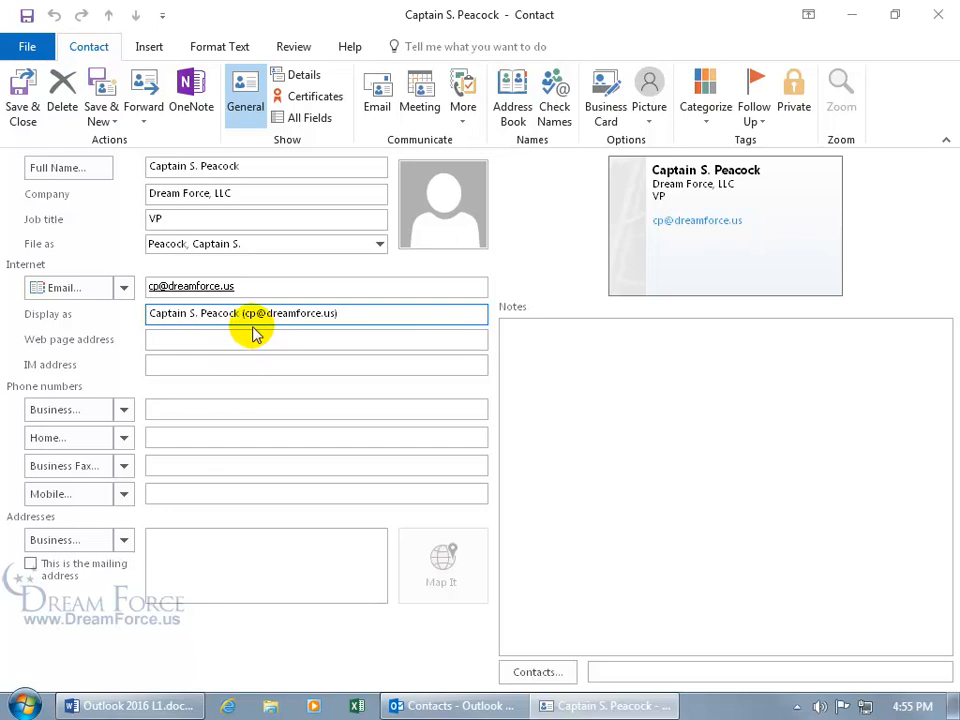
pyautogui.click(216, 339)
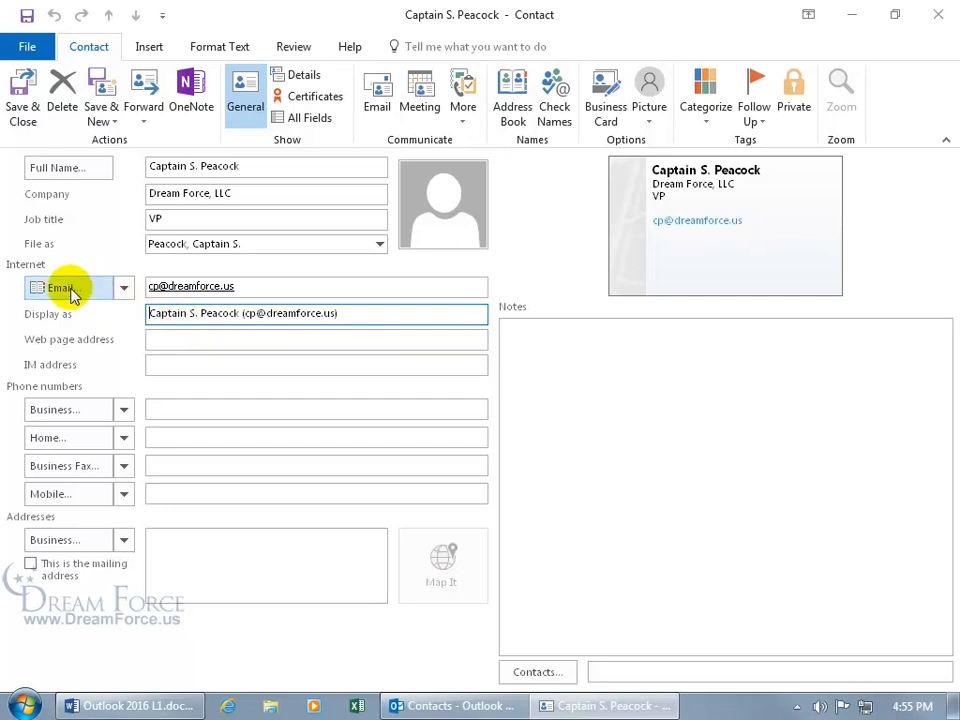
pyautogui.click(67, 287)
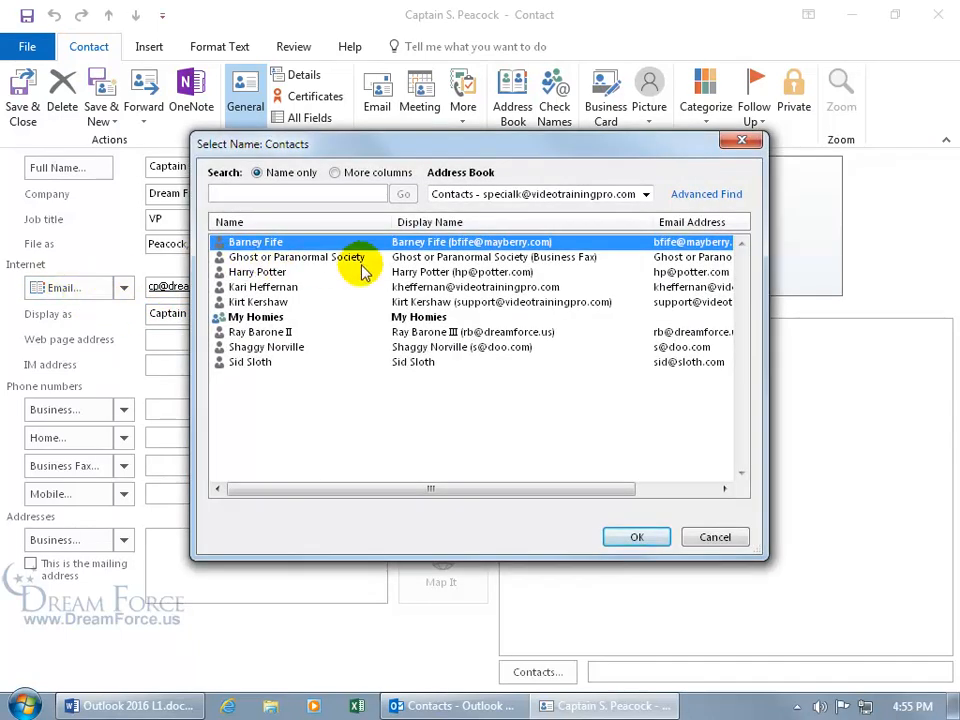
pyautogui.click(644, 194)
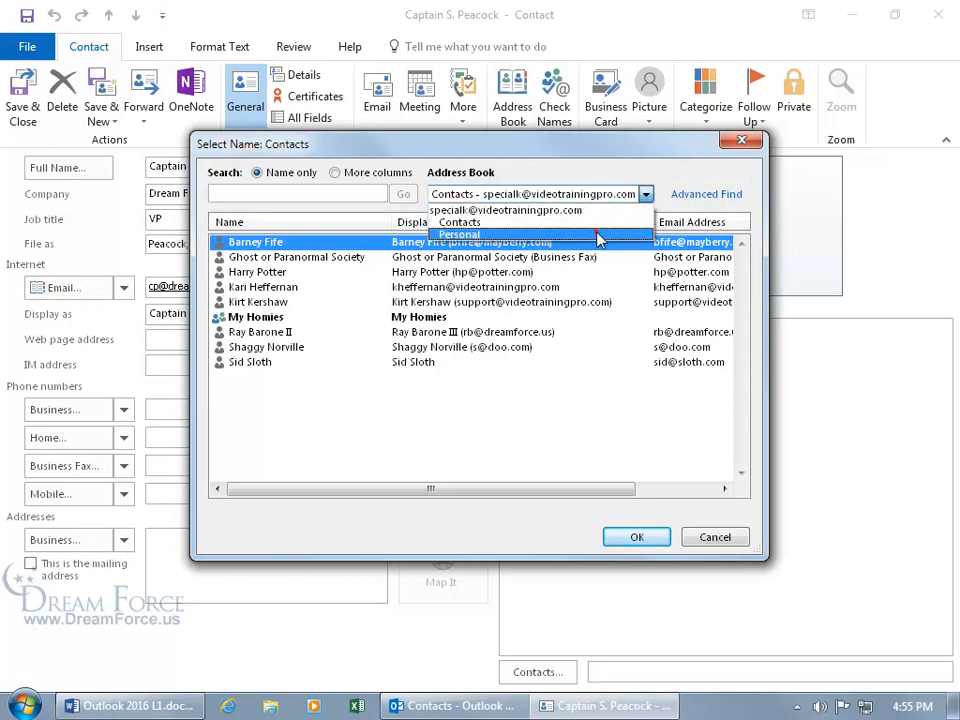
pyautogui.click(458, 234)
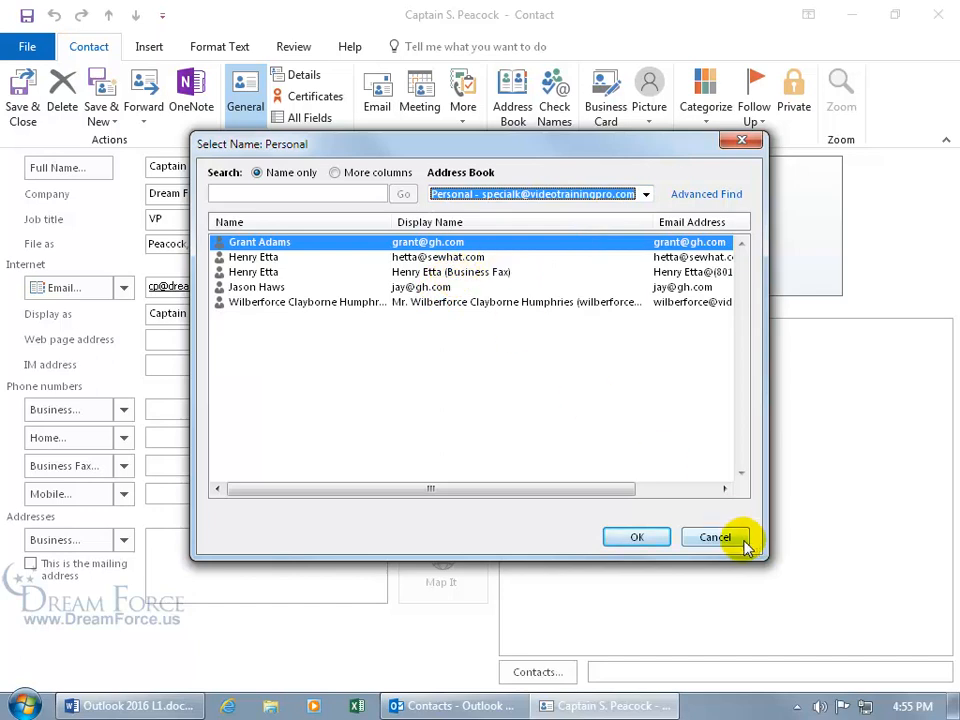
pyautogui.click(714, 537)
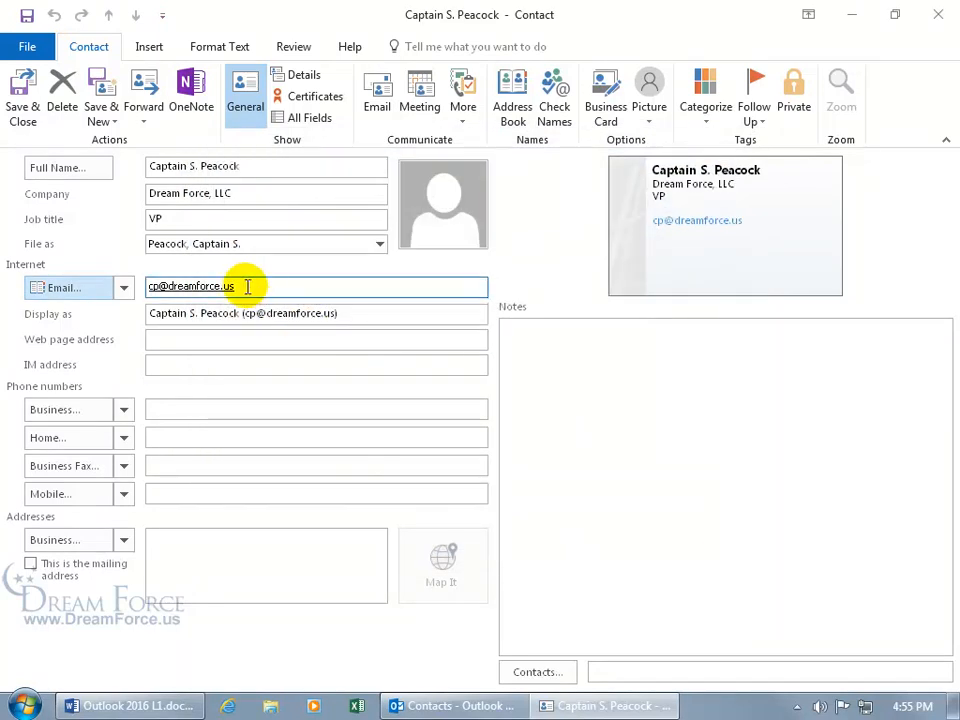
pyautogui.click(124, 288)
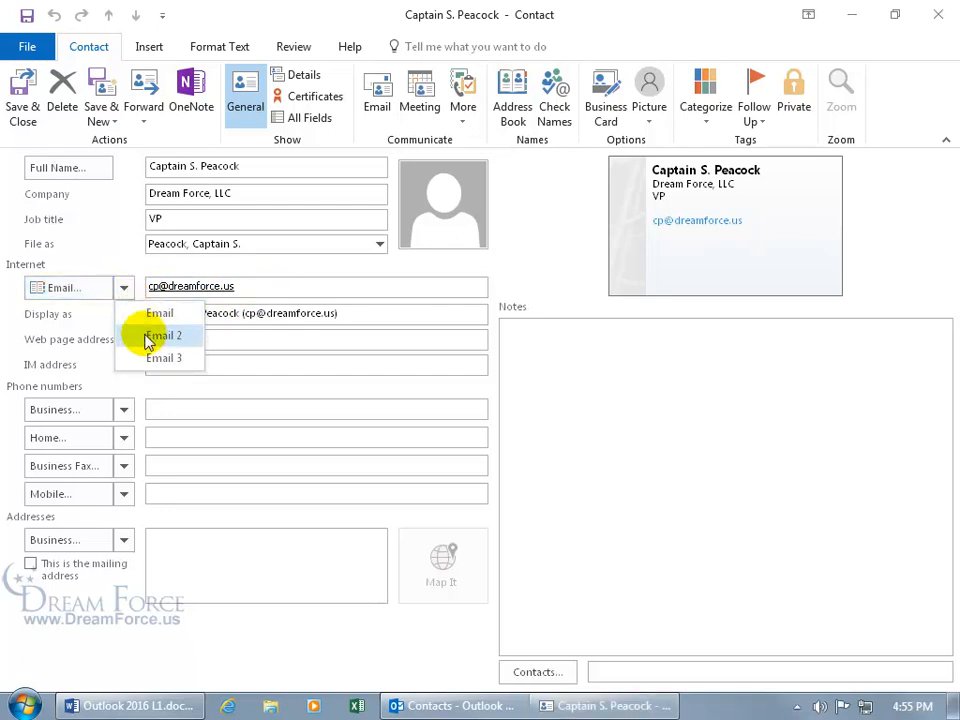
pyautogui.moveTo(163, 335)
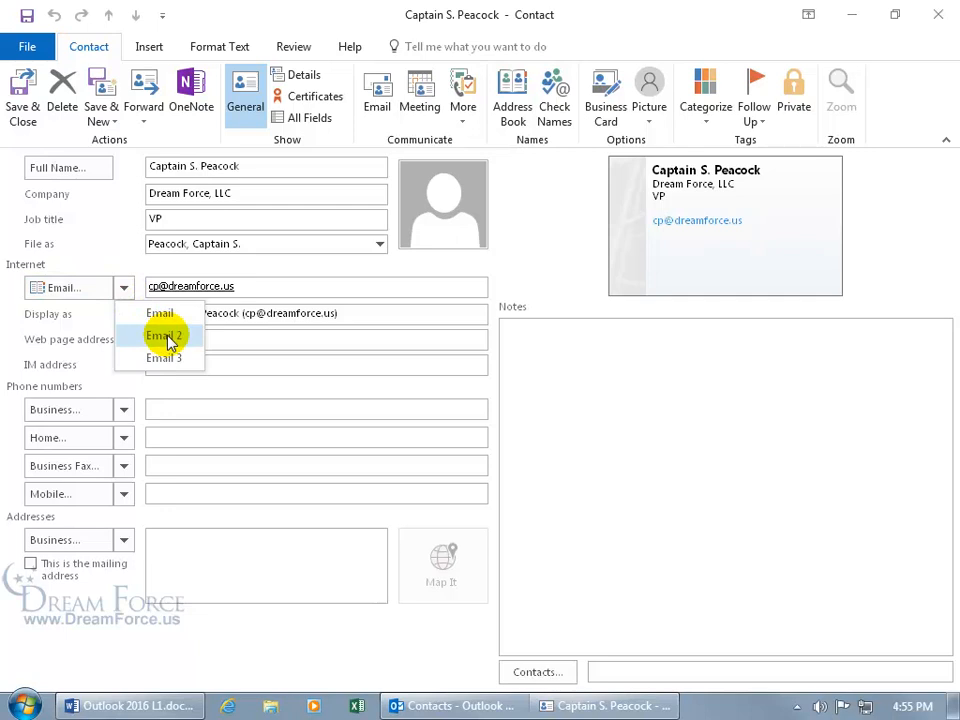
pyautogui.click(163, 335)
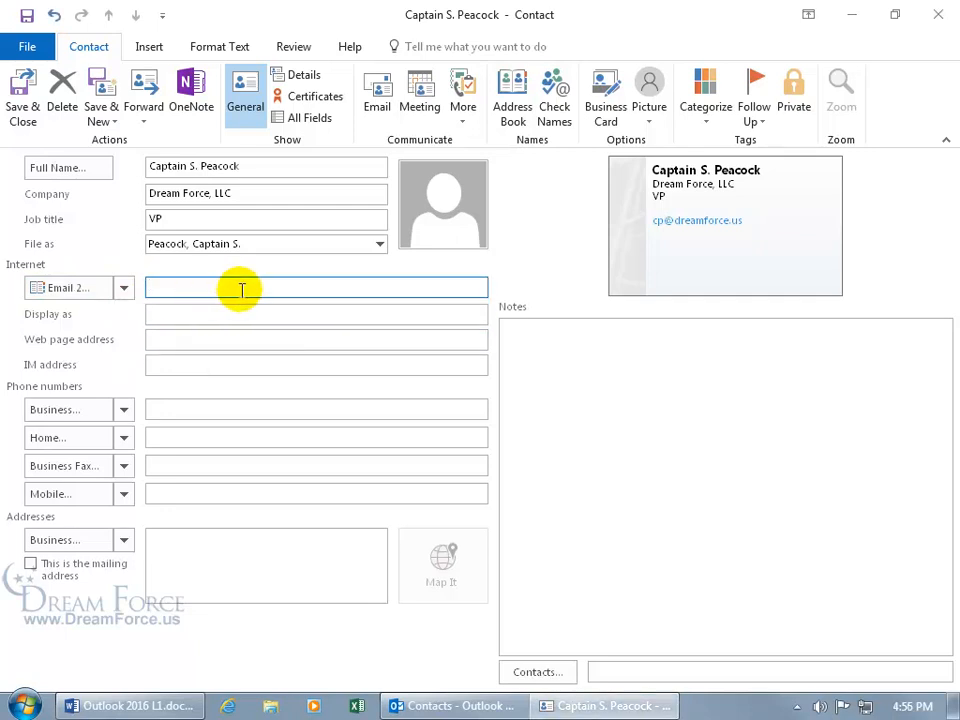
pyautogui.click(124, 288)
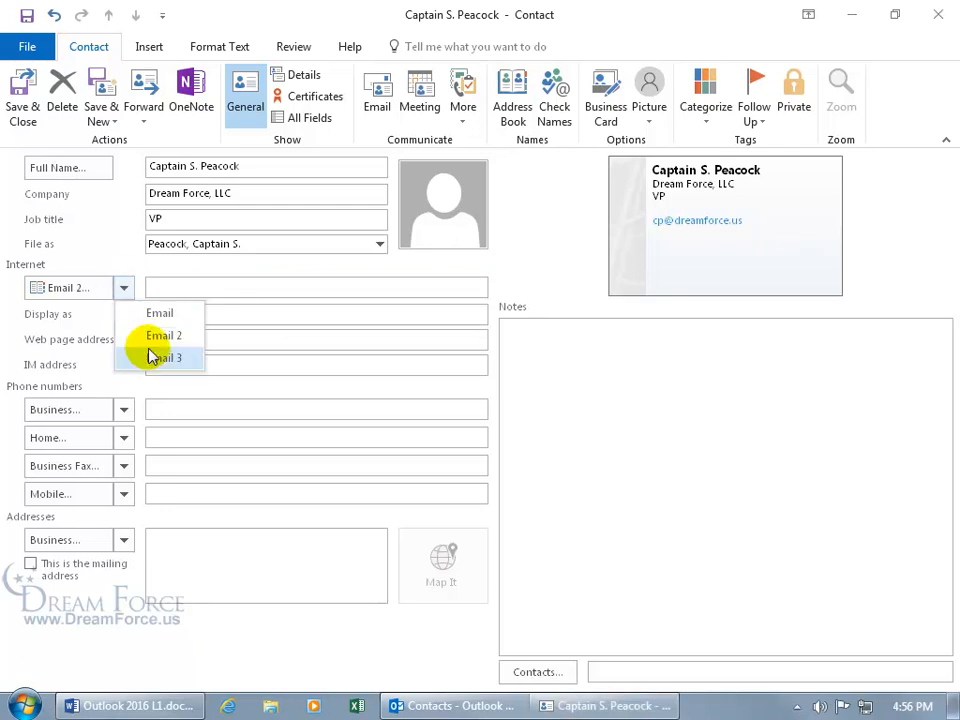
pyautogui.click(163, 335)
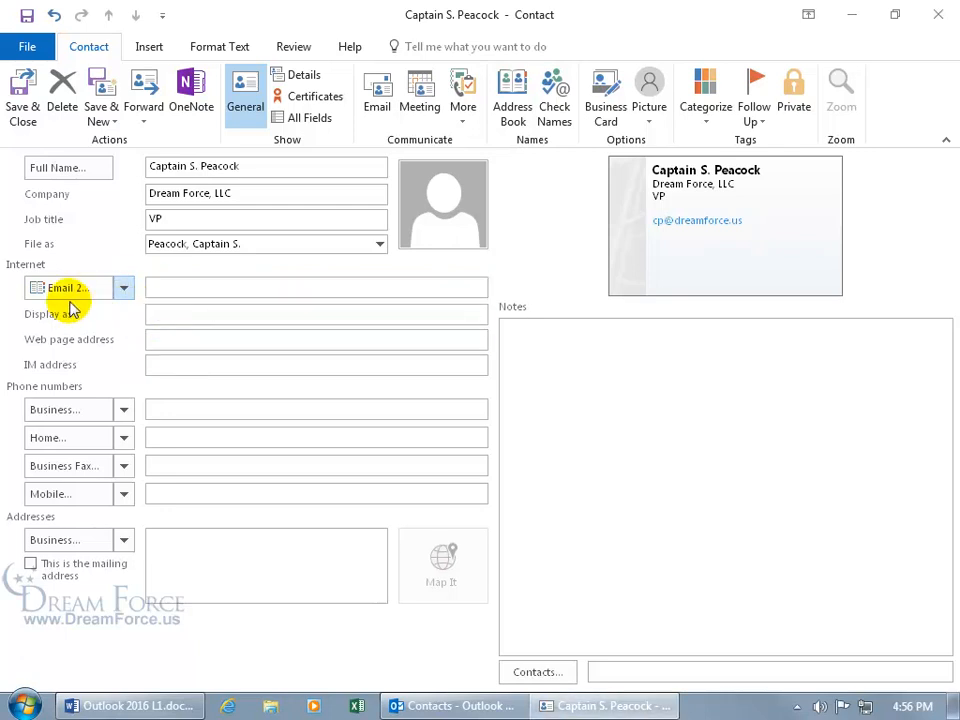
pyautogui.click(316, 288)
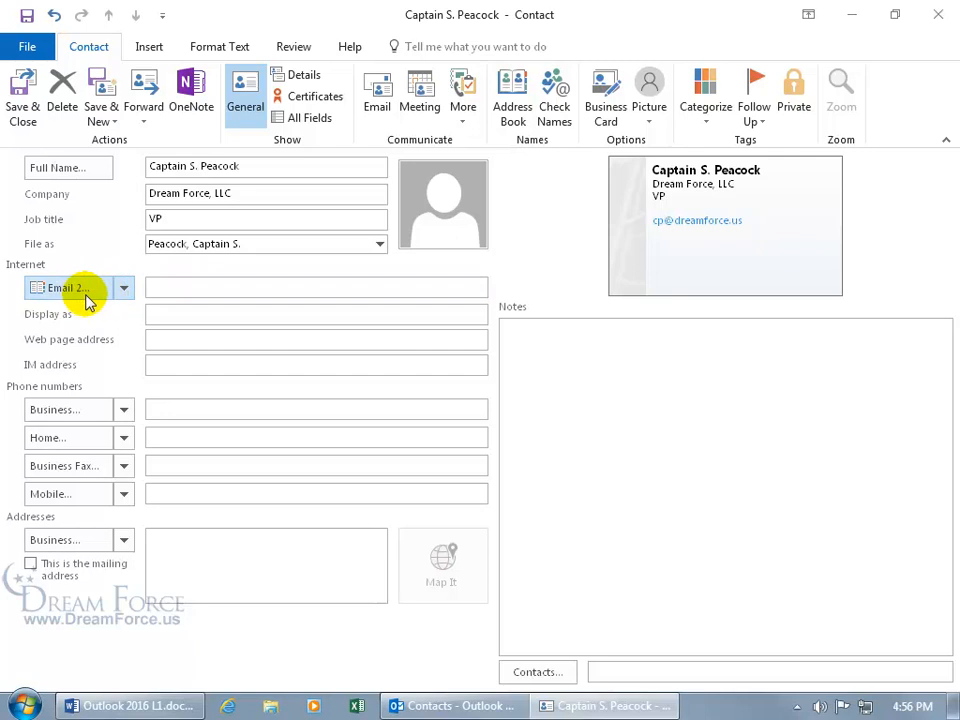
pyautogui.click(123, 287)
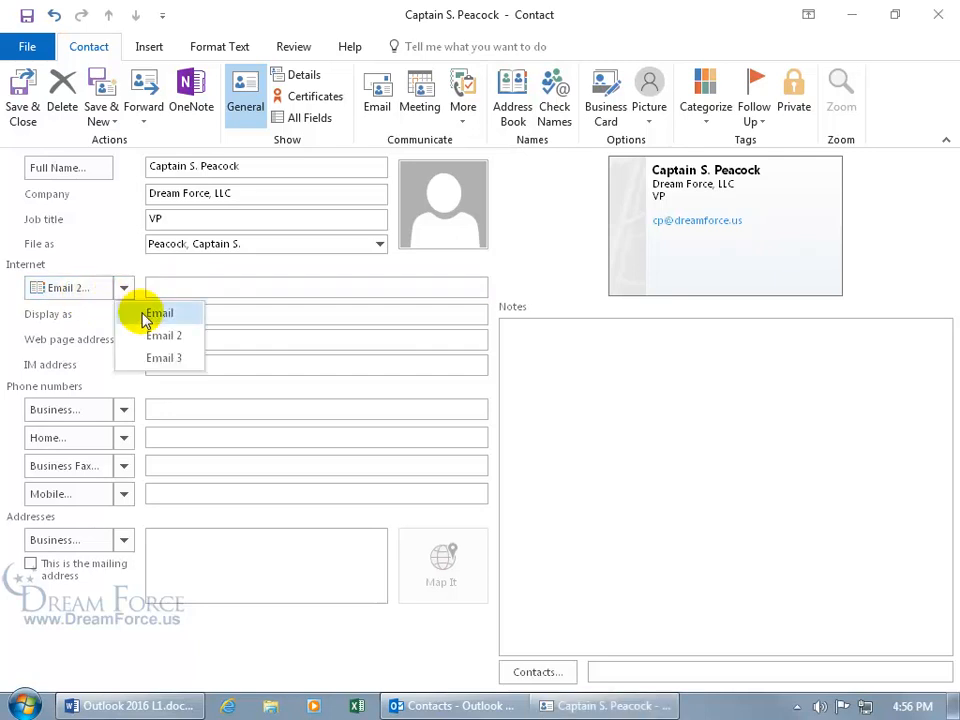
pyautogui.click(158, 313)
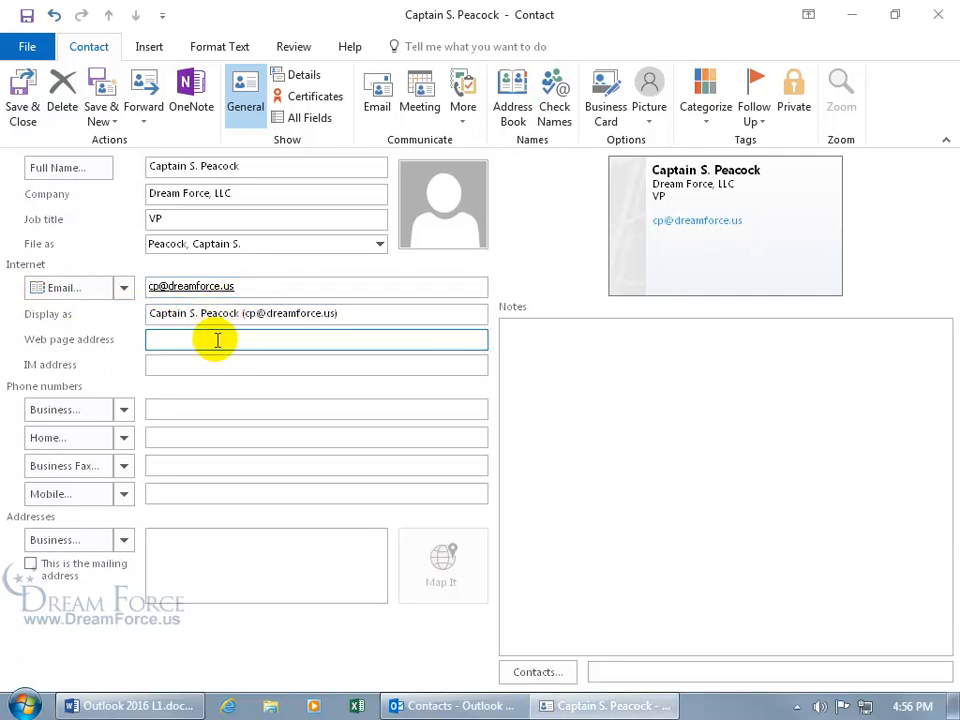
pyautogui.write('www.dreamforce.us')
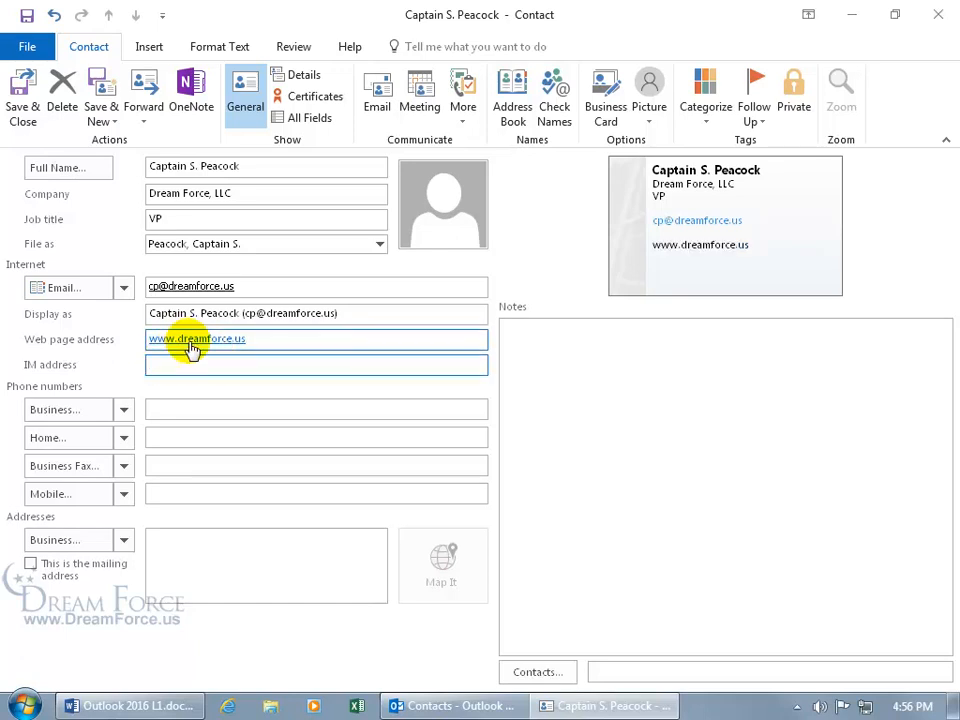
pyautogui.click(196, 338)
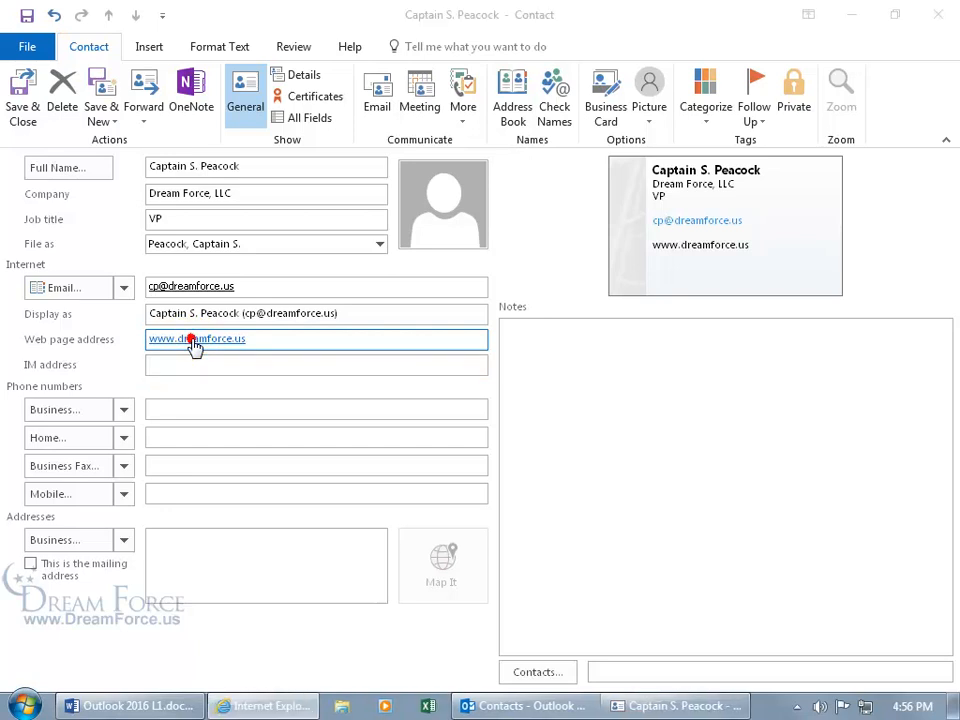
# View the Dream Force site in Internet Explorer, then close it.
pyautogui.click(197, 338)
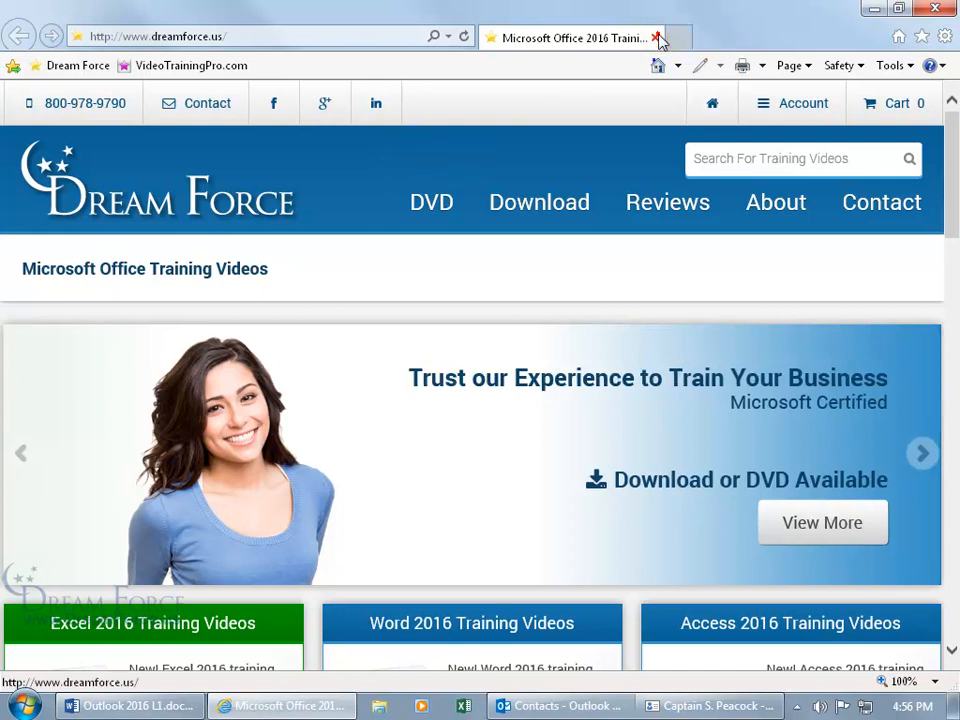
pyautogui.click(603, 705)
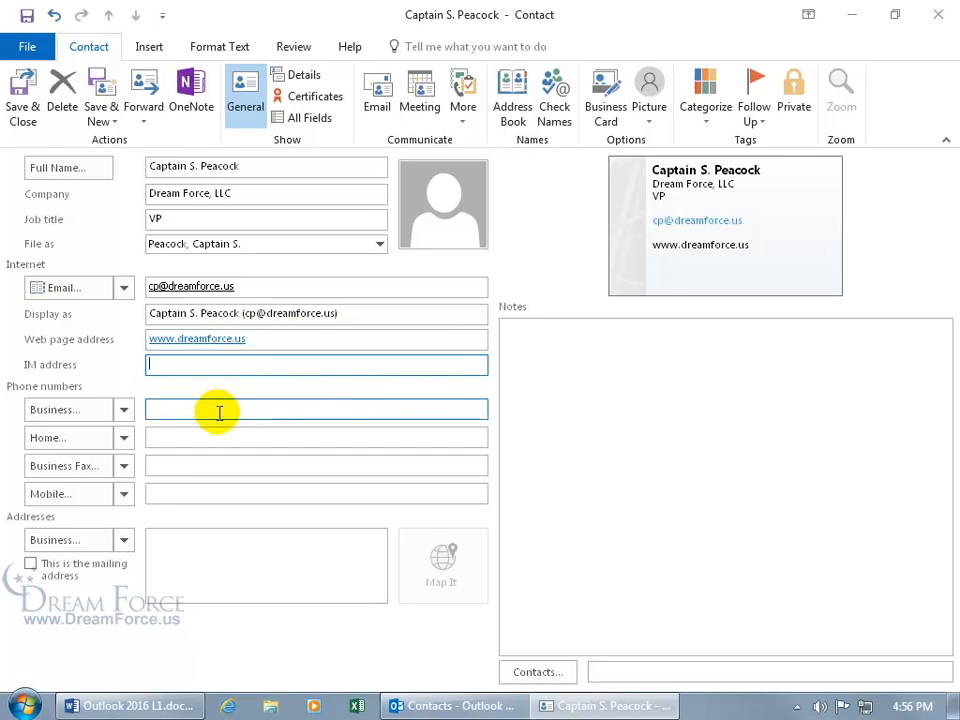
pyautogui.write('801) 555-5125')
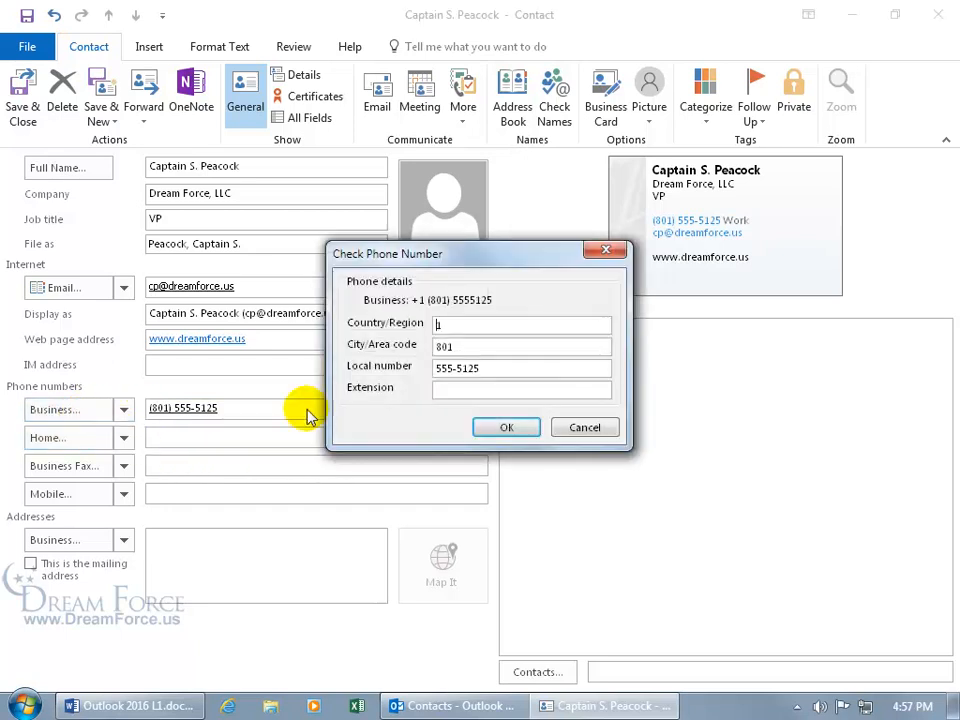
pyautogui.moveTo(420, 338)
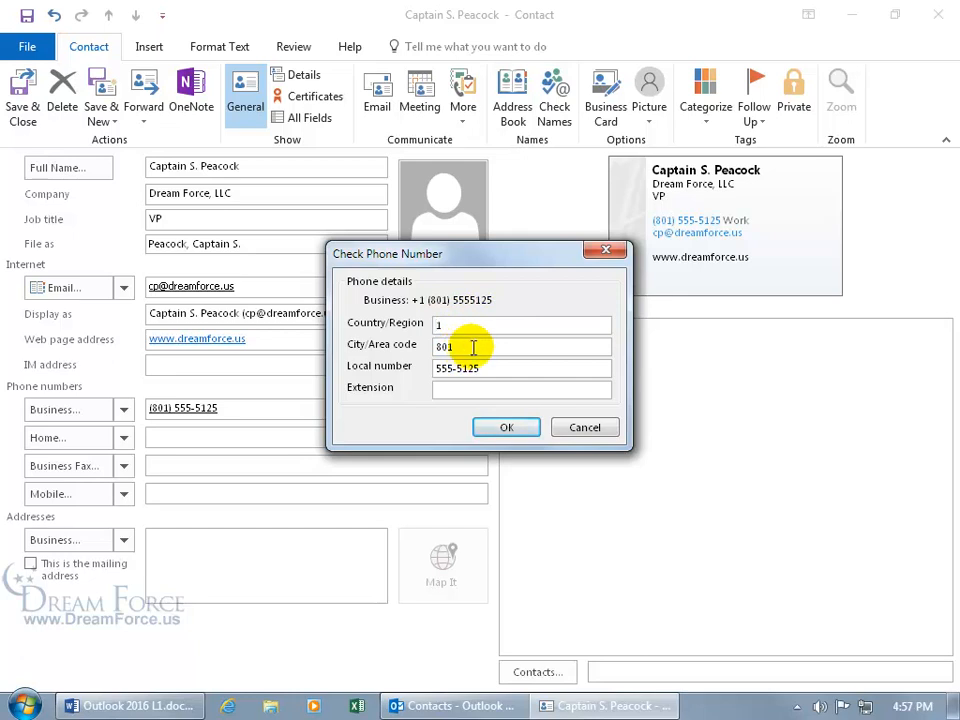
pyautogui.click(520, 389)
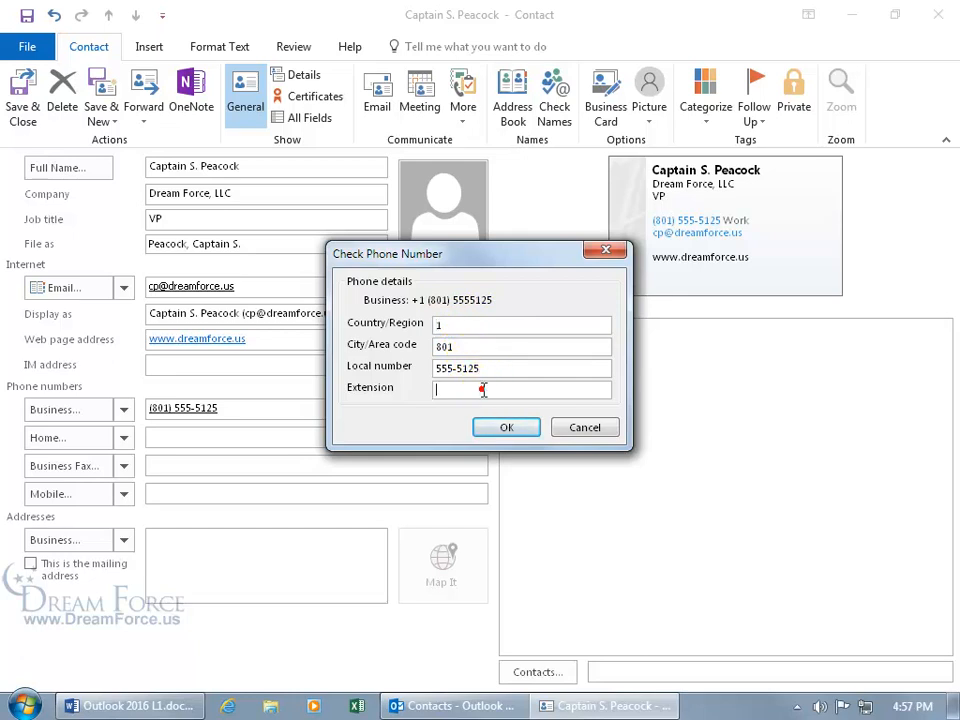
pyautogui.write('225')
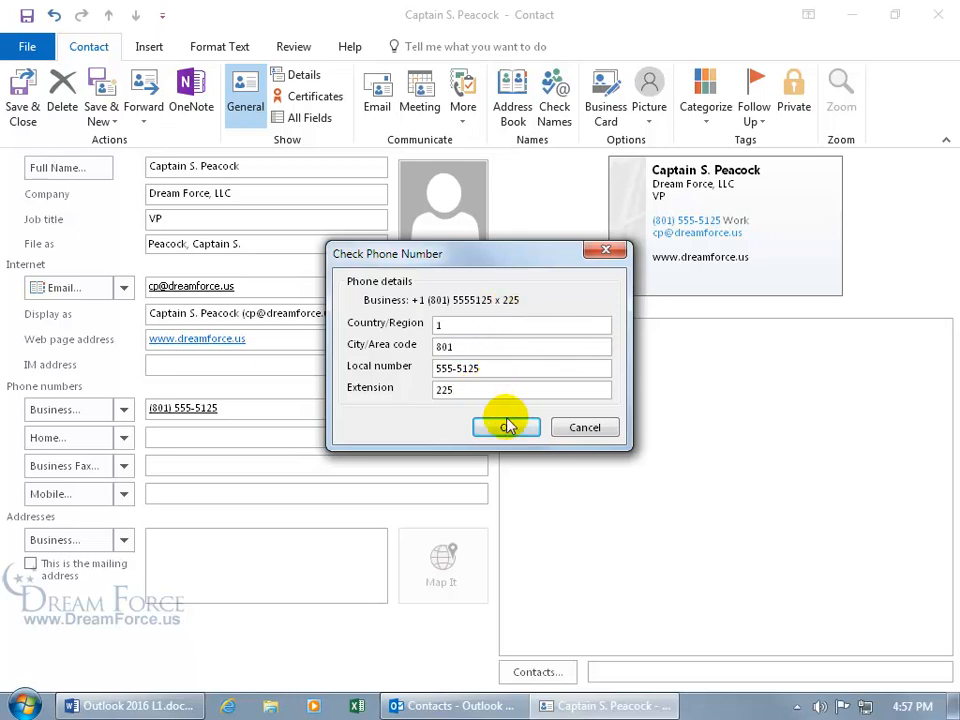
pyautogui.click(506, 427)
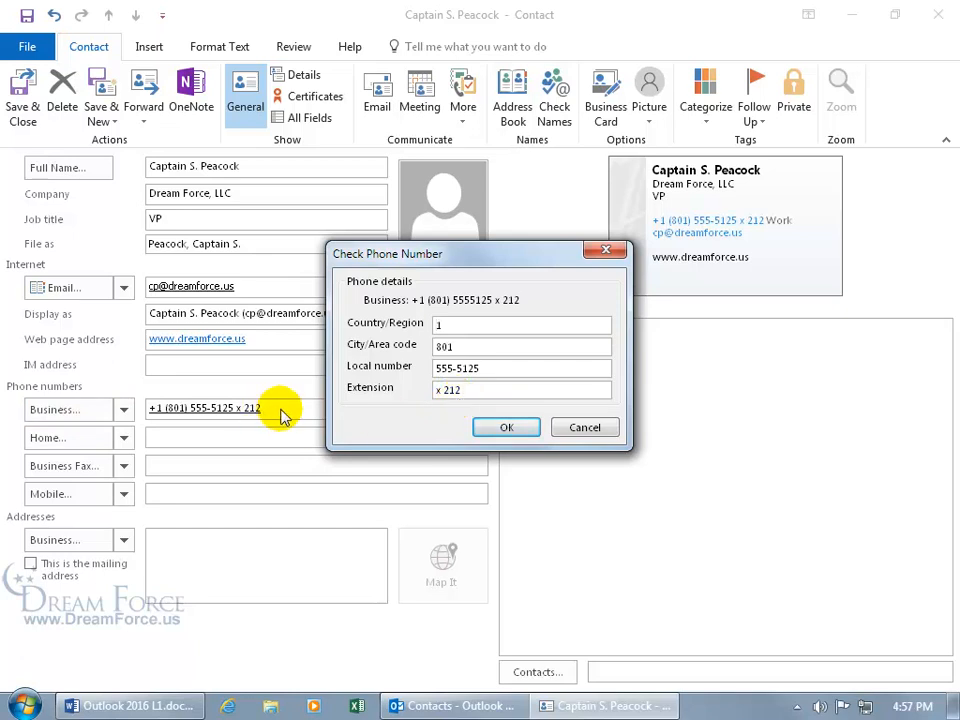
pyautogui.moveTo(68, 167)
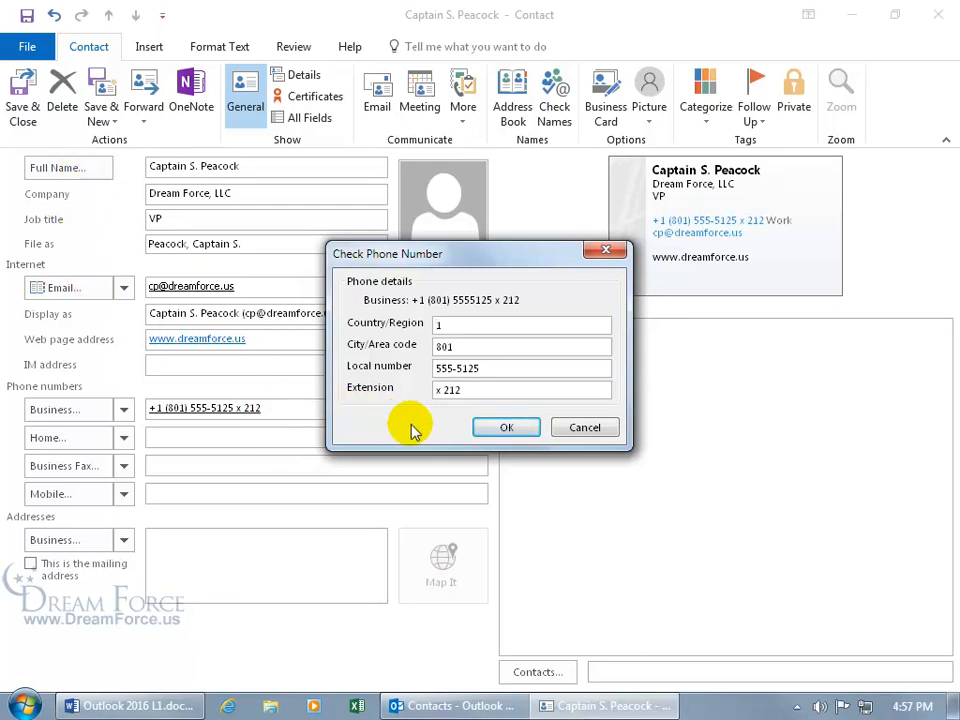
pyautogui.click(506, 427)
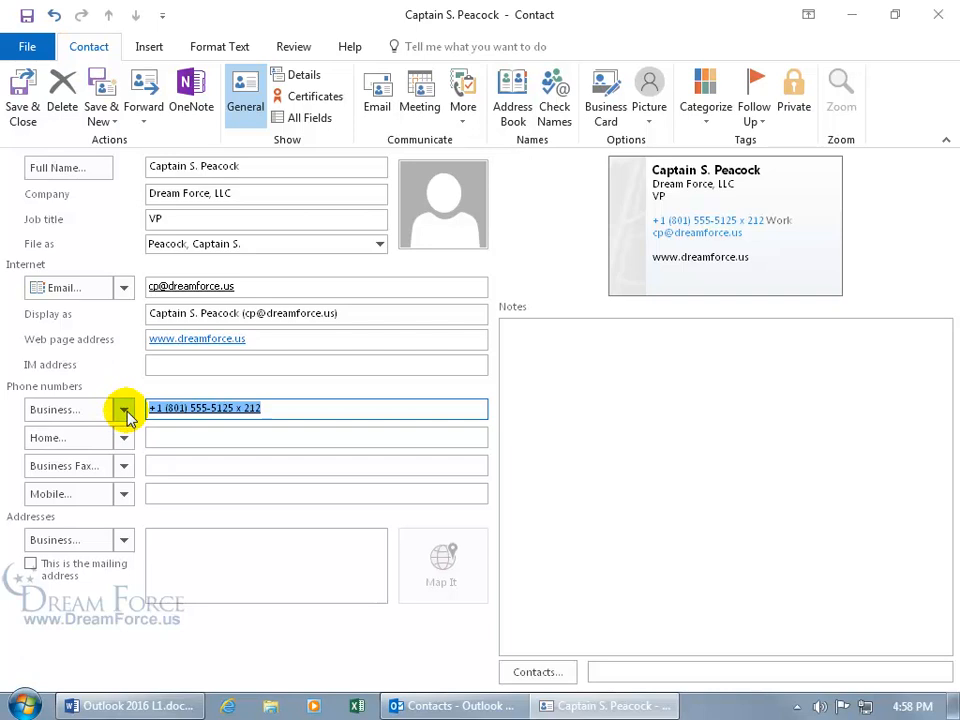
pyautogui.click(124, 409)
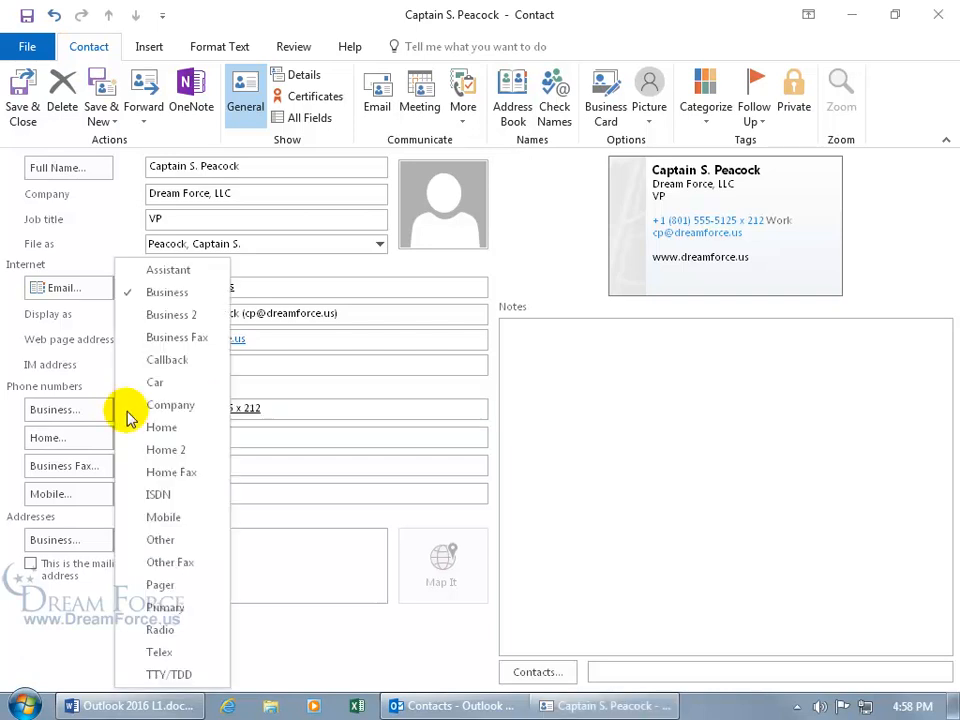
pyautogui.moveTo(177, 337)
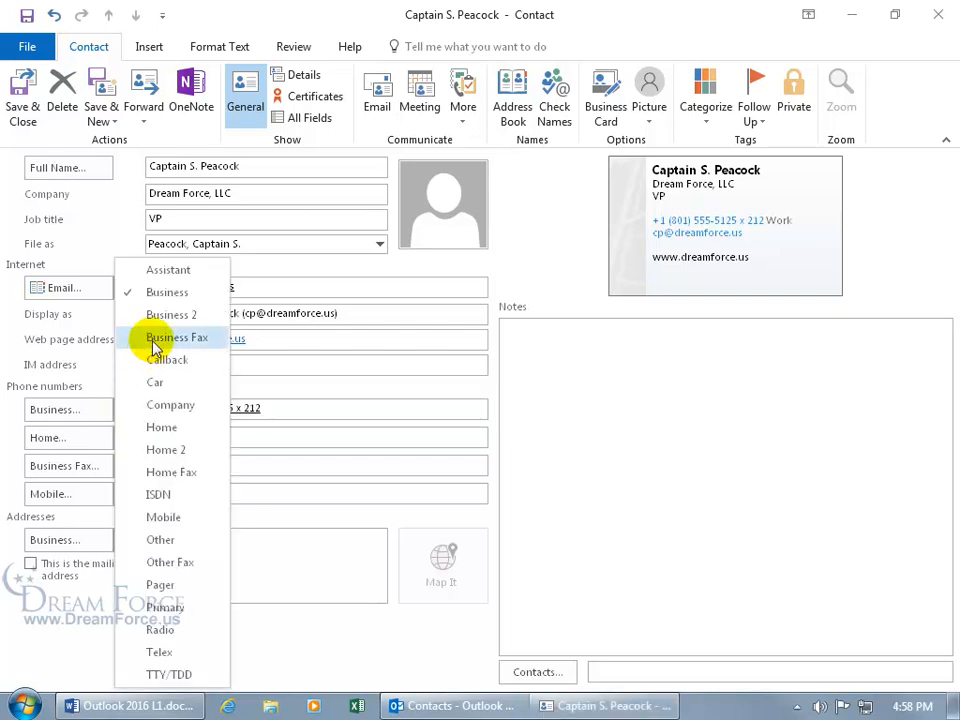
pyautogui.moveTo(171, 314)
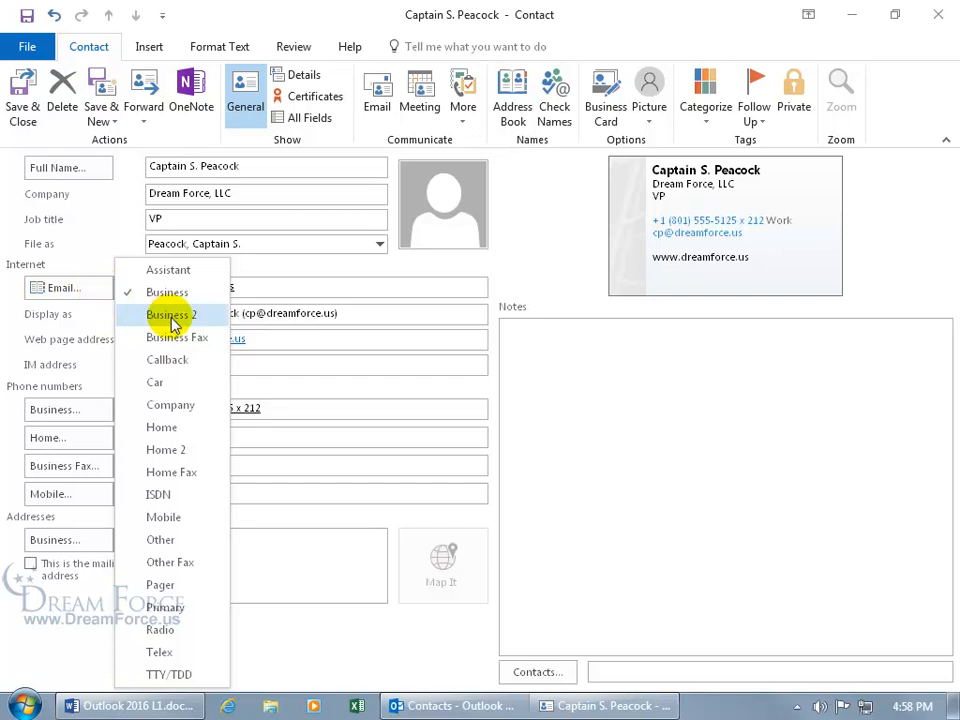
pyautogui.click(173, 314)
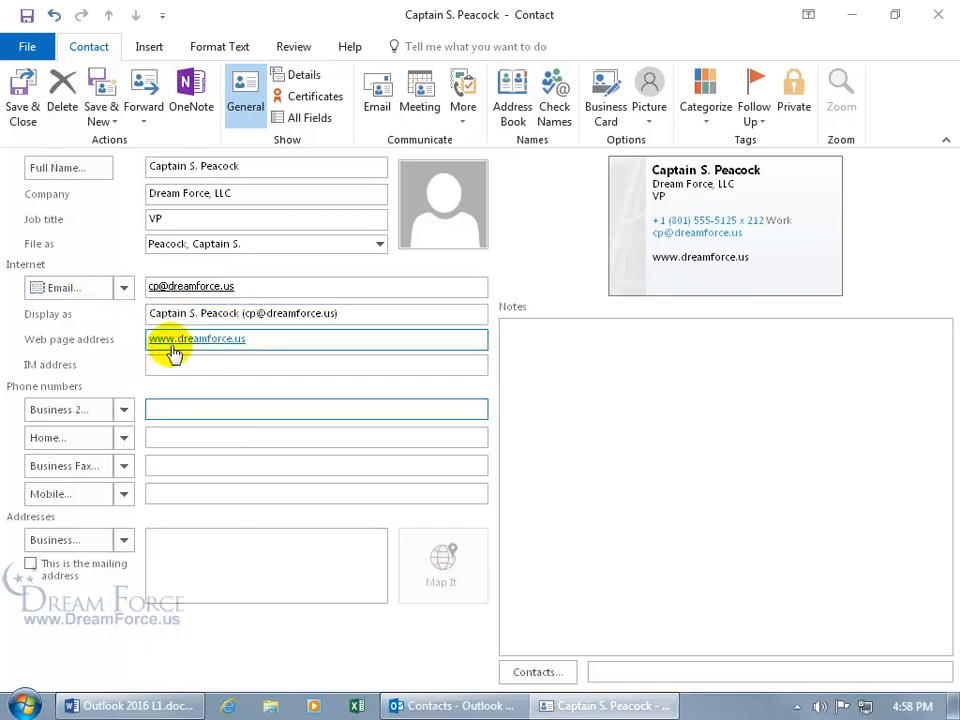
pyautogui.click(316, 409)
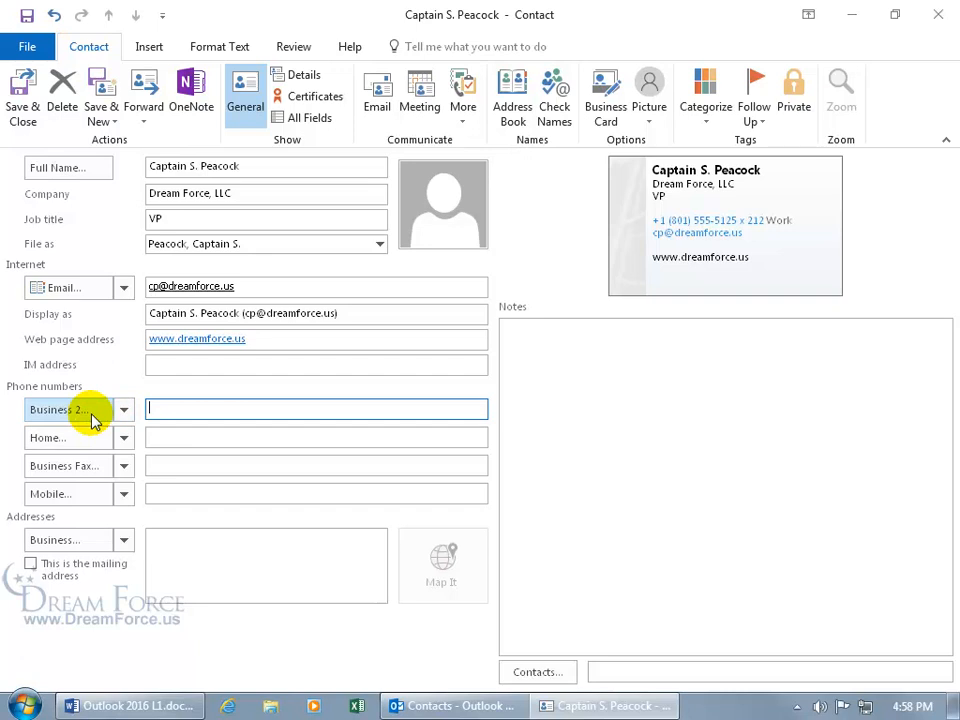
pyautogui.click(124, 410)
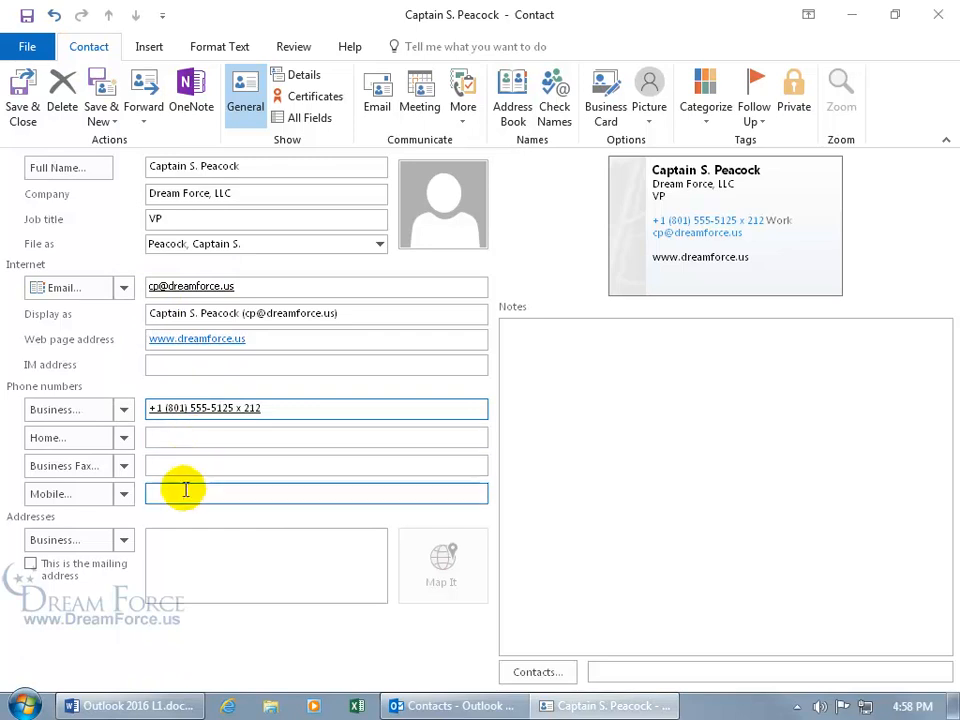
pyautogui.click(124, 493)
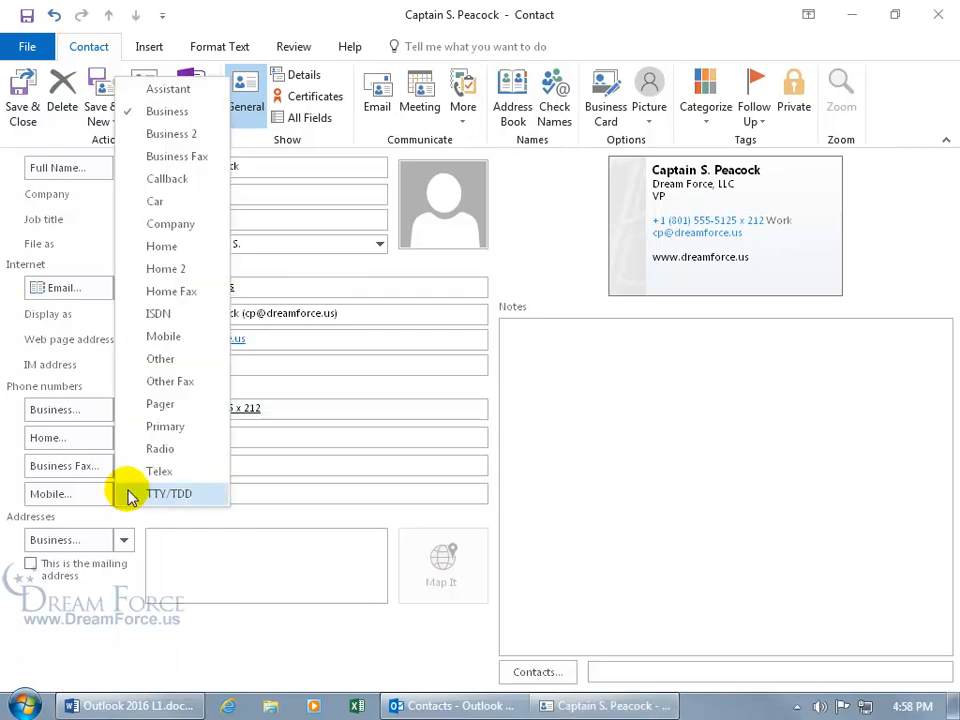
pyautogui.moveTo(160, 470)
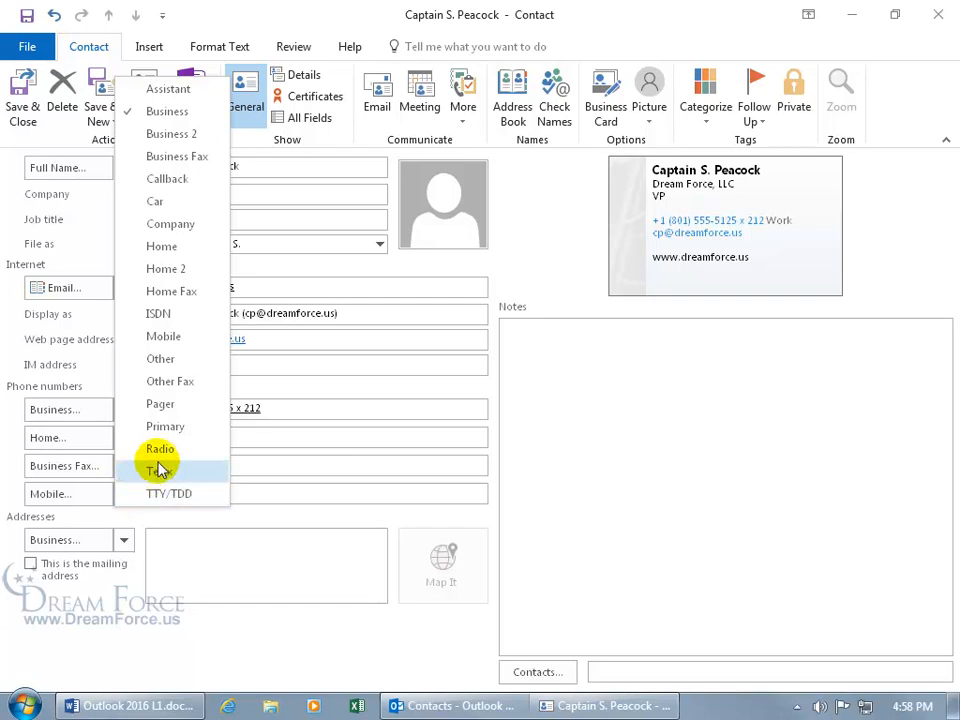
pyautogui.moveTo(160, 358)
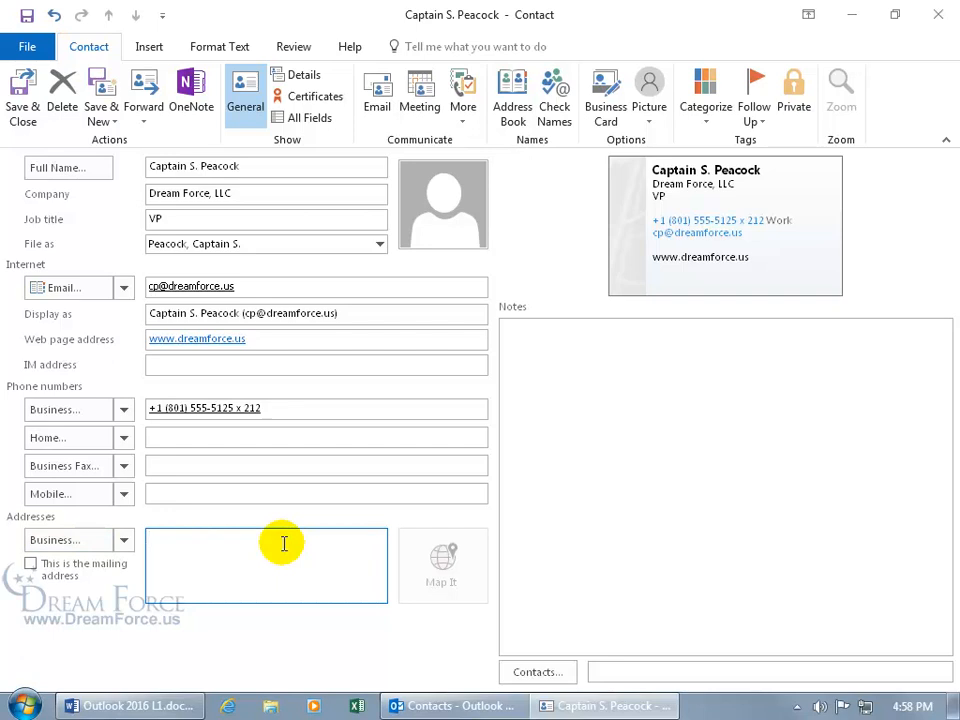
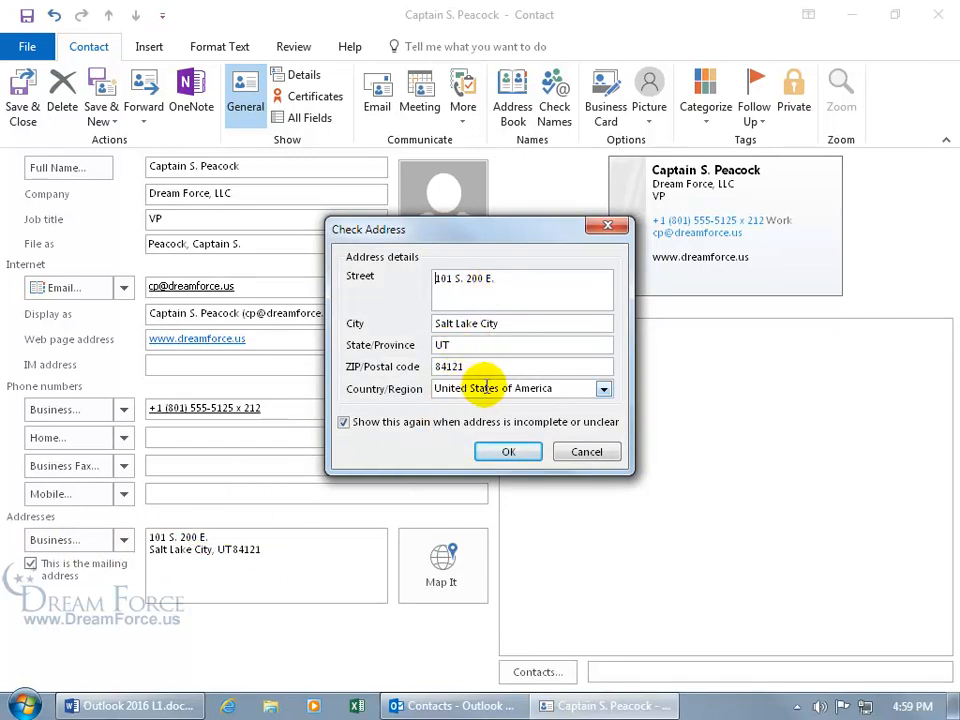
pyautogui.click(604, 388)
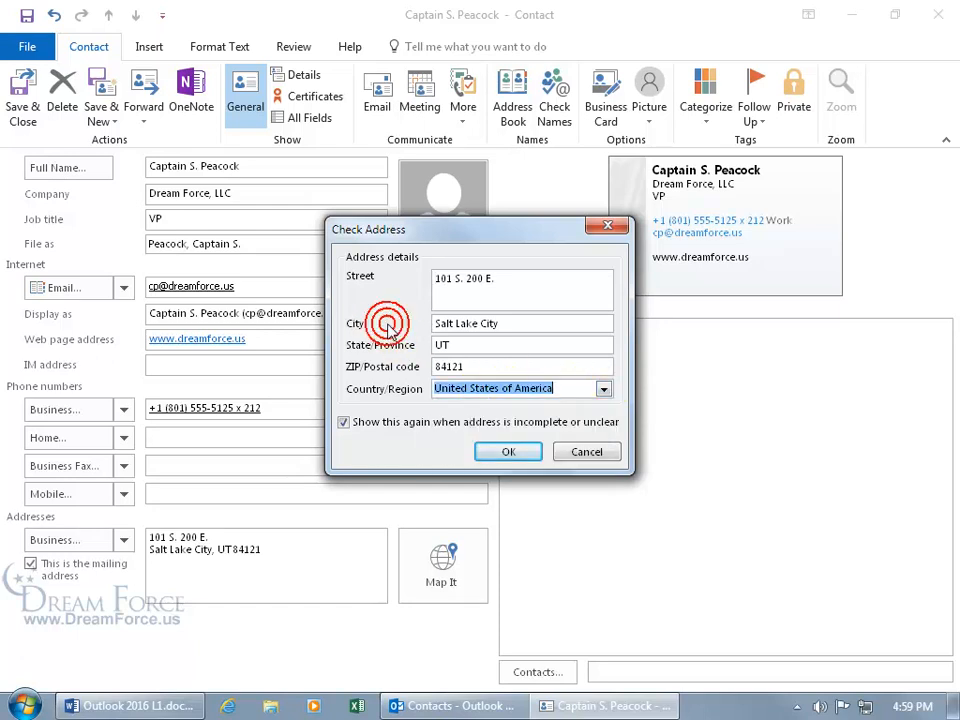
pyautogui.click(508, 451)
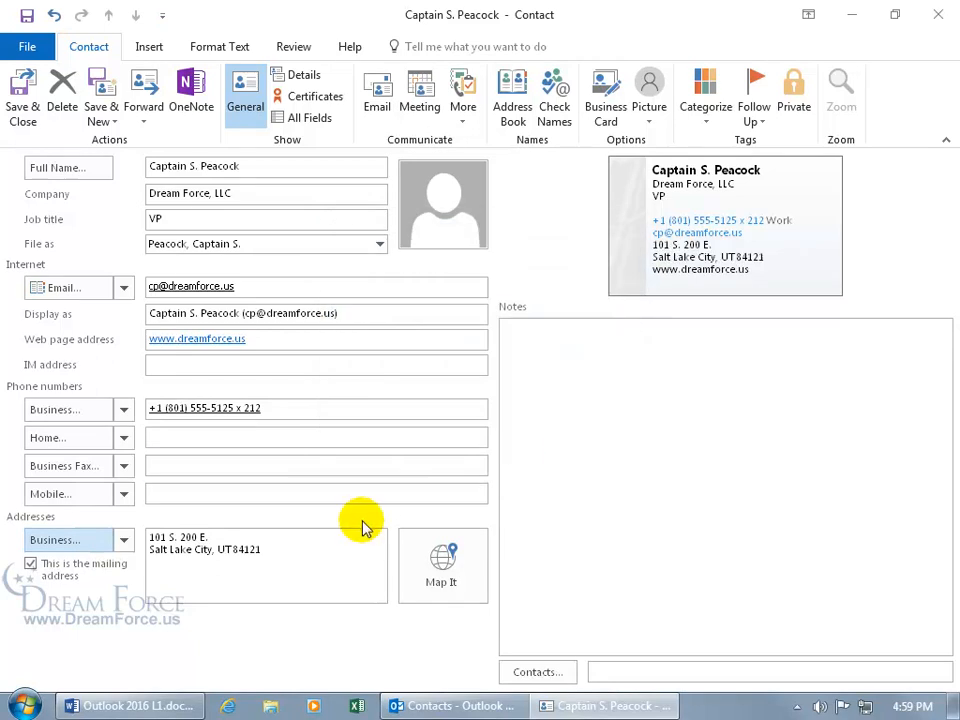
pyautogui.moveTo(442, 557)
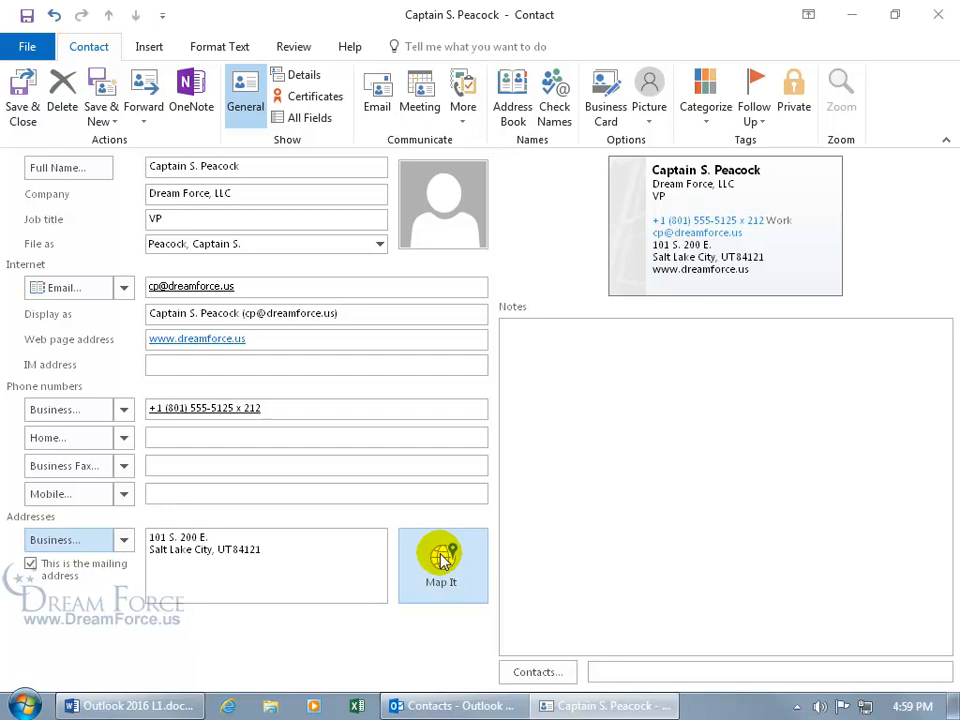
pyautogui.click(441, 565)
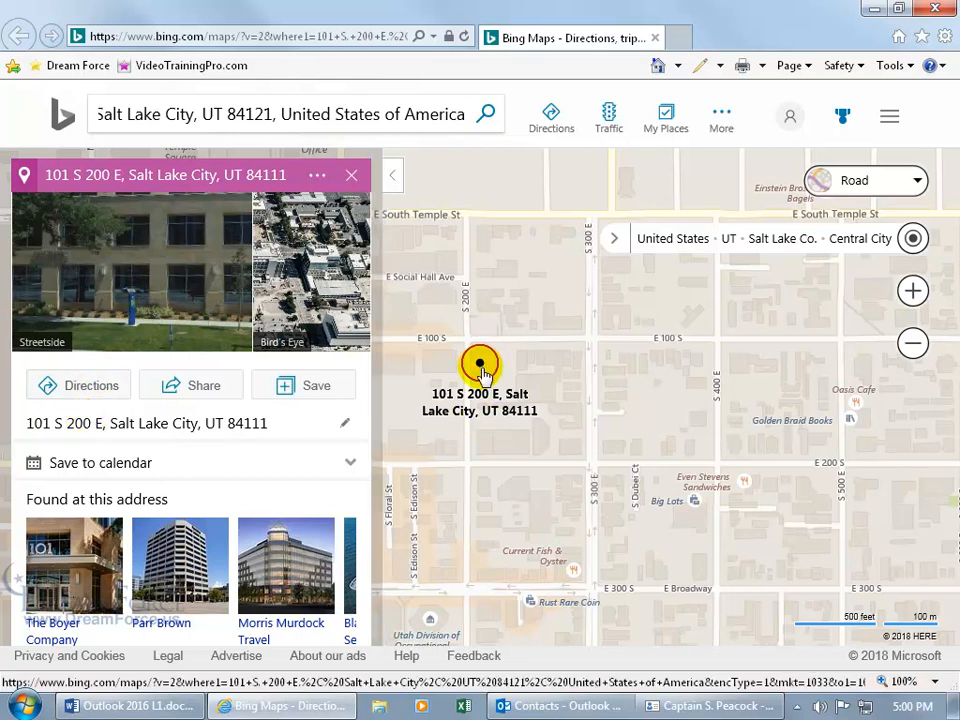
pyautogui.click(603, 705)
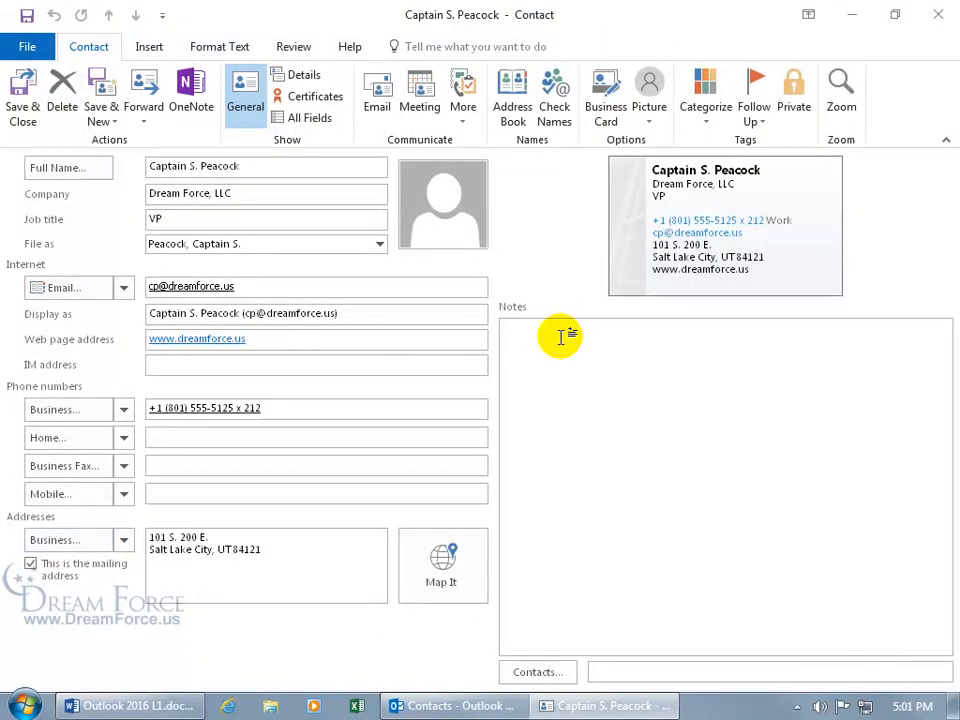
# Write the note '2/28 5:01 pm—Captain Peacock wants to go sailing this weekend…' and select it.
pyautogui.click(560, 340)
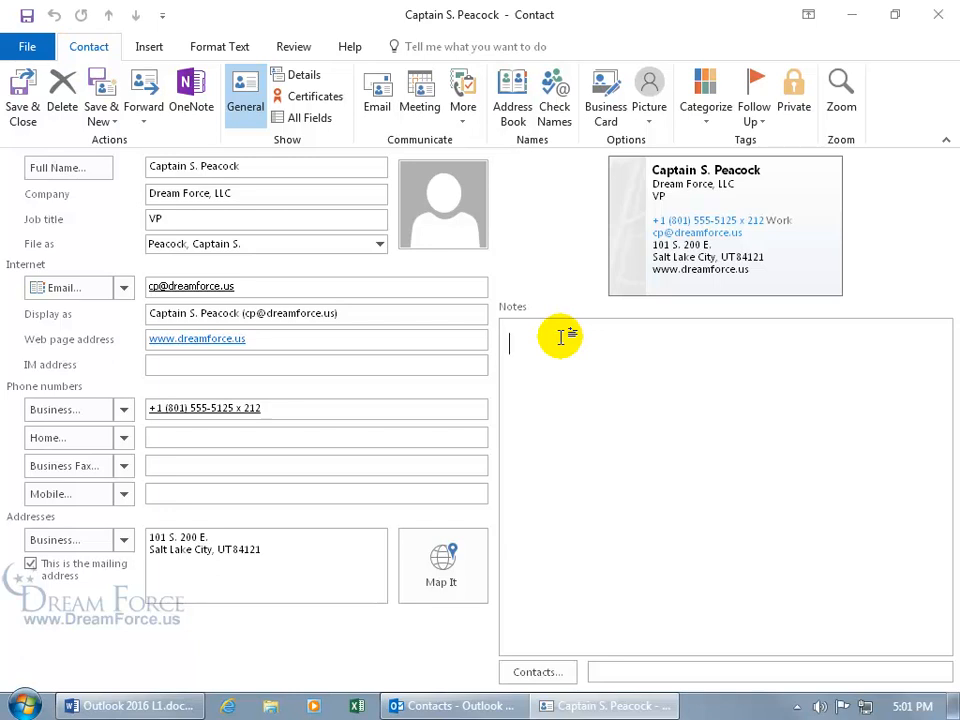
pyautogui.write('2/28/18')
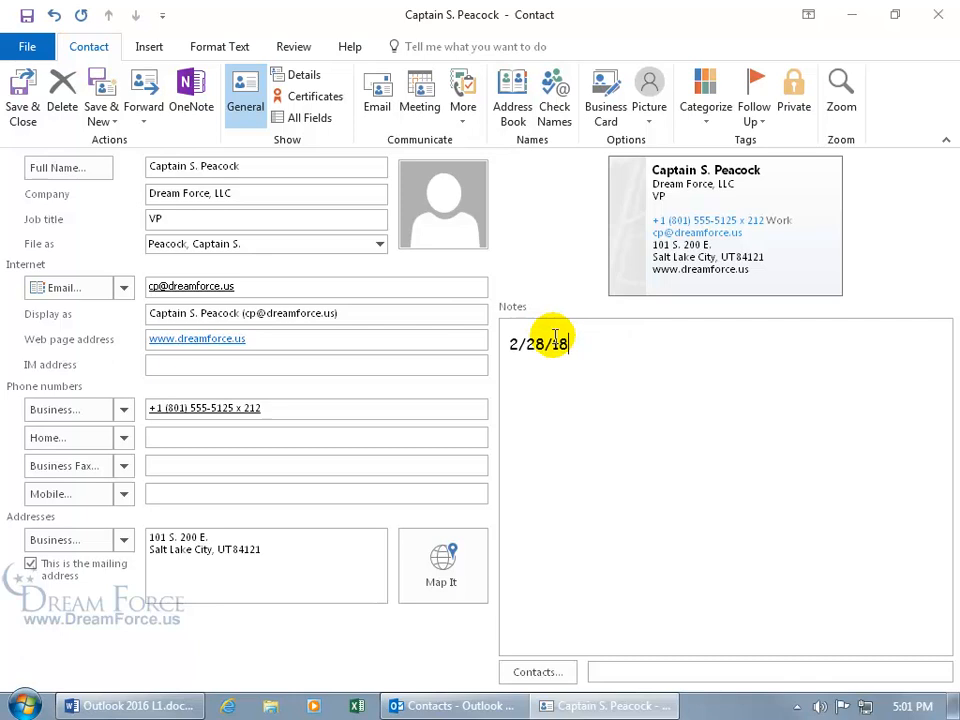
pyautogui.write('5:01 pm-')
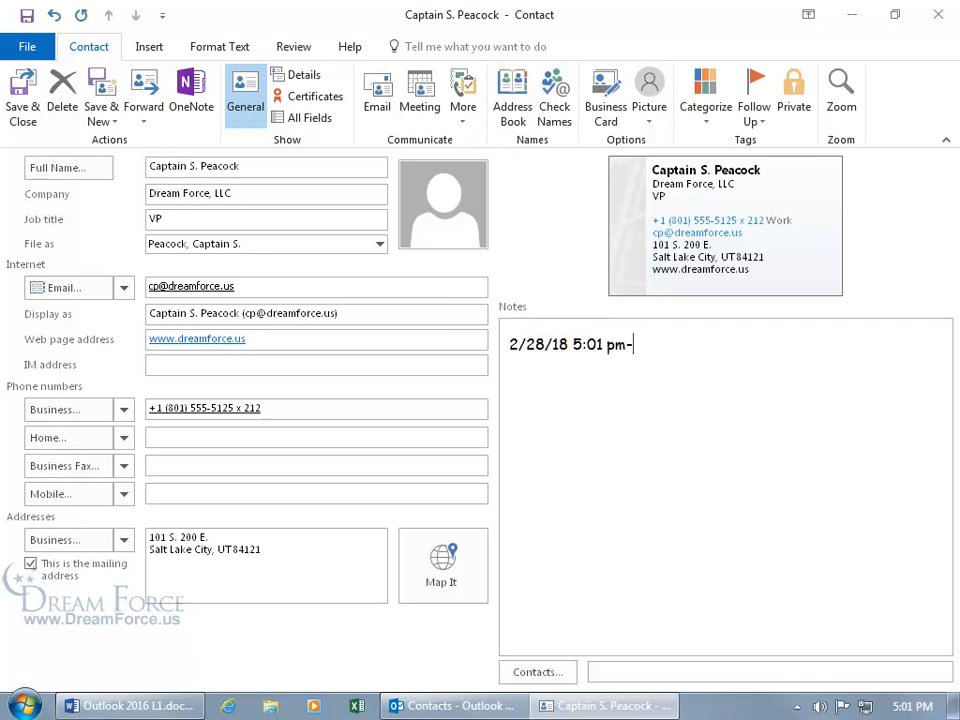
pyautogui.write('-')
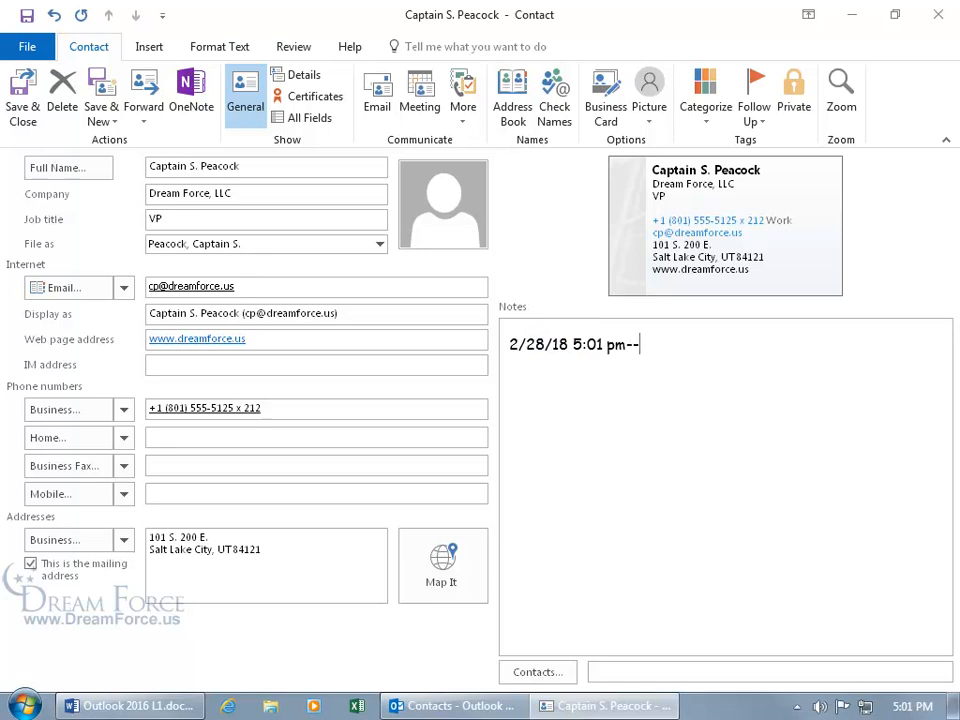
pyautogui.write('Captain Peacock wants to go sai')
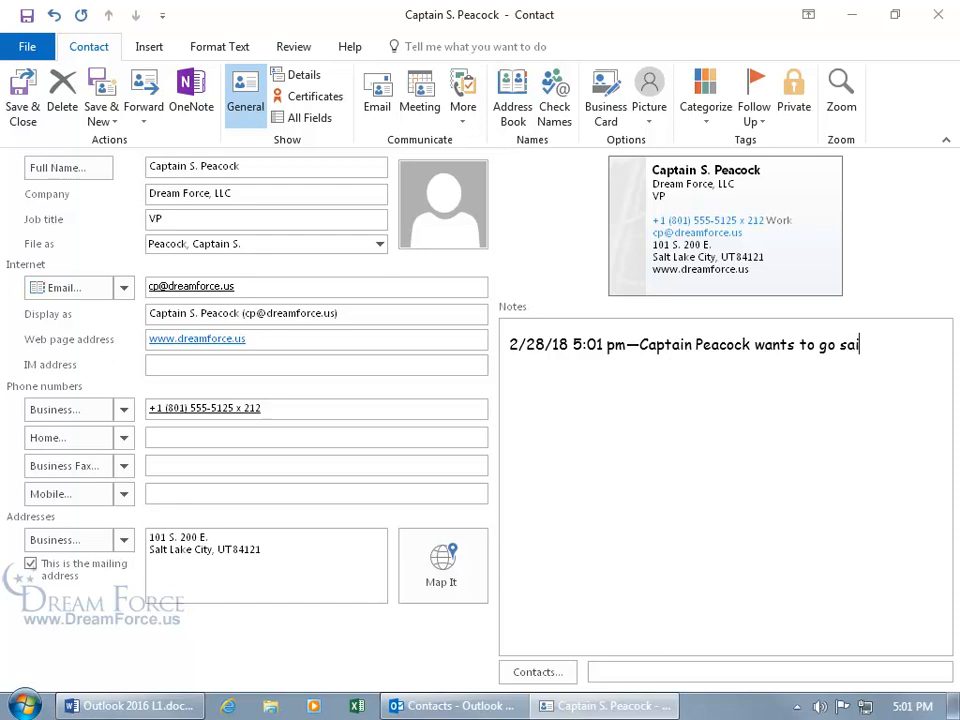
pyautogui.write('ling this weekend and wants to know if I and my family would like to join him.')
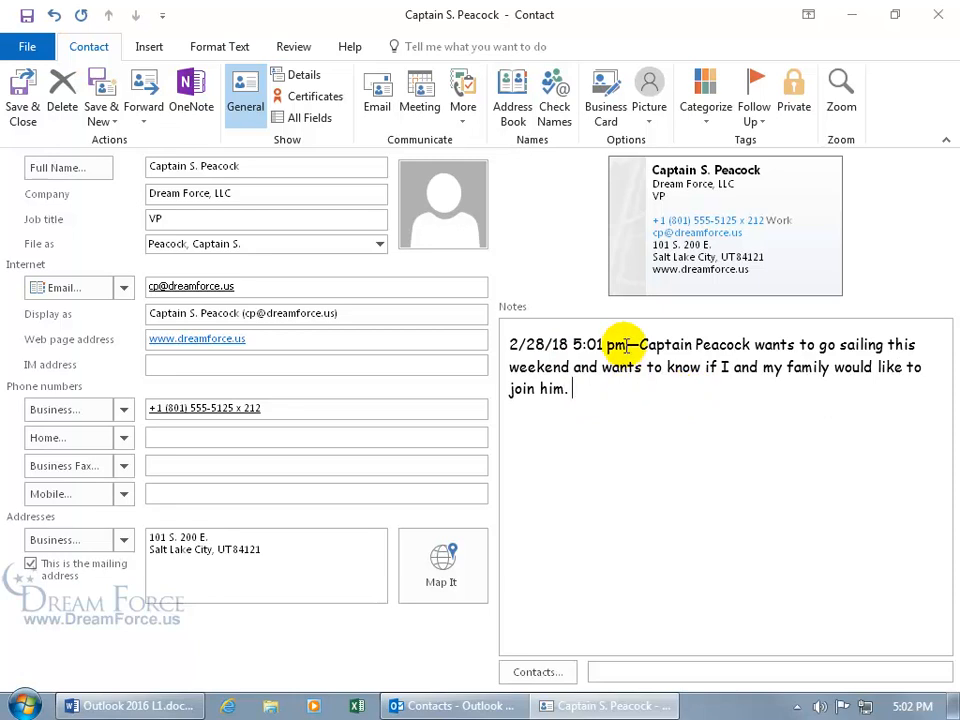
pyautogui.moveTo(627, 344); pyautogui.dragTo(510, 344)
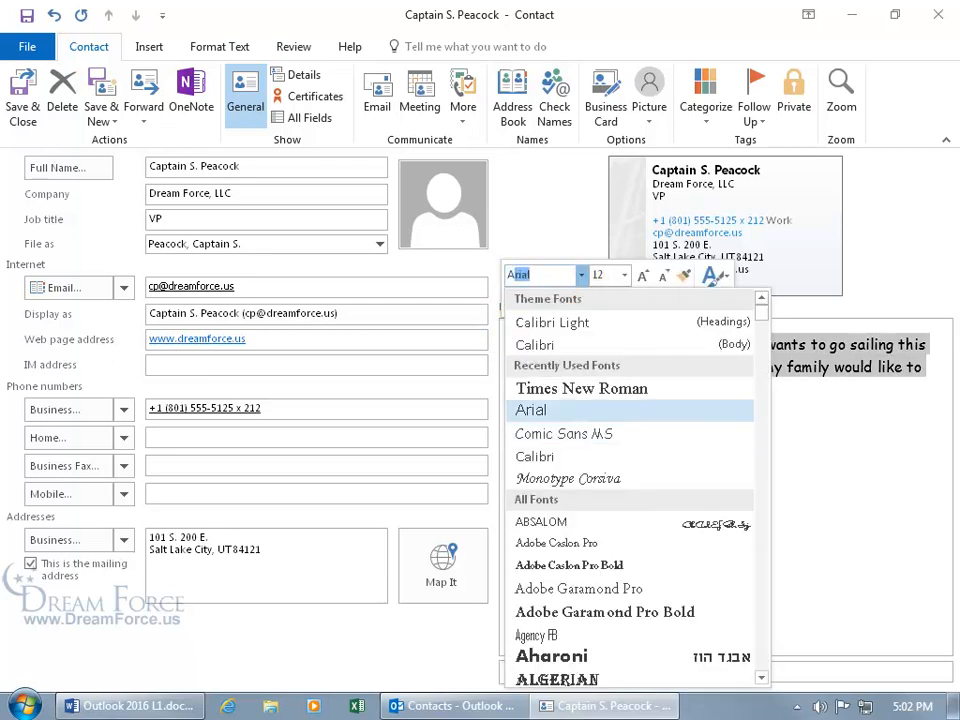
# Format the selected note text in Arial at a smaller size, then deselect it.
pyautogui.click(530, 410)
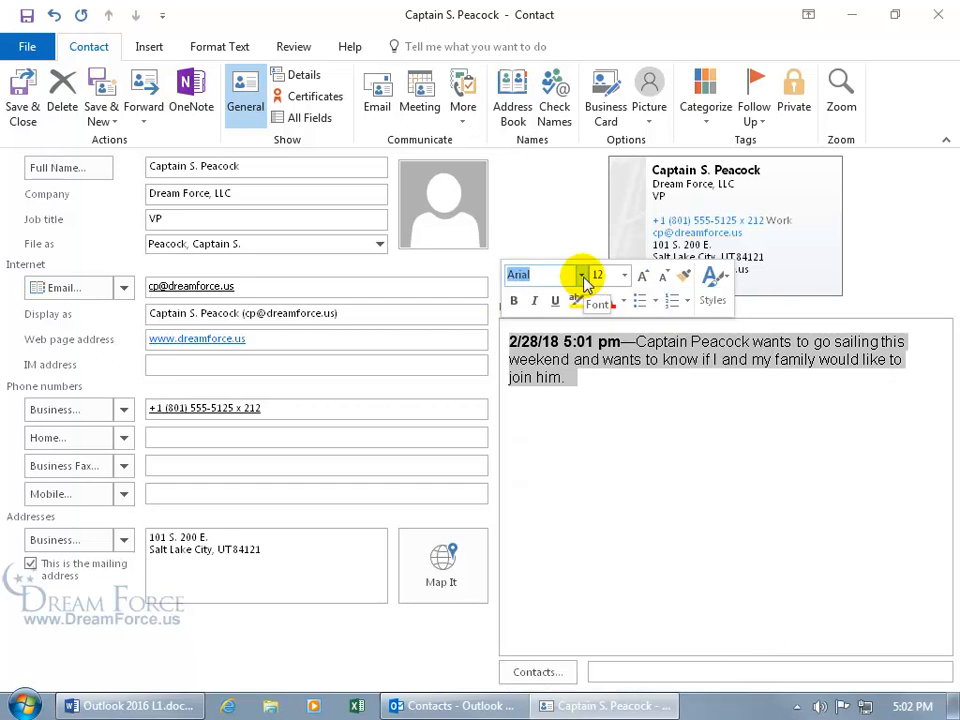
pyautogui.click(623, 275)
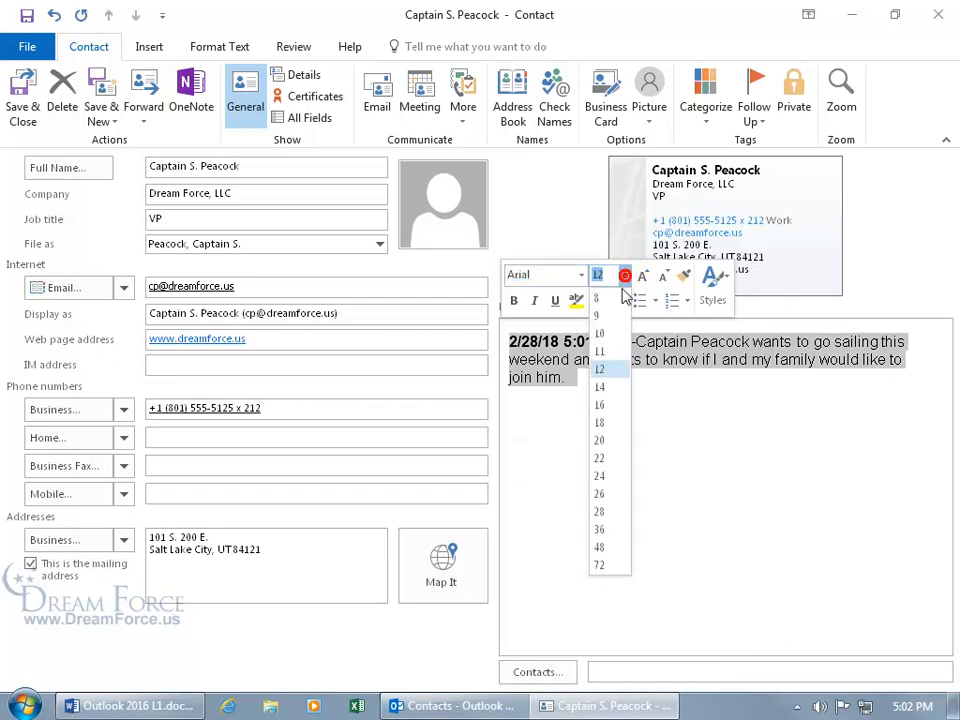
pyautogui.click(599, 333)
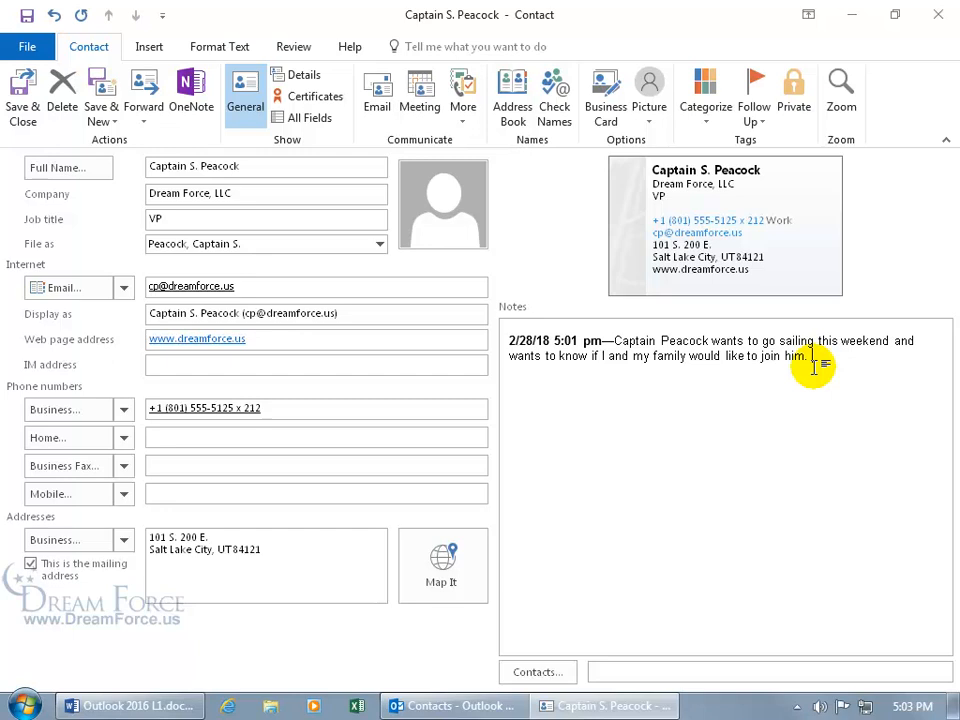
pyautogui.click(27, 46)
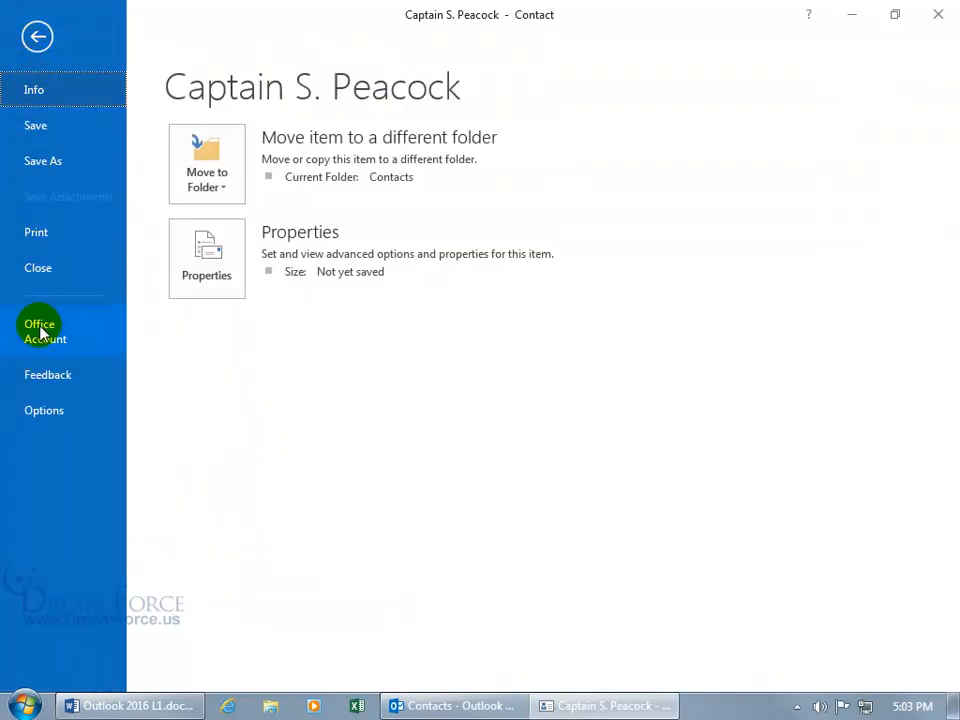
# Set Arial size 10 as the new-mail font under Options > Mail > Stationery and Fonts.
pyautogui.click(44, 410)
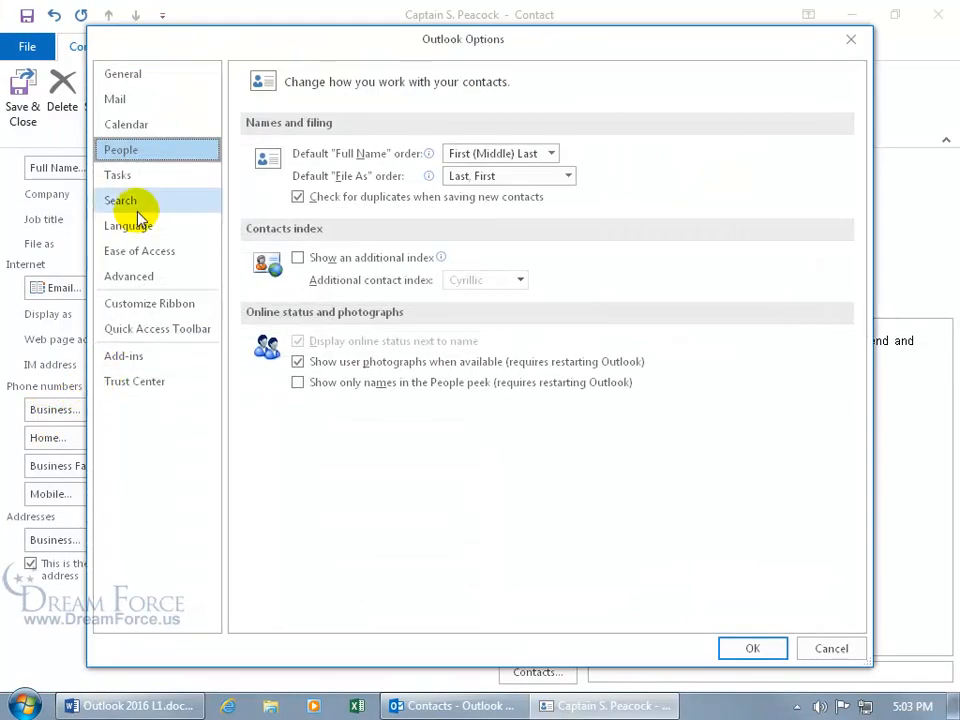
pyautogui.click(115, 99)
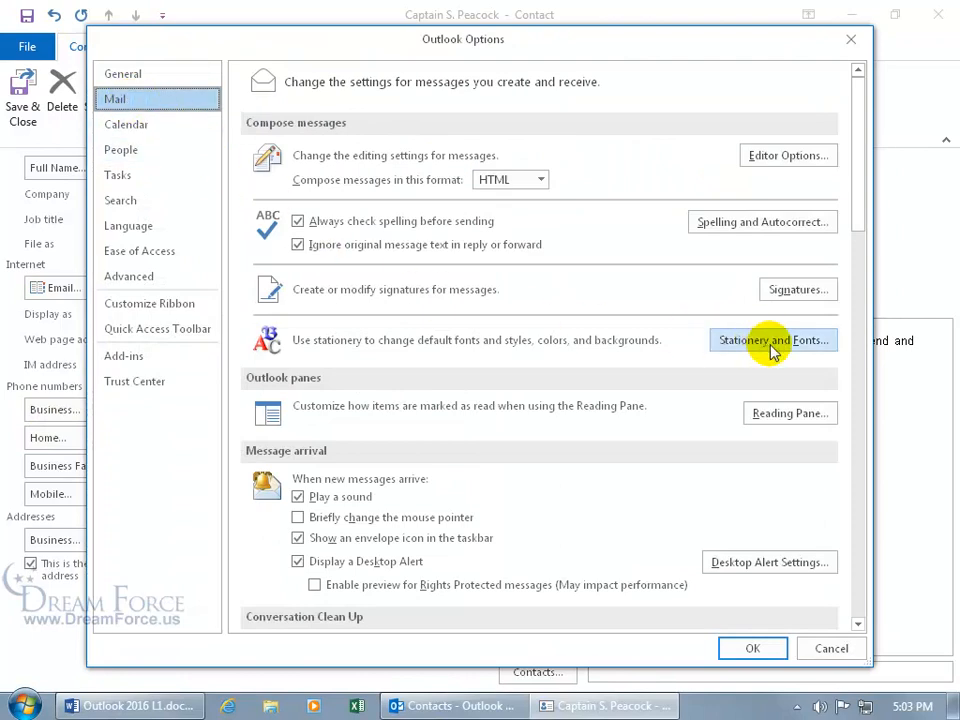
pyautogui.click(772, 340)
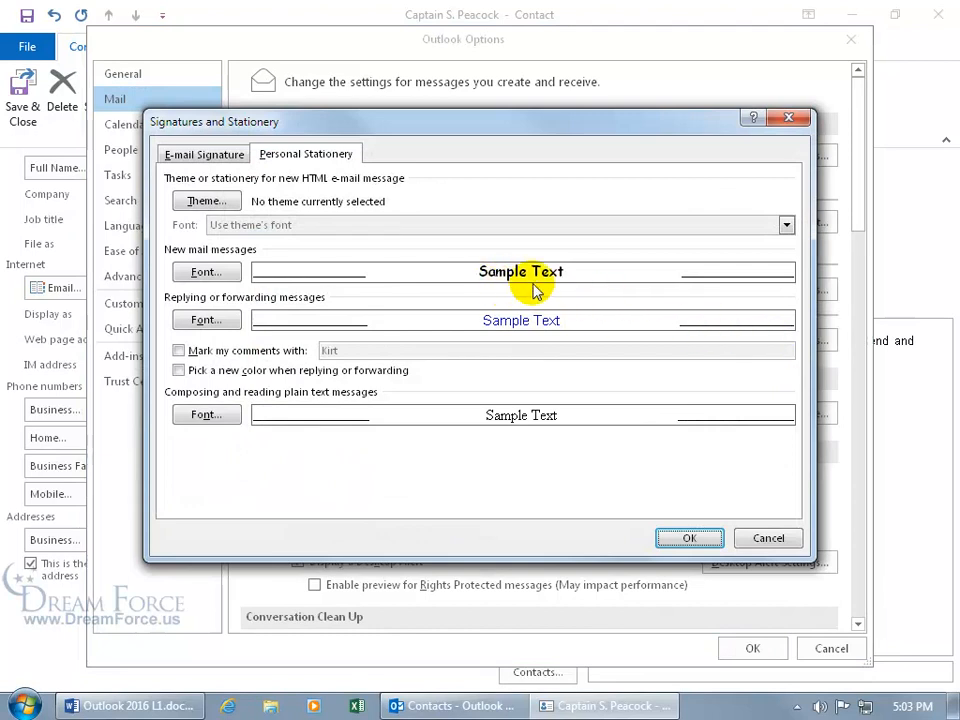
pyautogui.moveTo(230, 270)
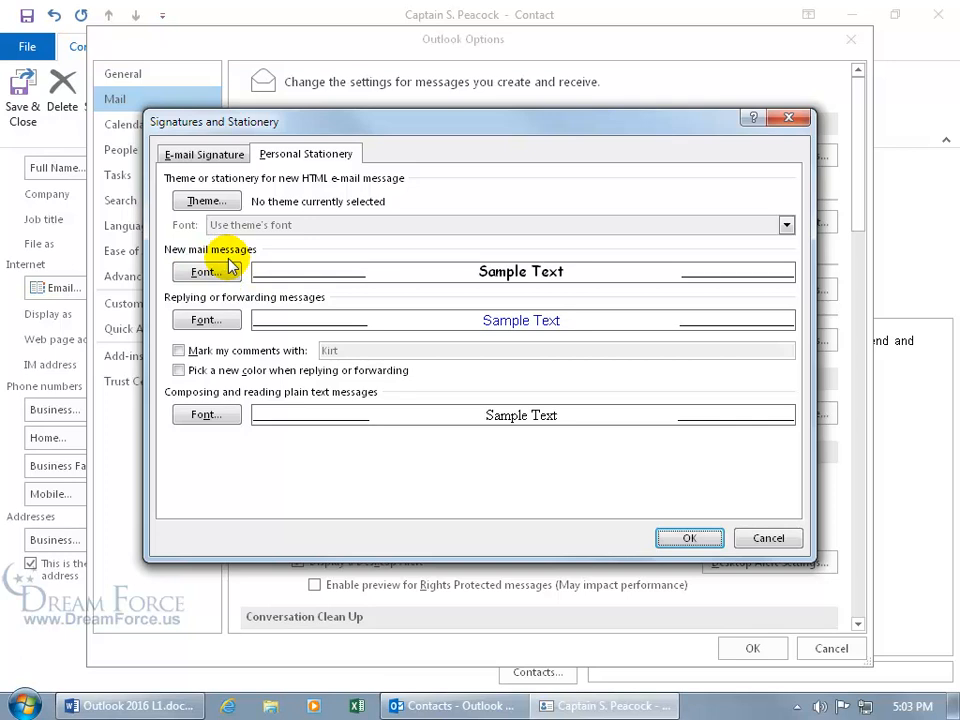
pyautogui.click(206, 271)
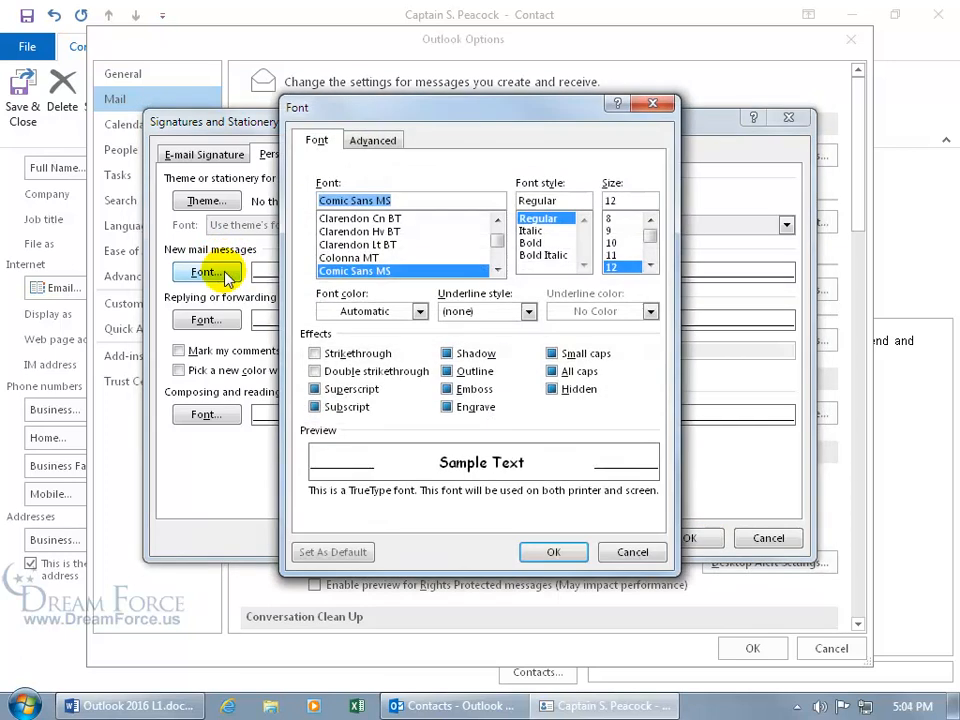
pyautogui.moveTo(292, 205)
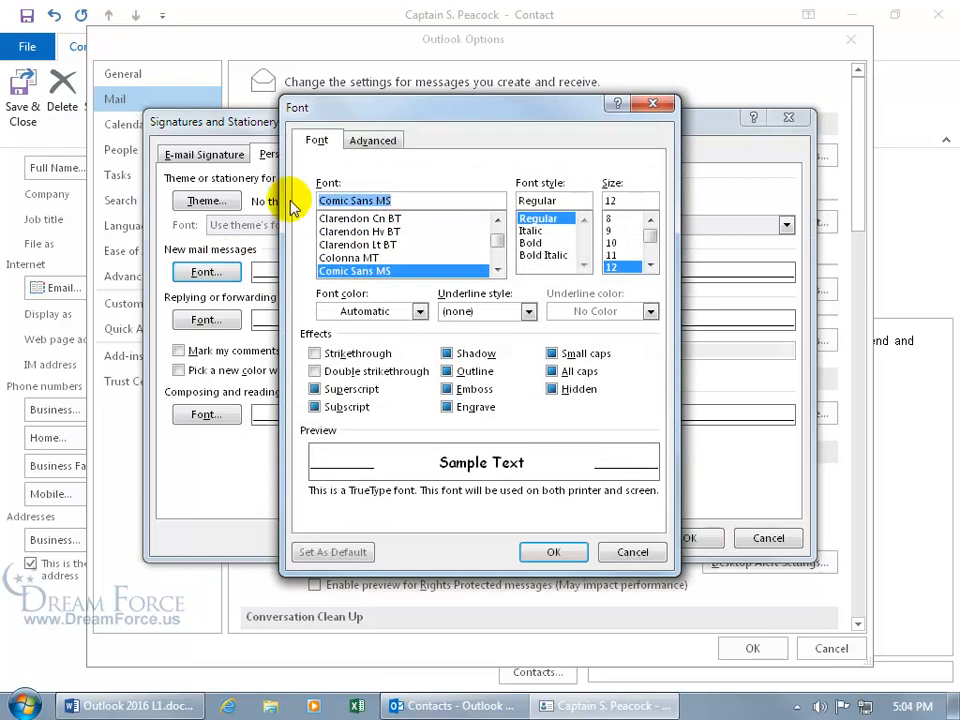
pyautogui.write('ari')
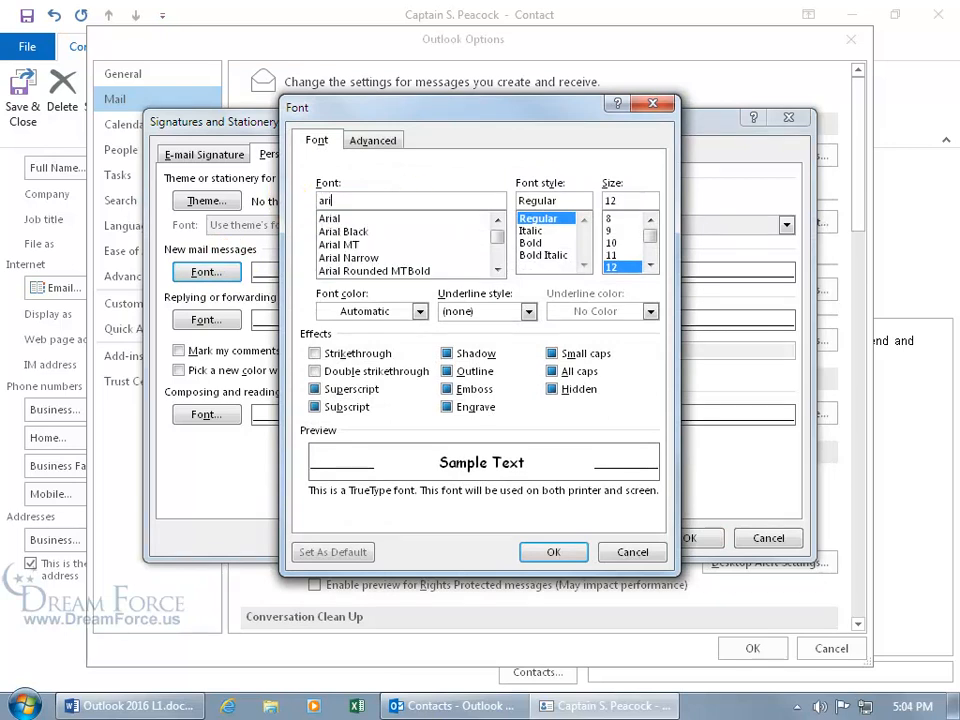
pyautogui.click(329, 218)
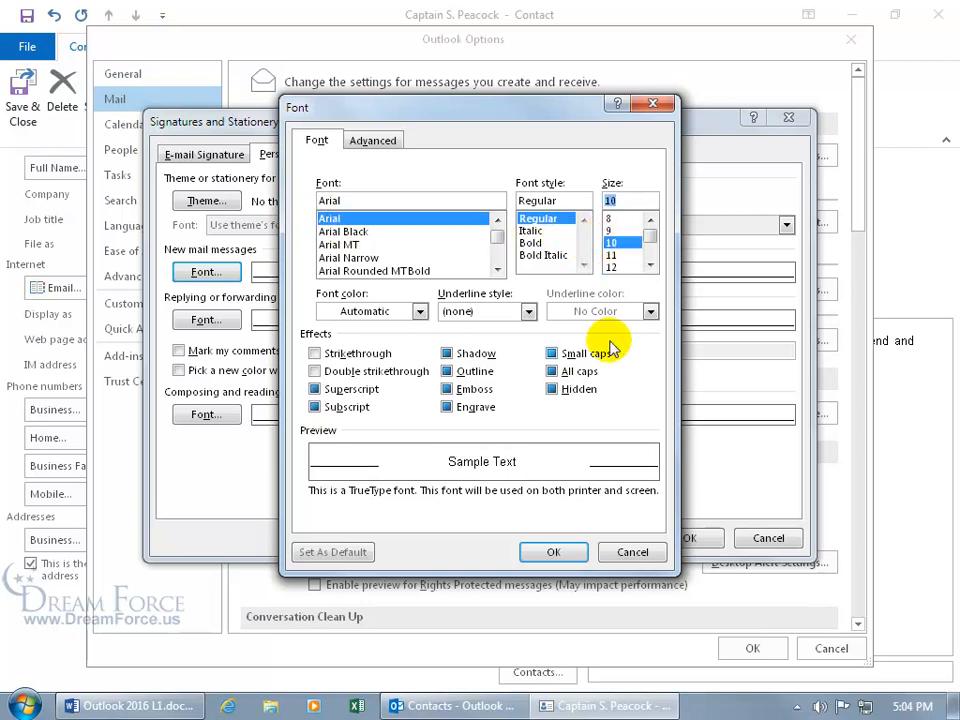
pyautogui.click(553, 552)
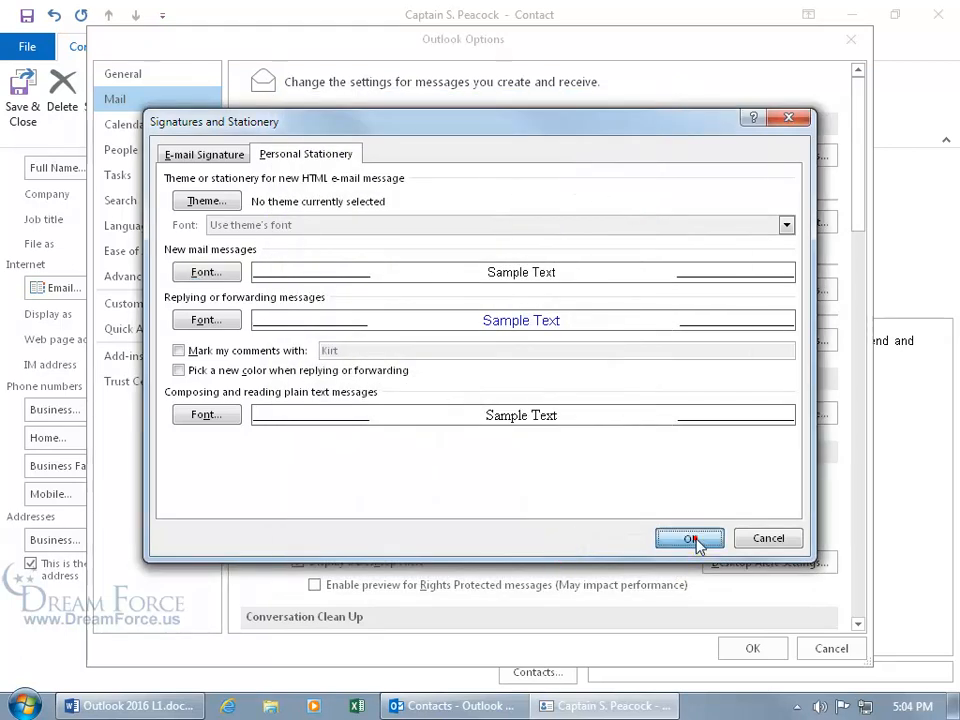
pyautogui.click(690, 538)
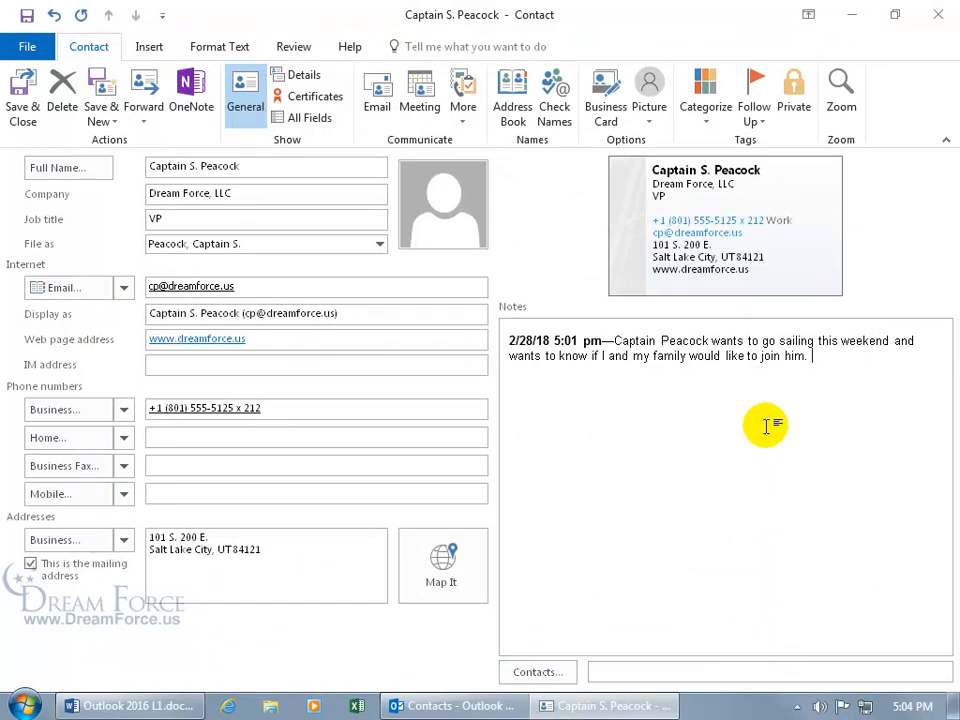
pyautogui.moveTo(635, 360)
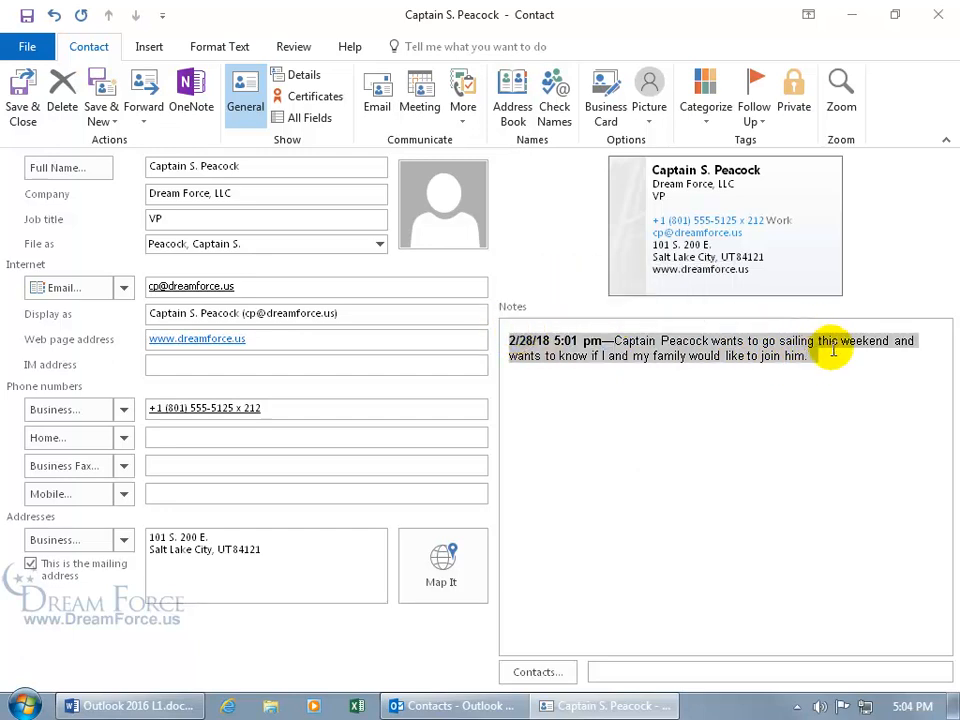
# Append 'Set a reminder 3/1/18.' at the end of the note.
pyautogui.click(810, 356)
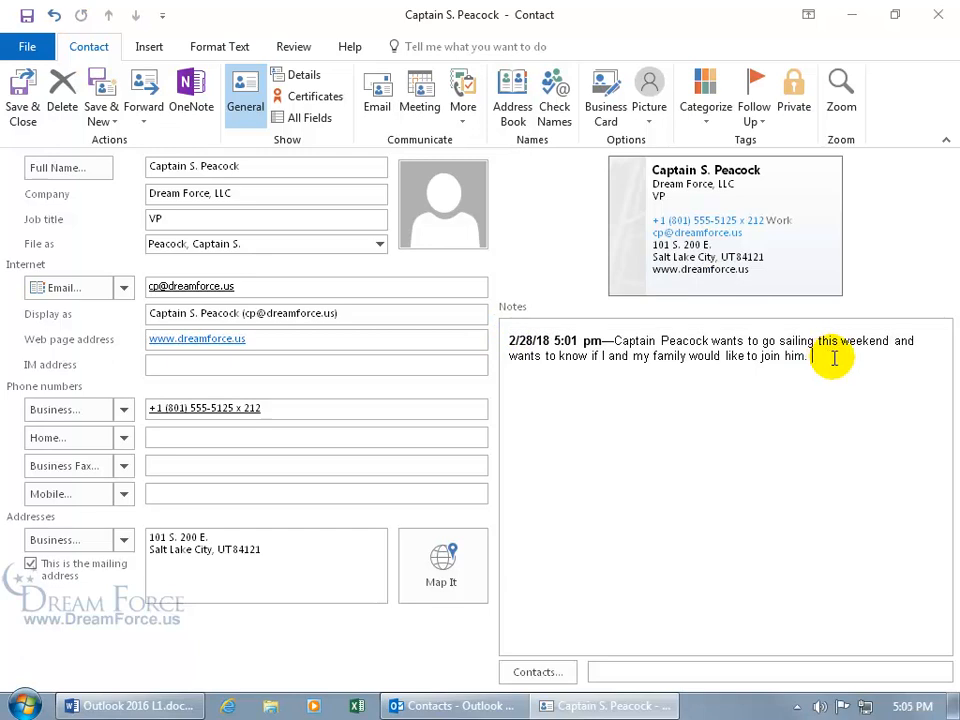
pyautogui.write('SE')
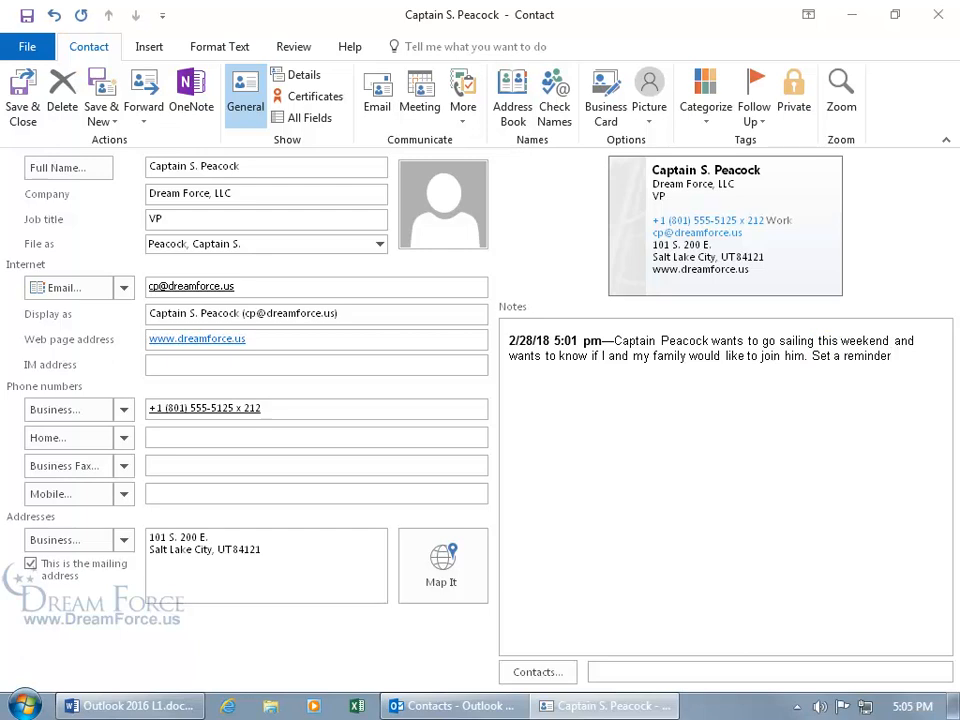
pyautogui.write('3/1/')
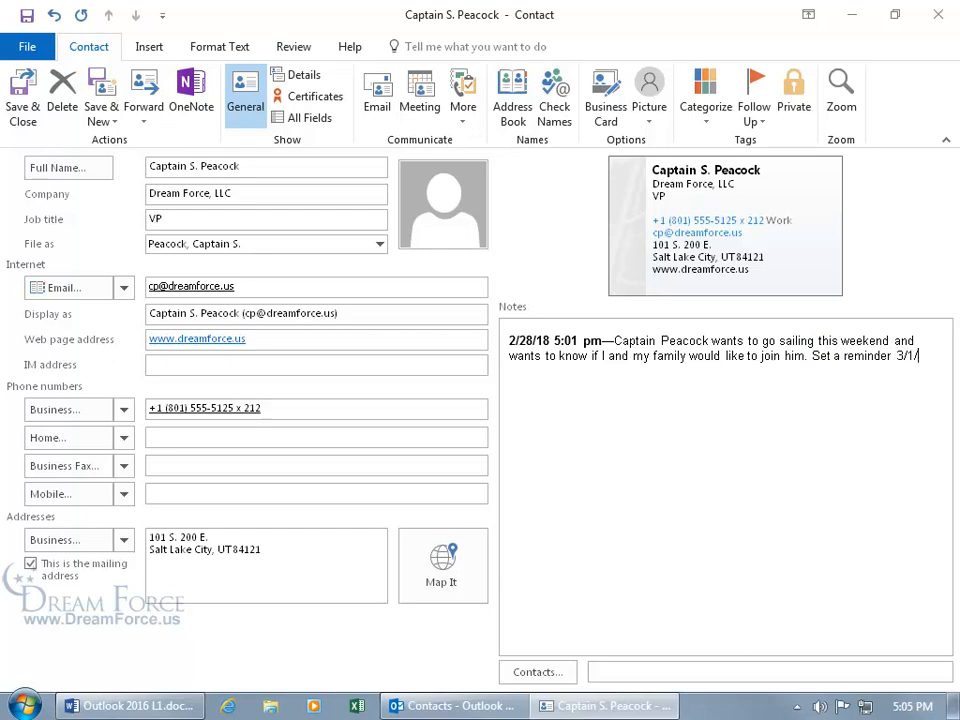
pyautogui.write('18.')
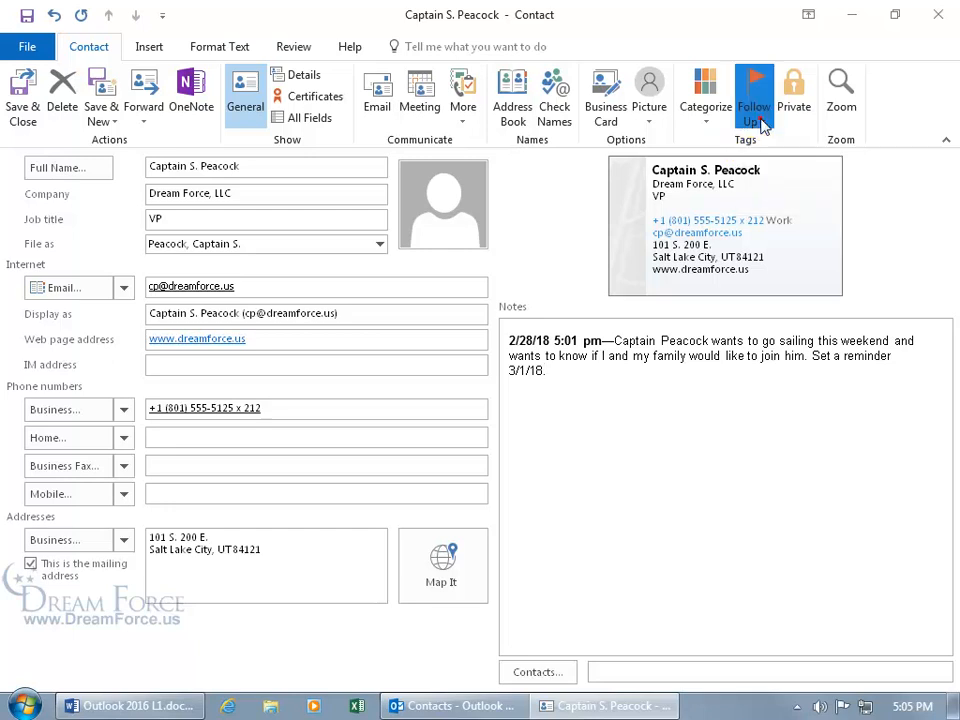
# Add a custom Send Email flag due Thursday, March 1, 2018, reminding at 8:00 AM.
pyautogui.click(753, 95)
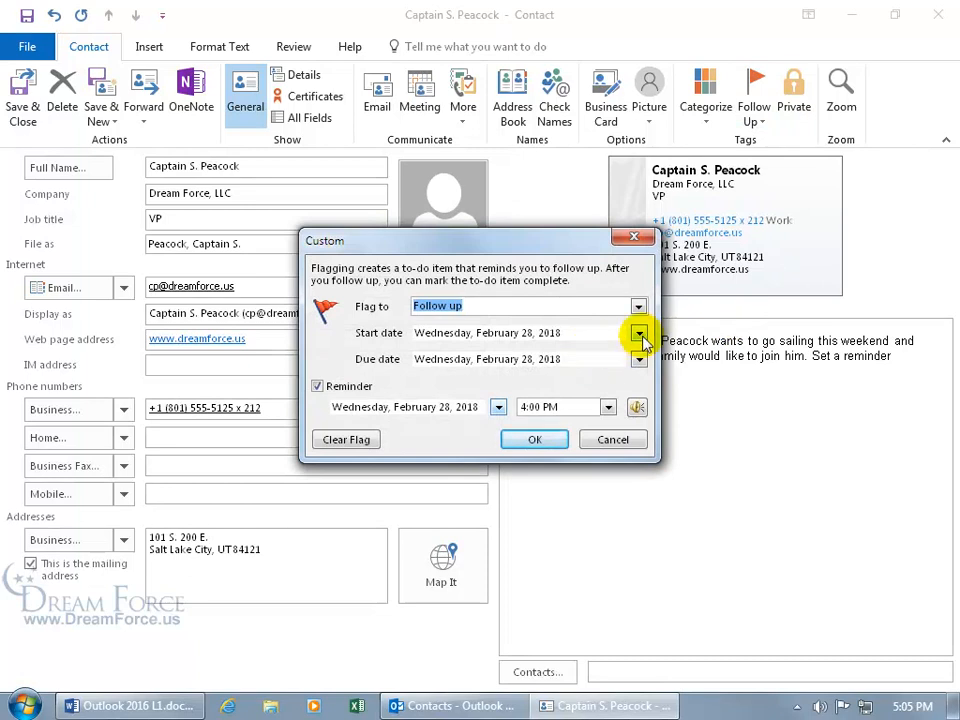
pyautogui.click(639, 332)
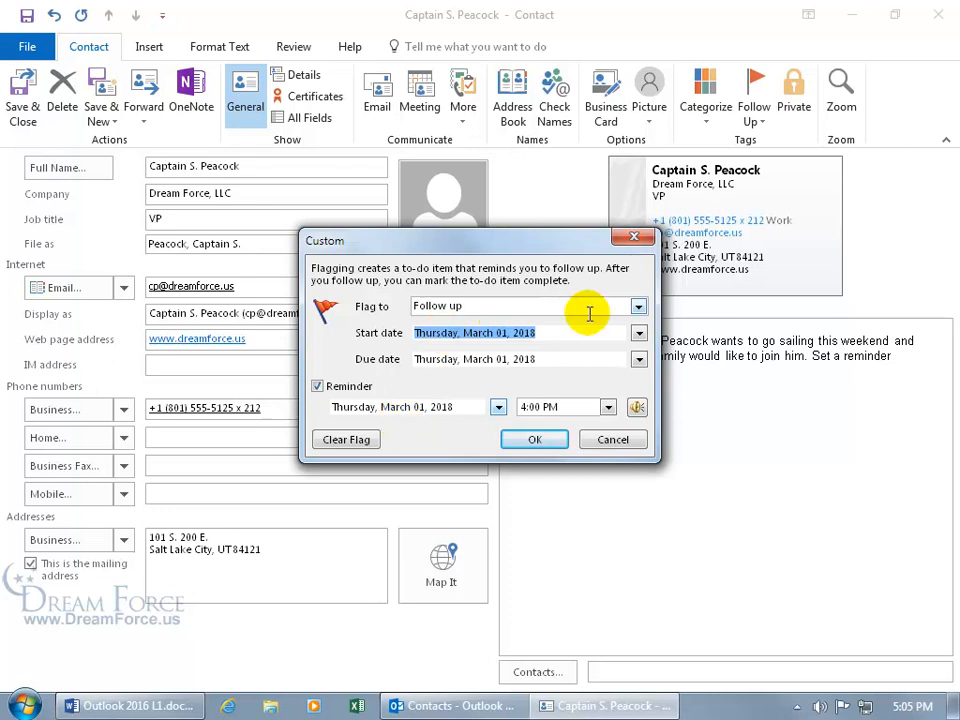
pyautogui.click(637, 306)
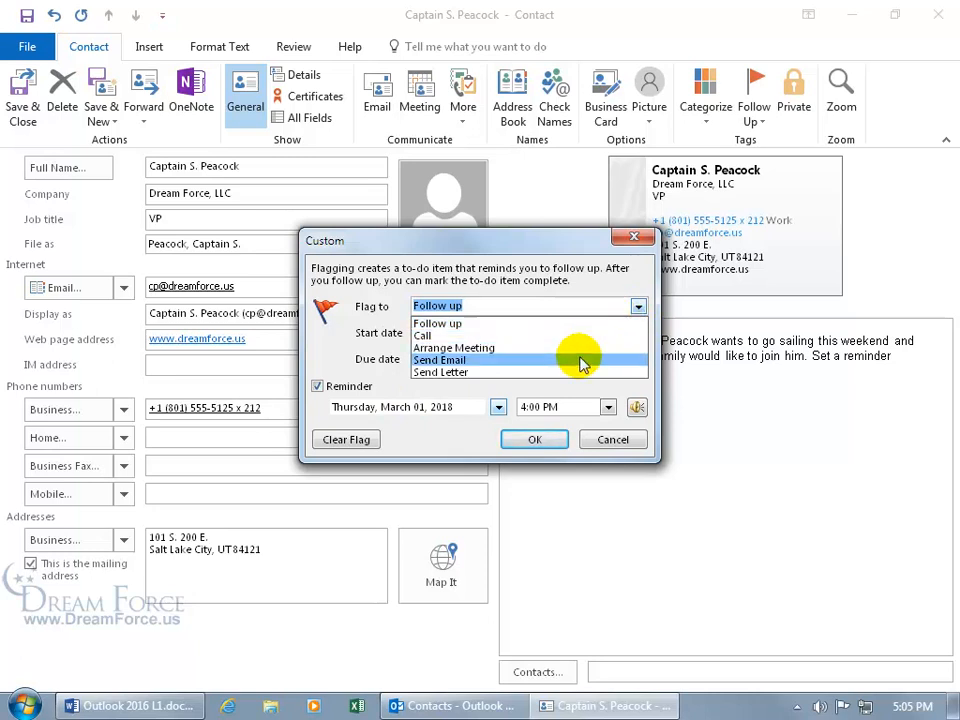
pyautogui.click(440, 360)
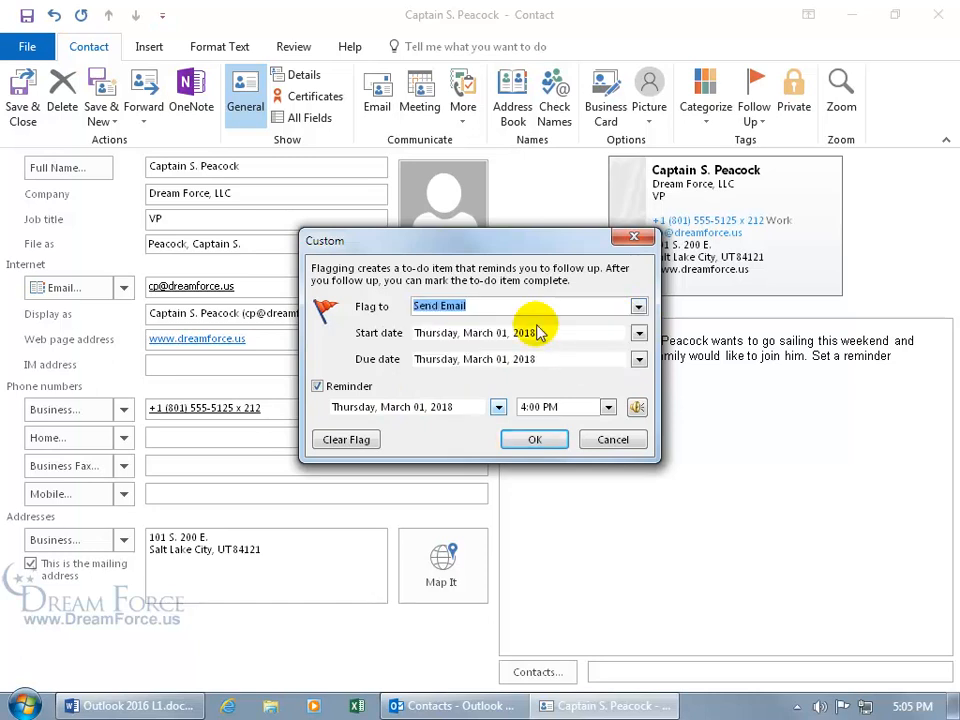
pyautogui.click(540, 407)
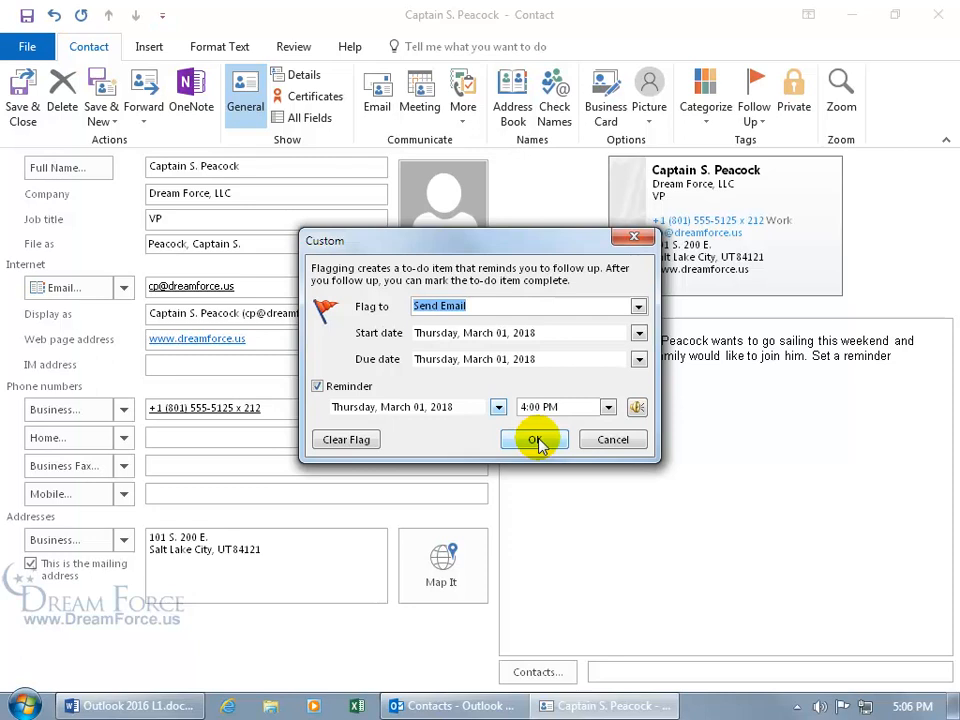
pyautogui.click(607, 407)
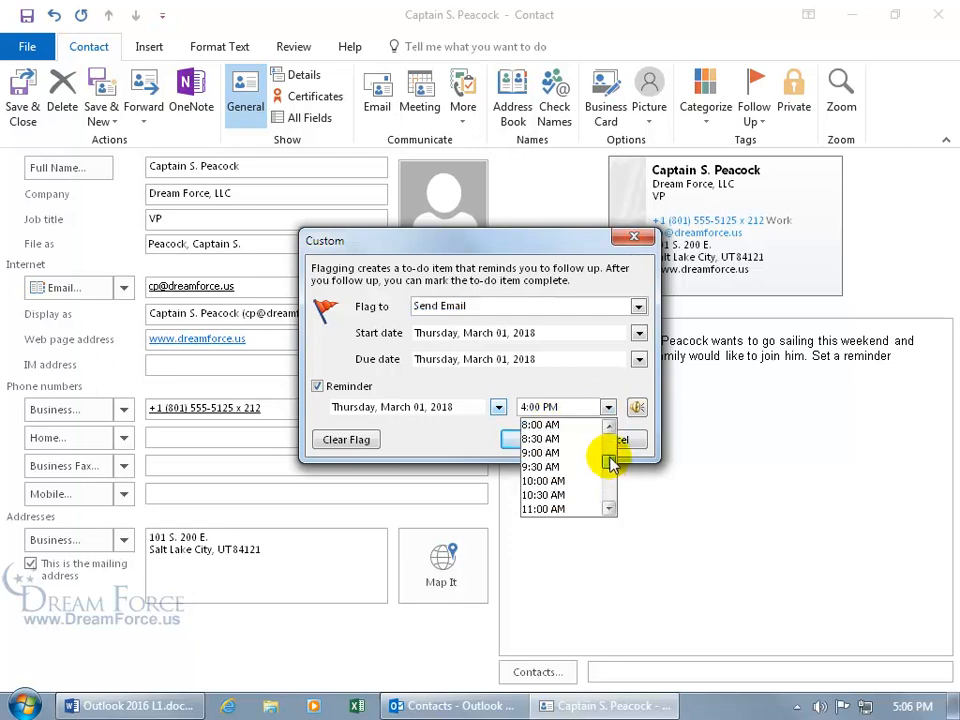
pyautogui.click(540, 424)
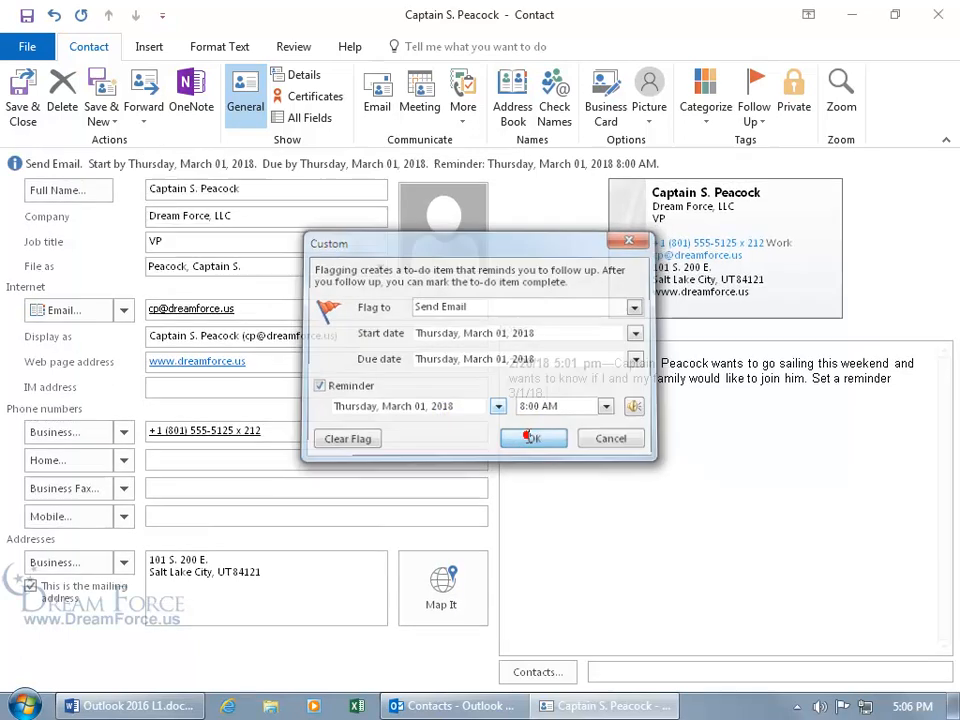
pyautogui.click(532, 438)
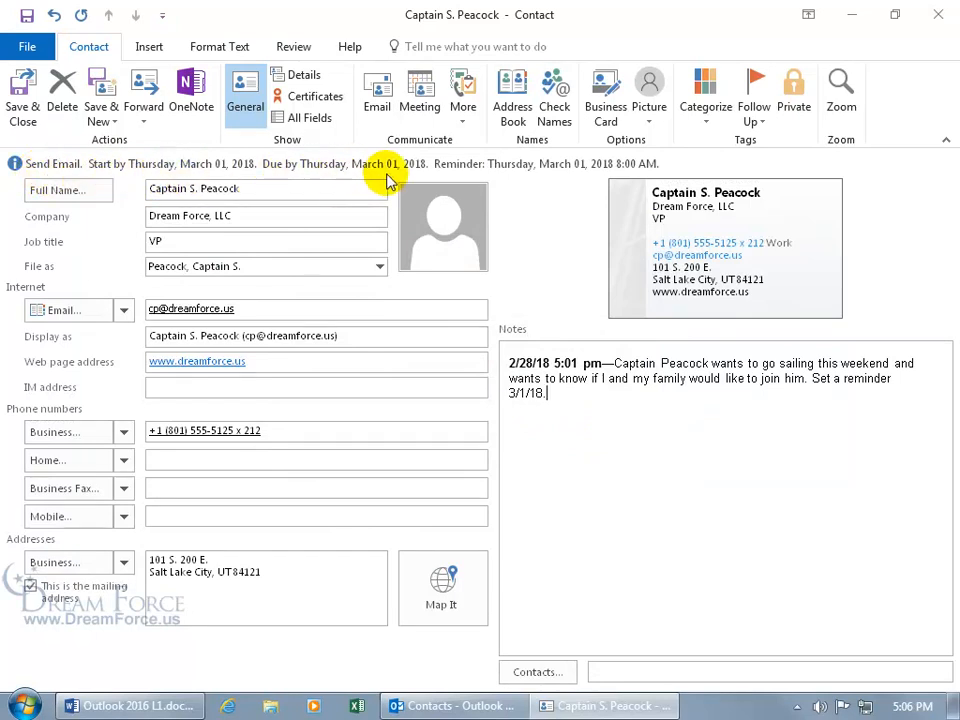
pyautogui.moveTo(618, 168)
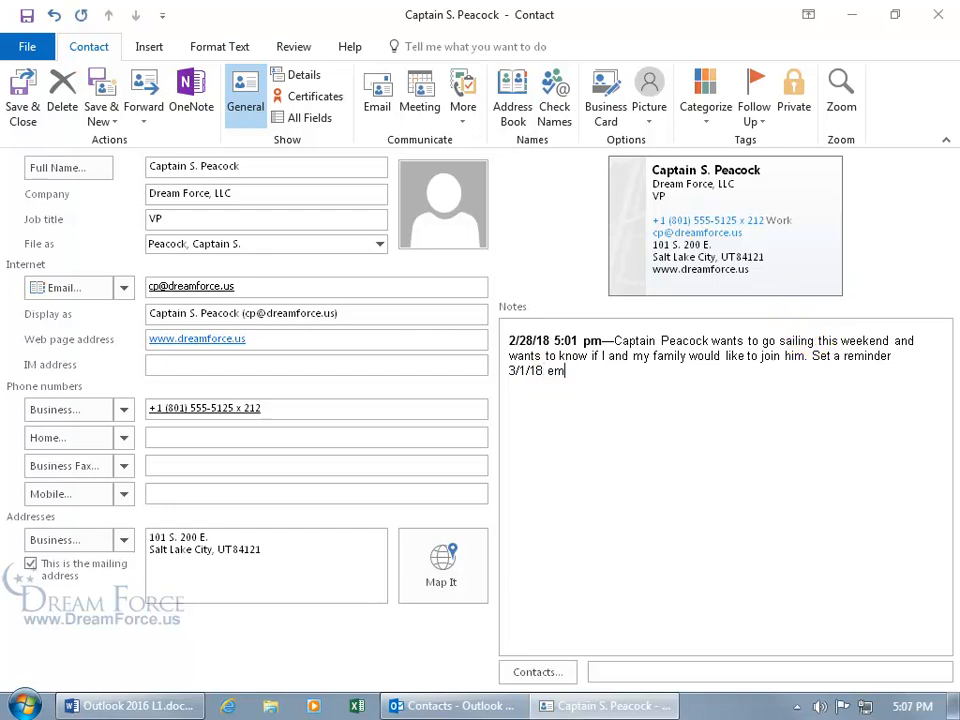
# End the note with 'email a decision. (kk)' and start a new 3/ dated entry.
pyautogui.write('ail a decision.')
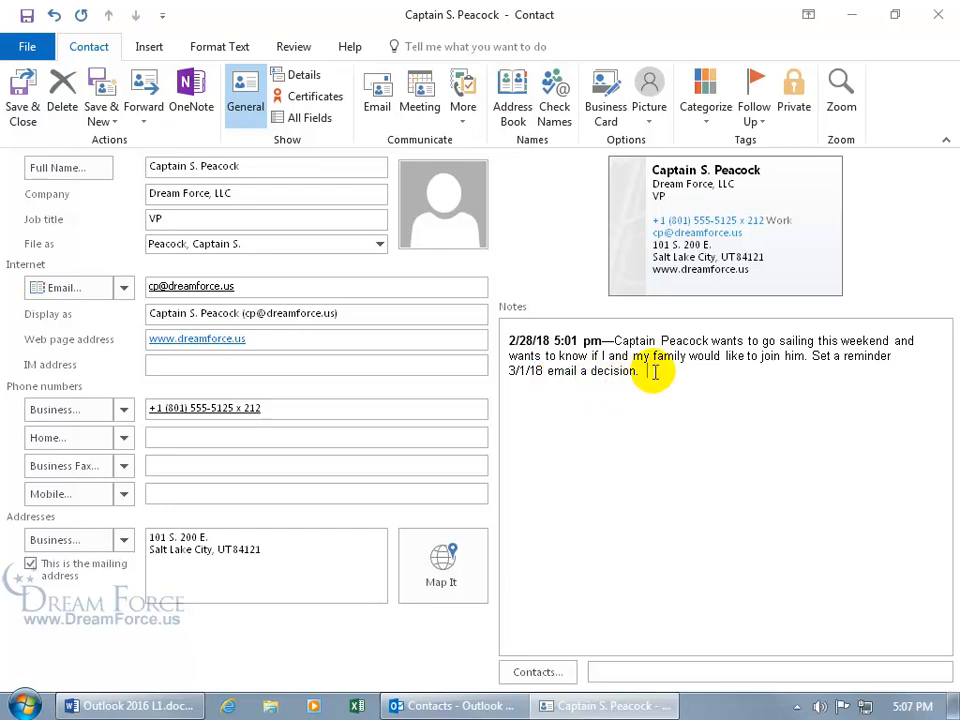
pyautogui.write('(kk)')
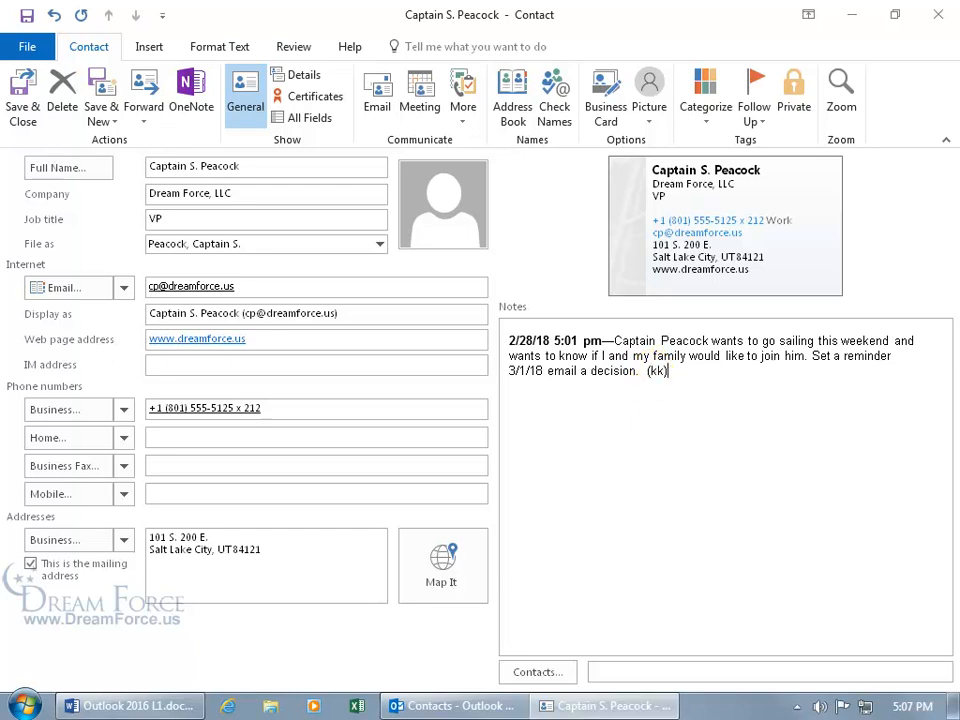
pyautogui.moveTo(655, 371)
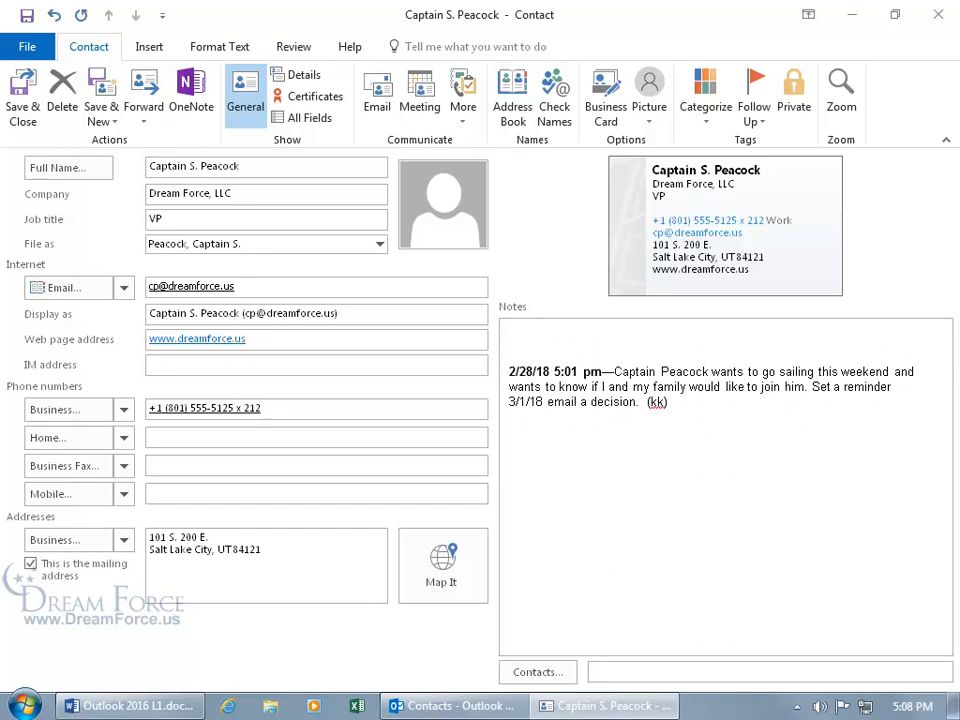
pyautogui.write('3/')
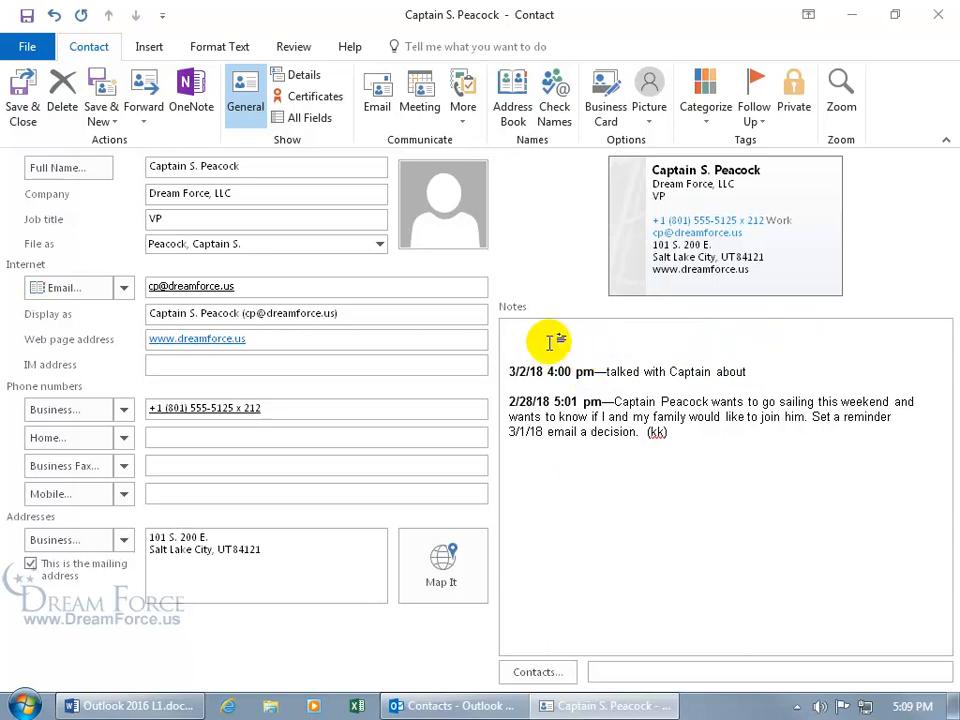
pyautogui.click(512, 339)
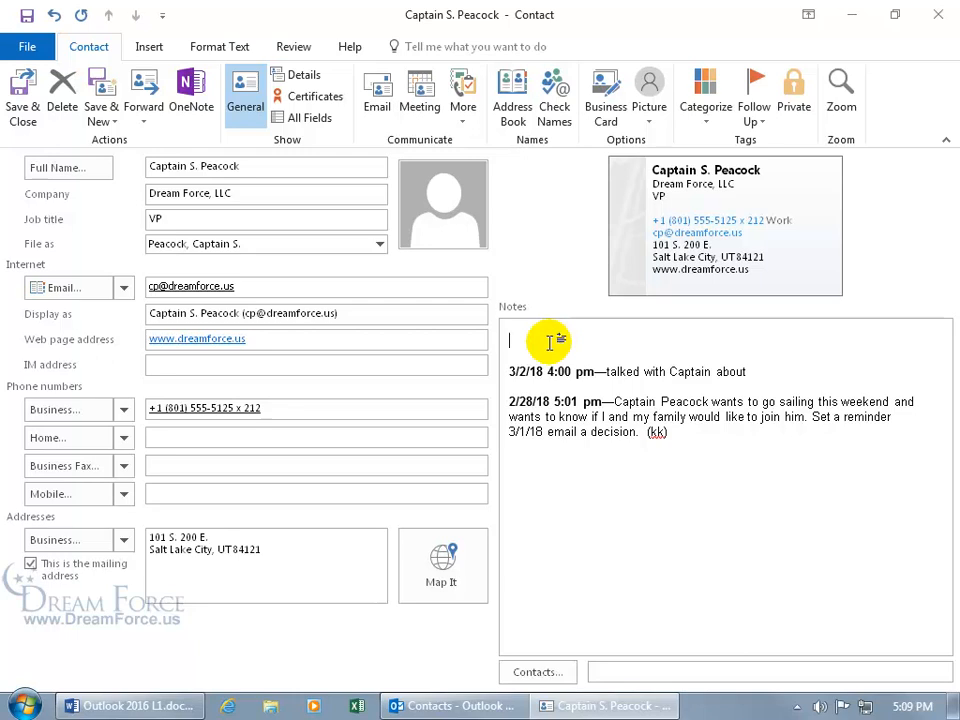
pyautogui.moveTo(588, 388)
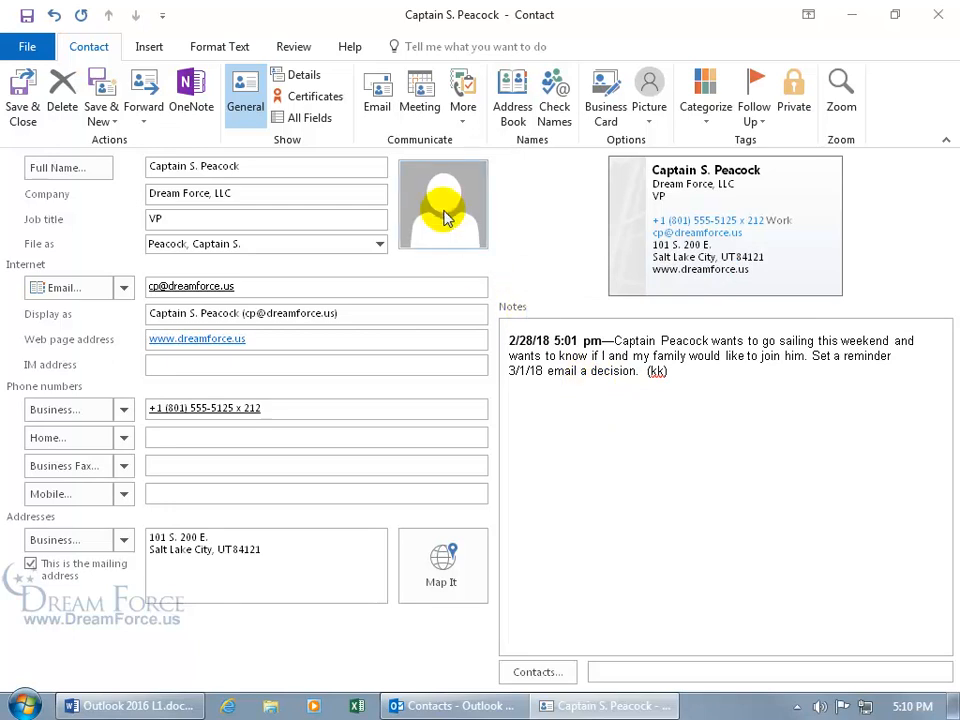
pyautogui.moveTo(443, 205)
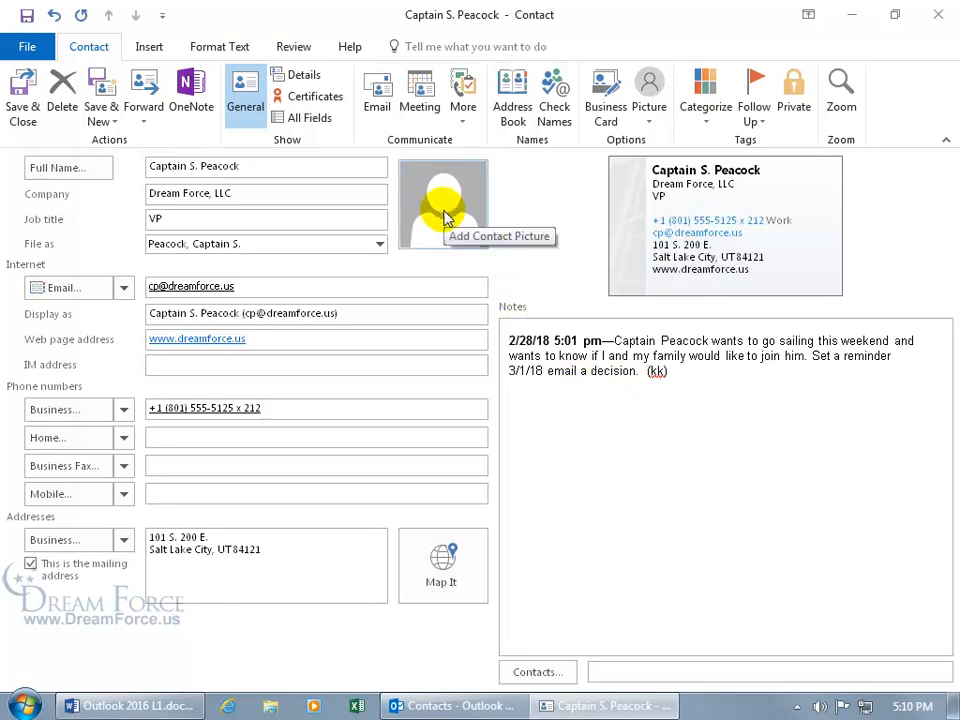
# Set Koala.jpg from Sample Pictures as the contact picture.
pyautogui.click(443, 205)
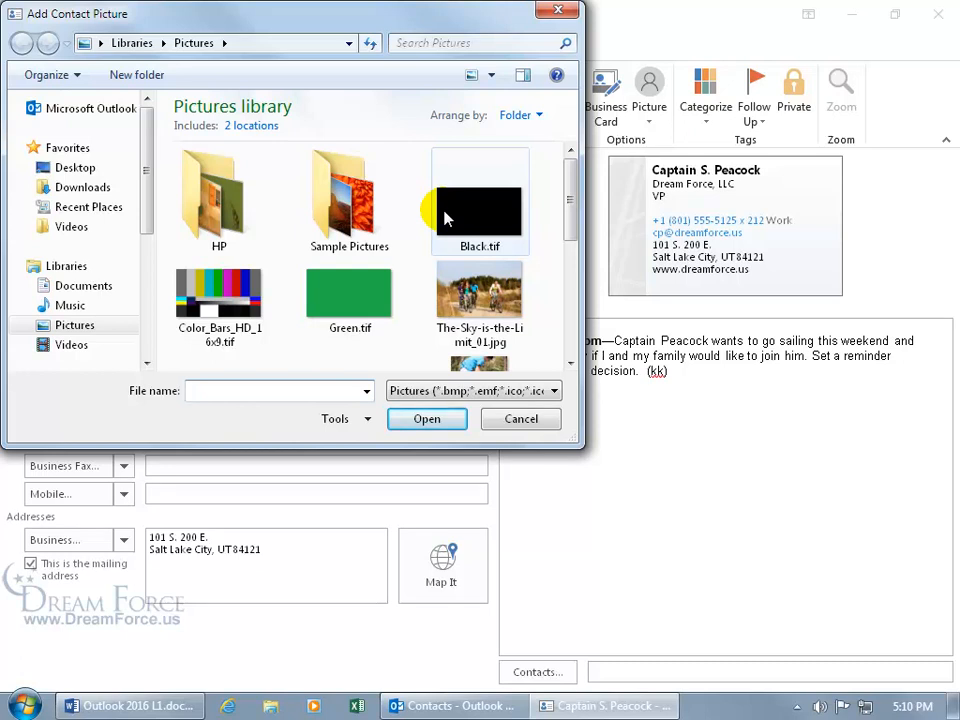
pyautogui.click(349, 195)
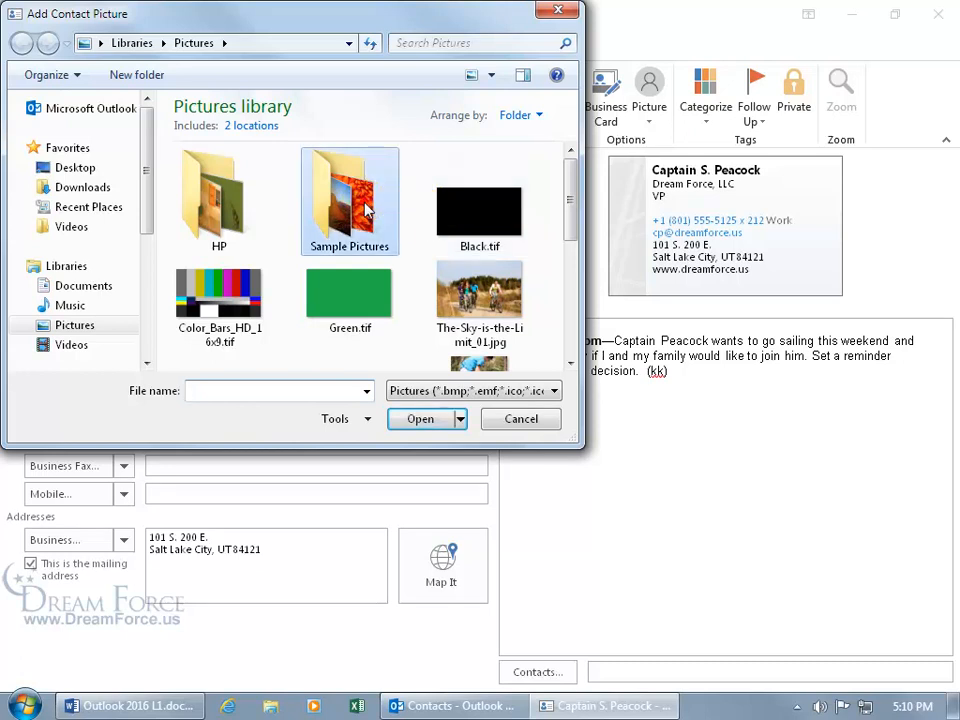
pyautogui.doubleClick(349, 200)
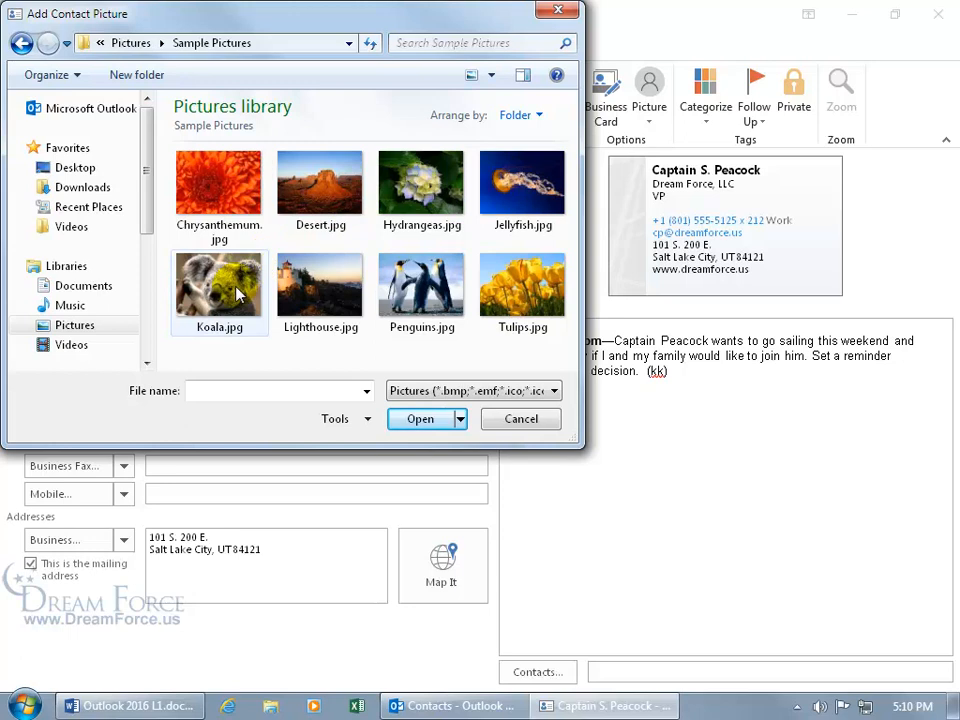
pyautogui.click(420, 418)
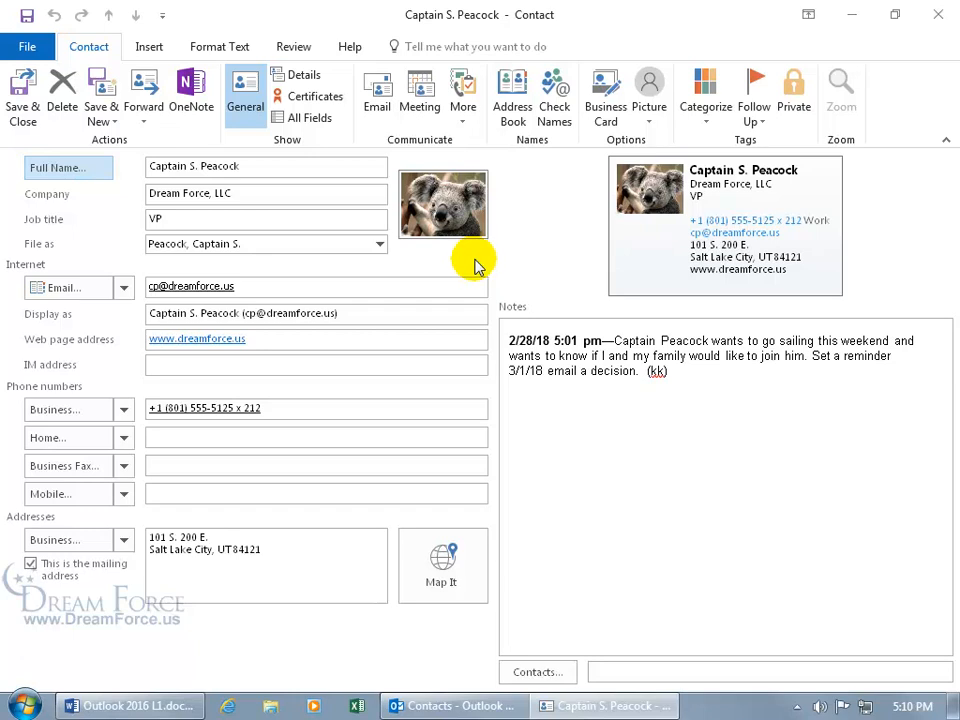
pyautogui.moveTo(653, 230)
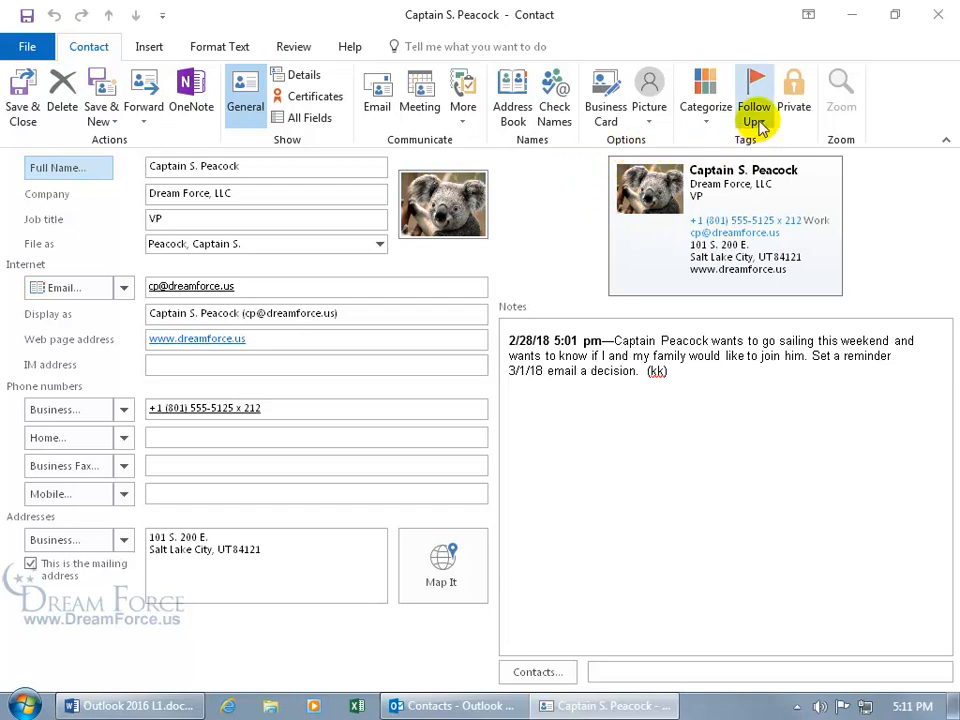
pyautogui.moveTo(705, 95)
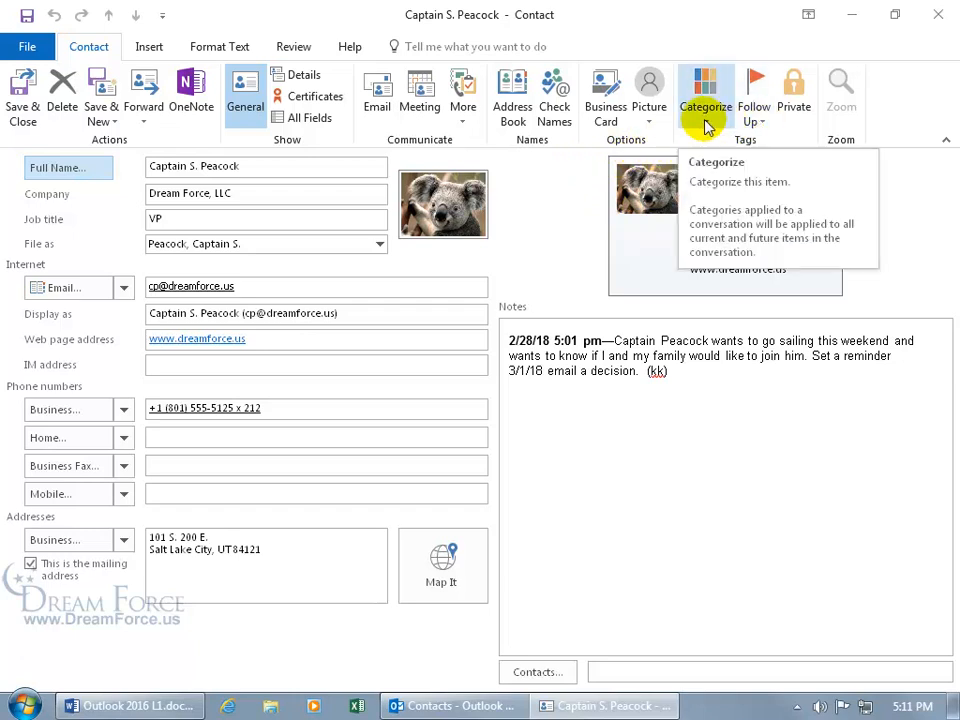
pyautogui.click(705, 95)
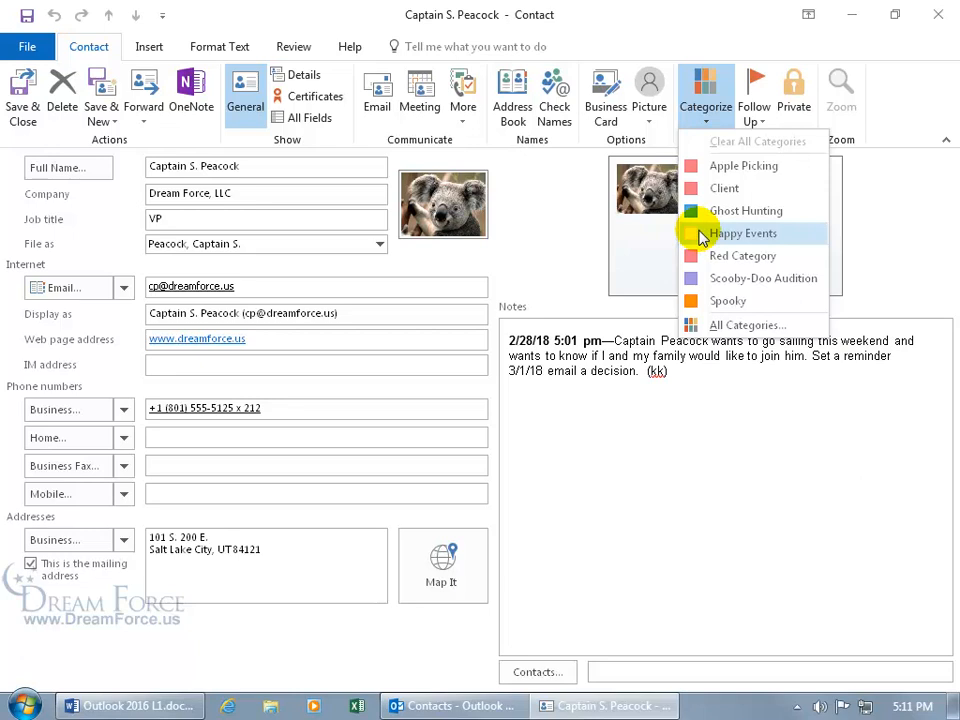
pyautogui.moveTo(695, 210)
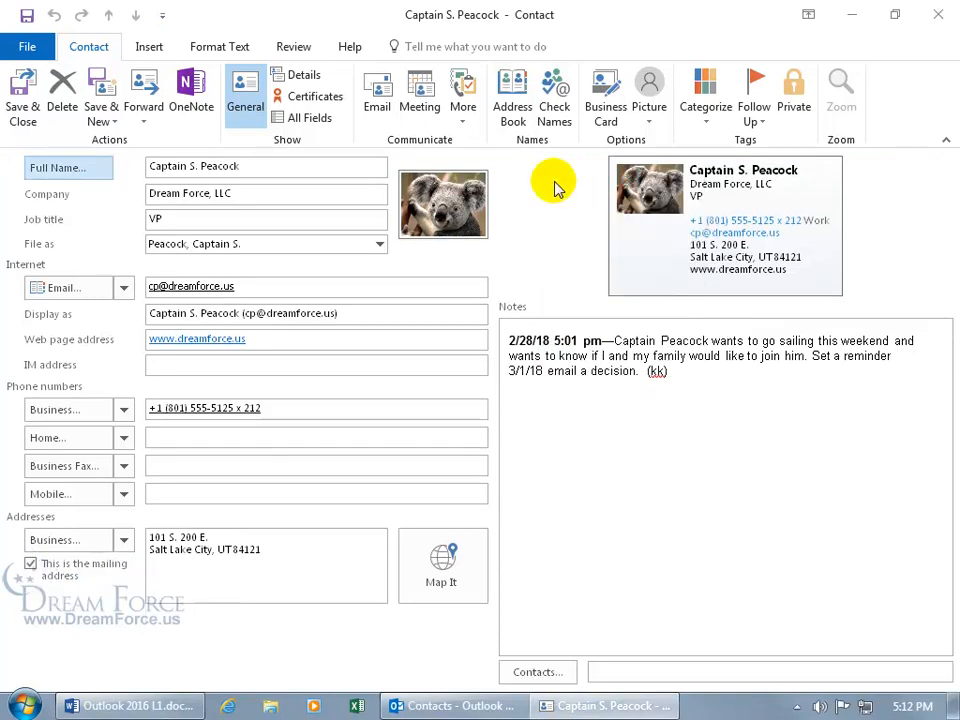
pyautogui.moveTo(22, 95)
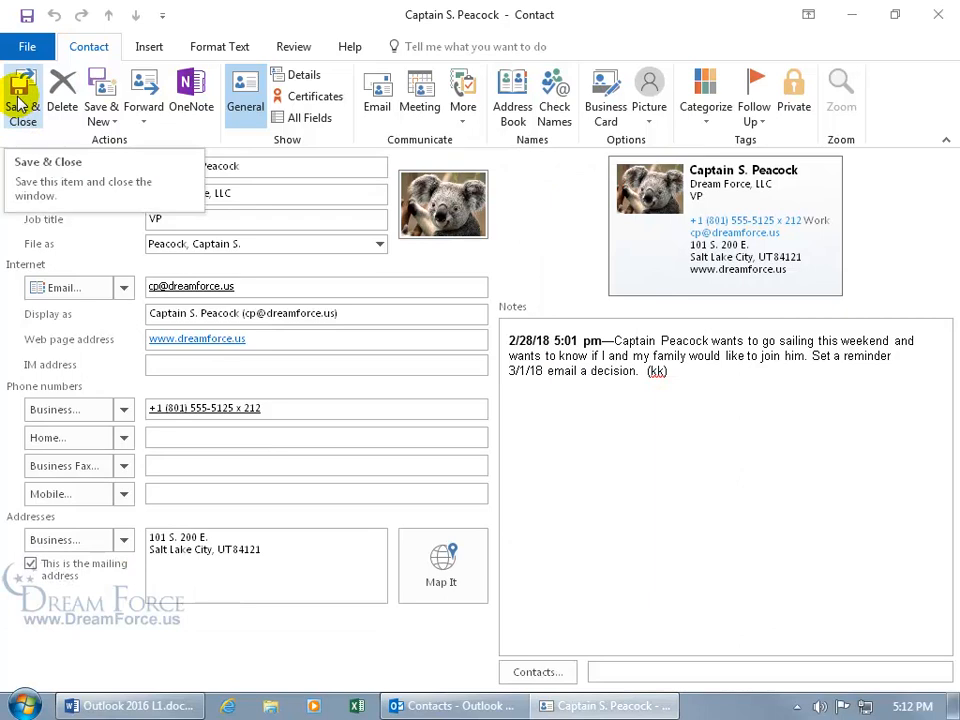
pyautogui.click(22, 90)
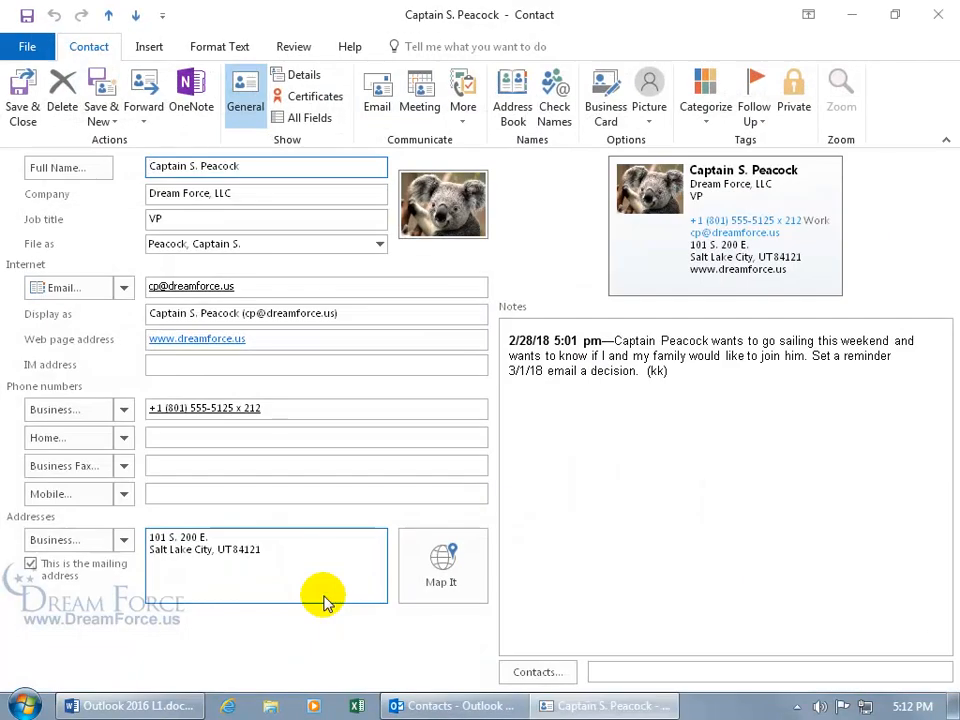
# Save and close the contact, then select and right-click its business card in Contacts.
pyautogui.click(316, 437)
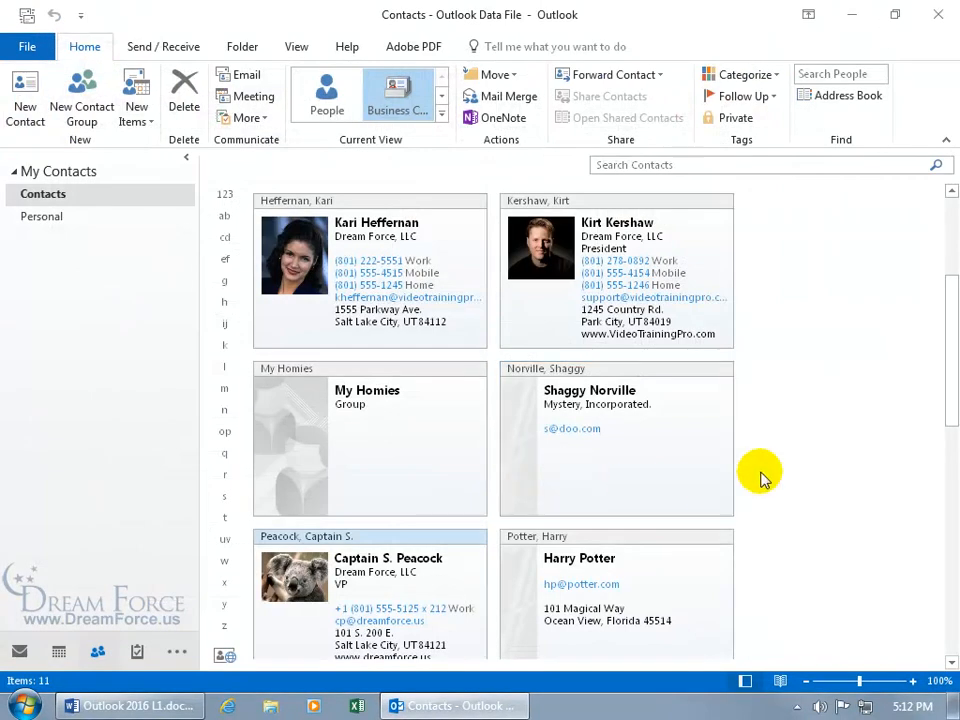
pyautogui.click(410, 575)
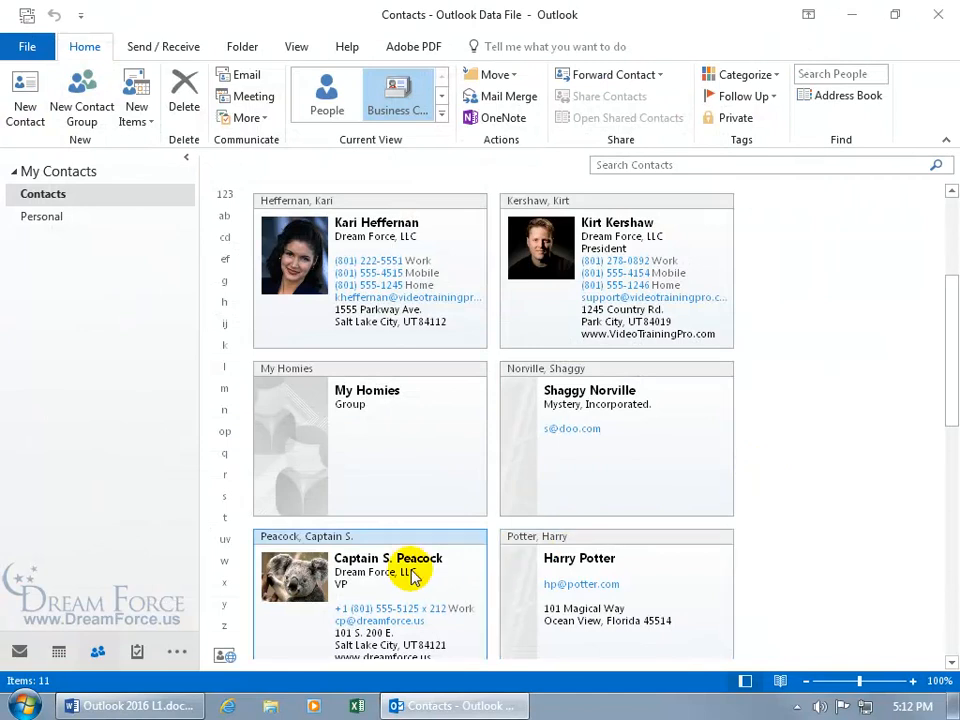
pyautogui.rightClick(410, 574)
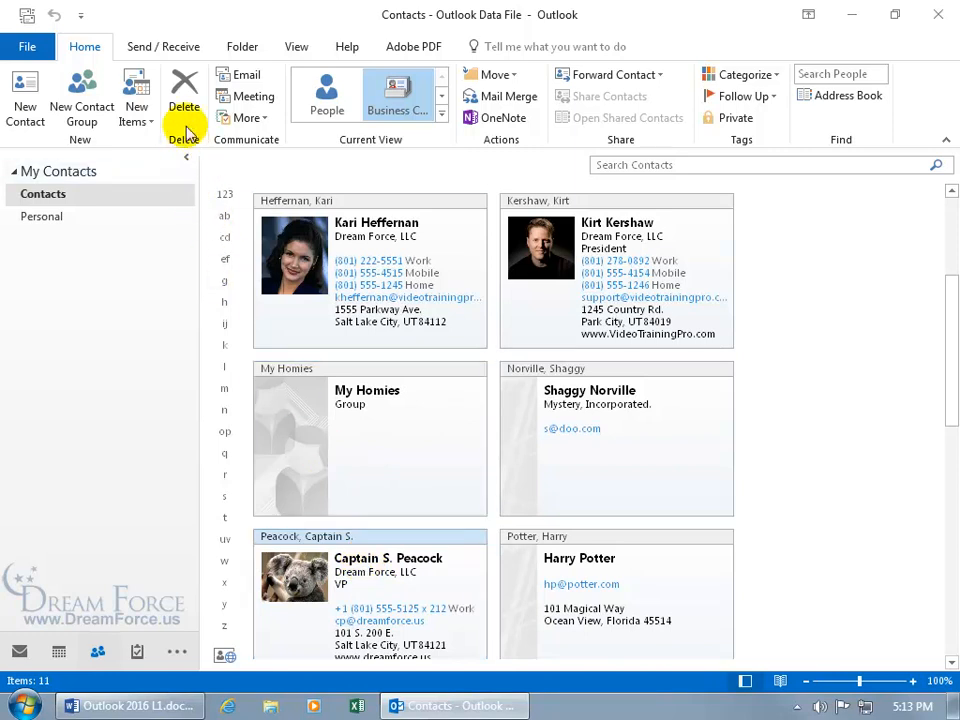
pyautogui.click(388, 580)
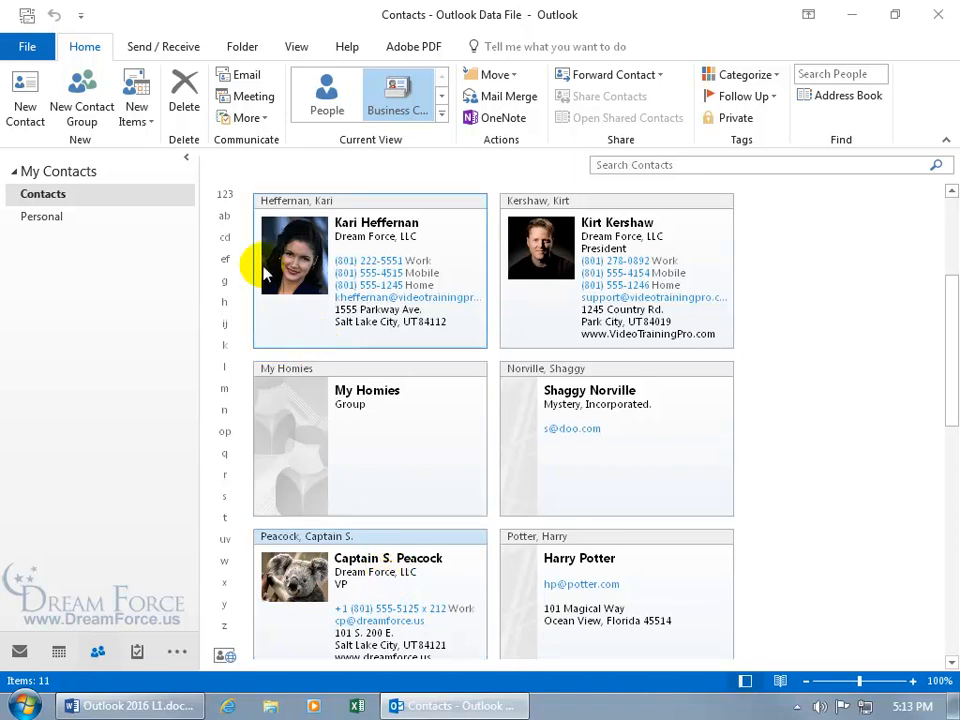
pyautogui.moveTo(184, 100)
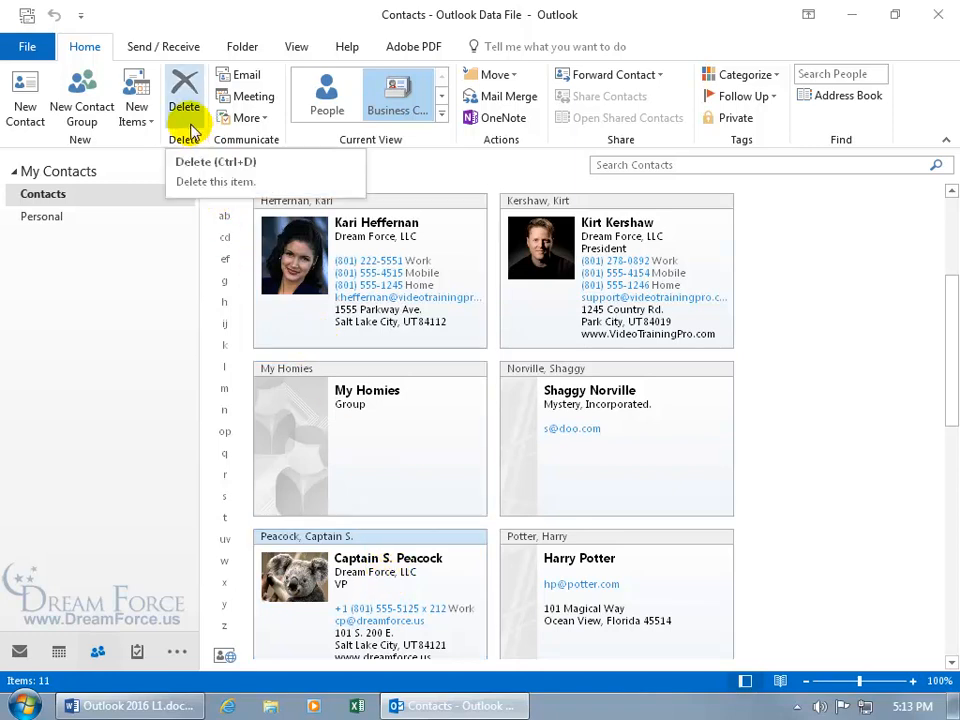